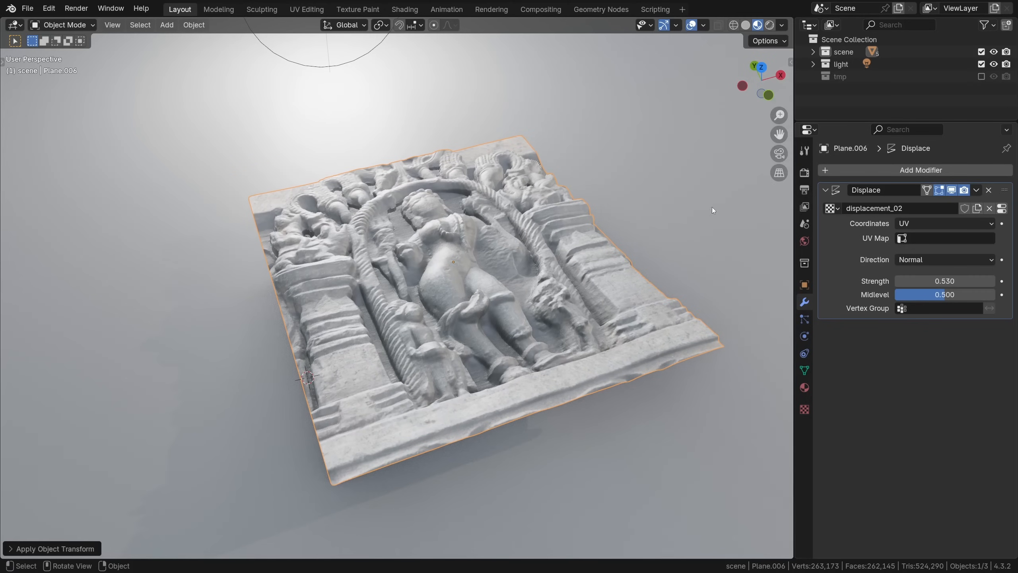
Step: Browse Open Diffuse Map into Chapter 3 Files > Photos (Non-ai)
{"action": "key", "text": "g"}
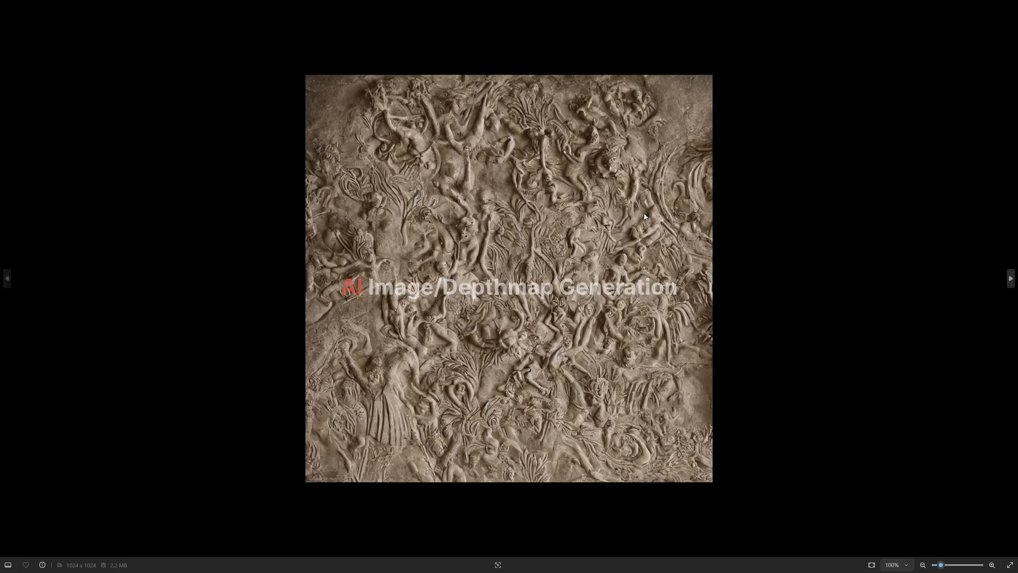
{"action": "left_click", "coordinate": [1010, 278]}
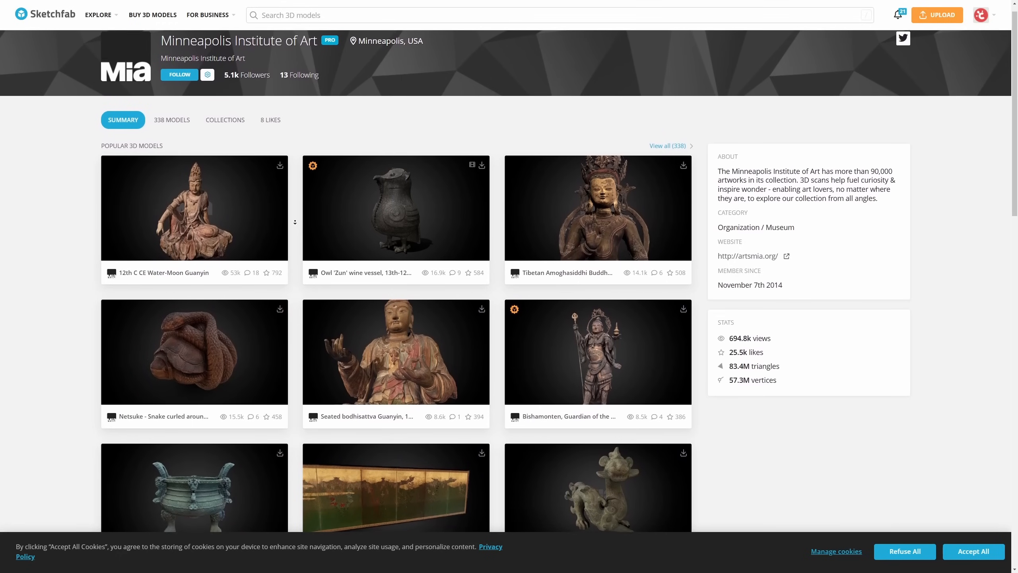
{"action": "scroll", "scroll_direction": "down", "scroll_amount": 3}
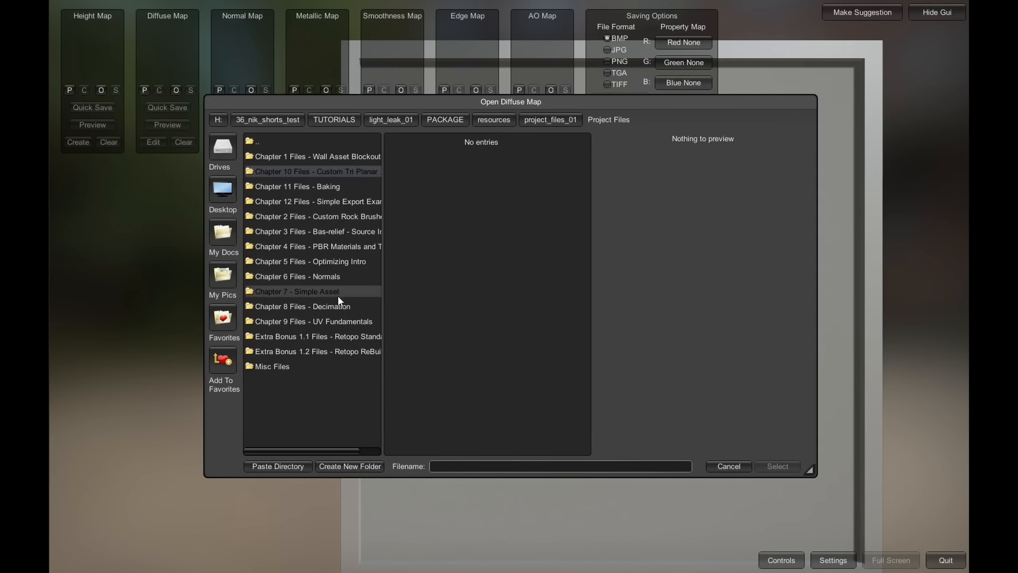
{"action": "mouse_move", "coordinate": [337, 235]}
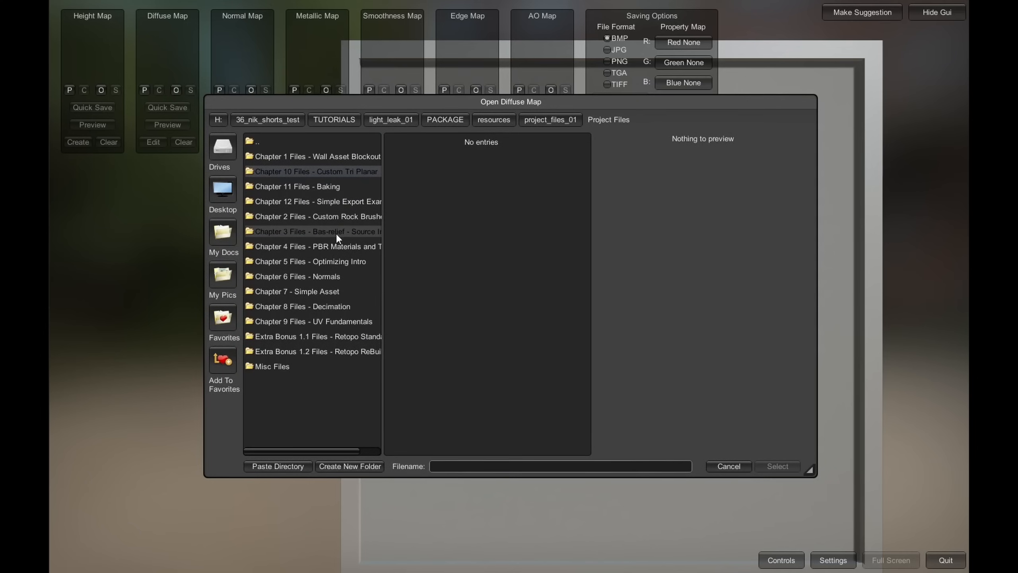
{"action": "double_click", "coordinate": [315, 231]}
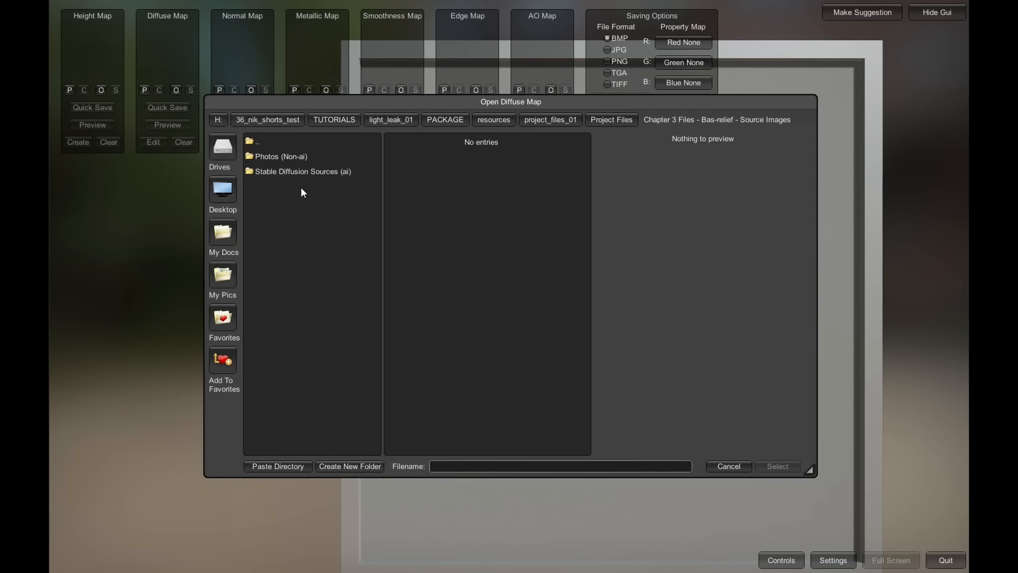
{"action": "double_click", "coordinate": [281, 156]}
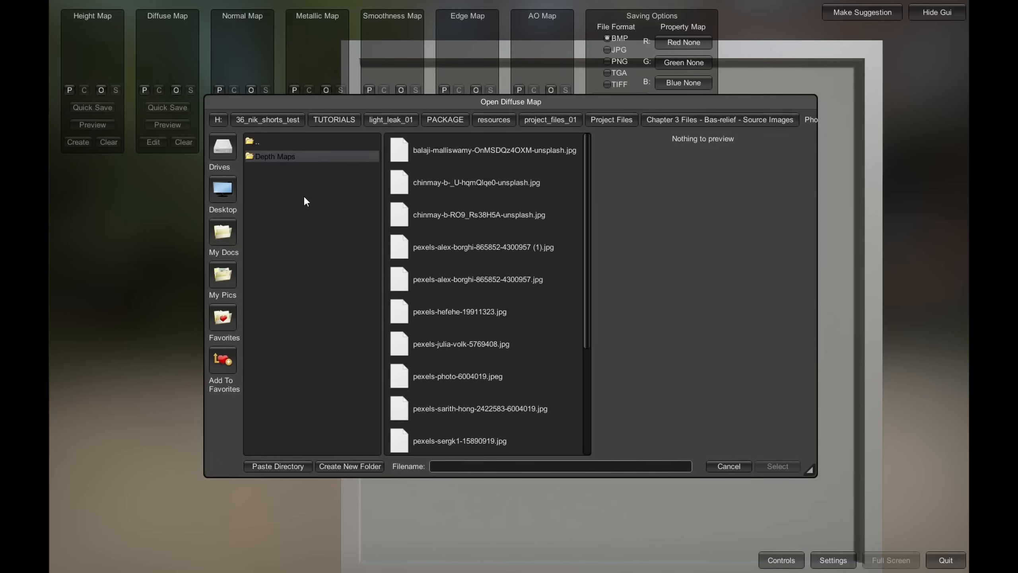
Step: Load chinmay-b-RO9_Rs38H5A-unsplash.jpg (carved shrine photo) as the diffuse map
{"action": "left_click", "coordinate": [493, 151]}
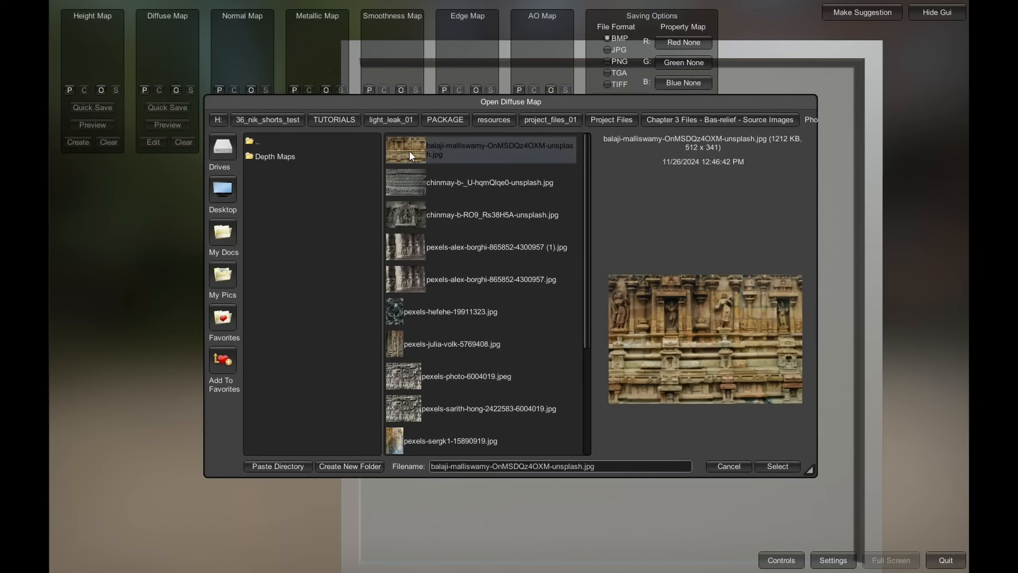
{"action": "left_click", "coordinate": [491, 214]}
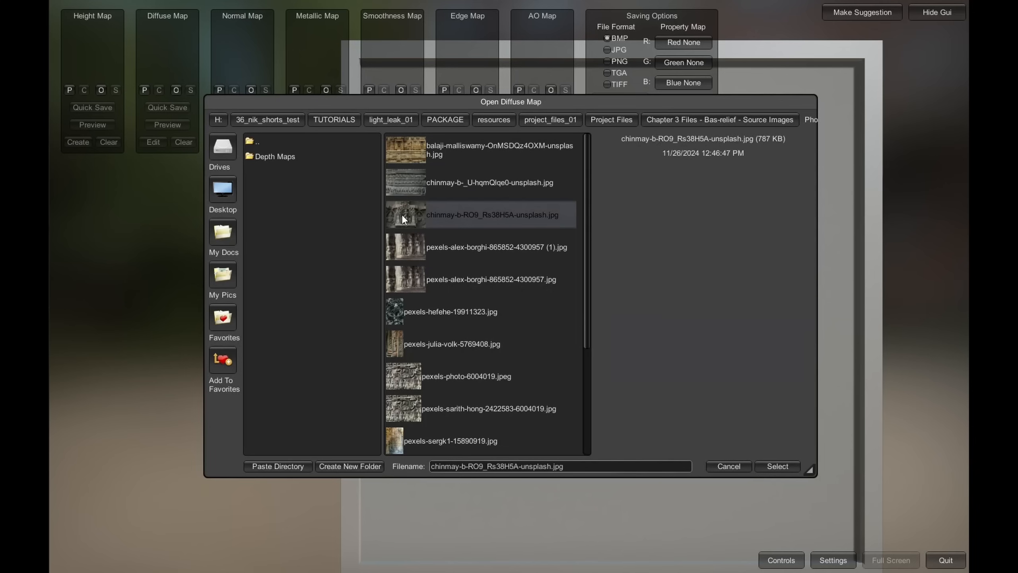
{"action": "left_click", "coordinate": [492, 214]}
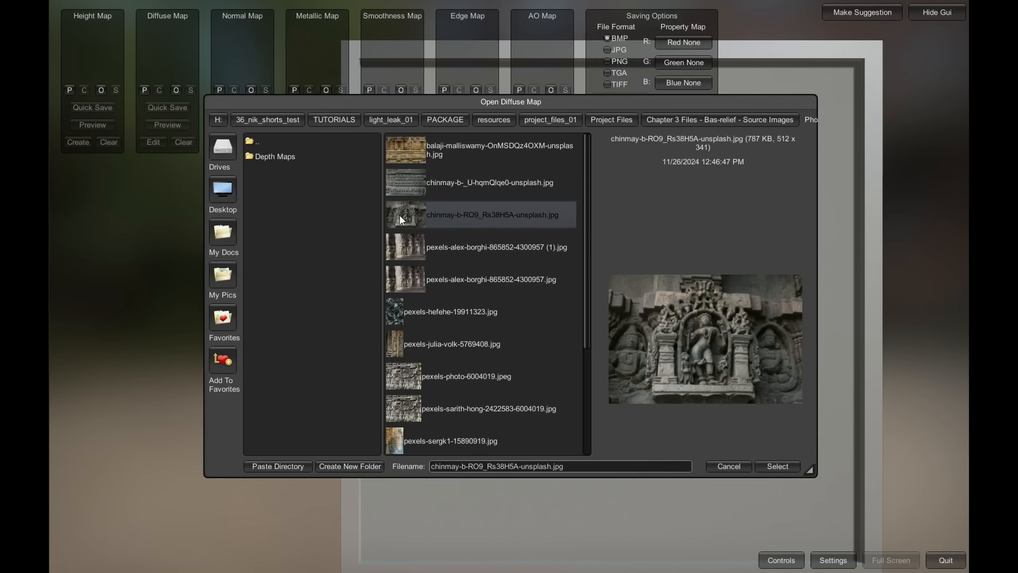
{"action": "left_click", "coordinate": [777, 465]}
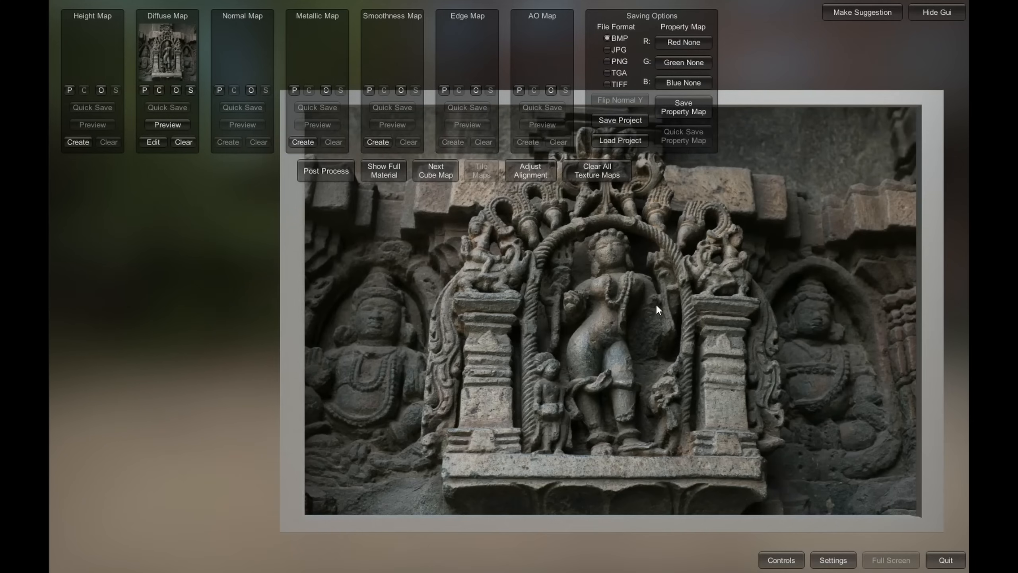
{"action": "mouse_move", "coordinate": [272, 182]}
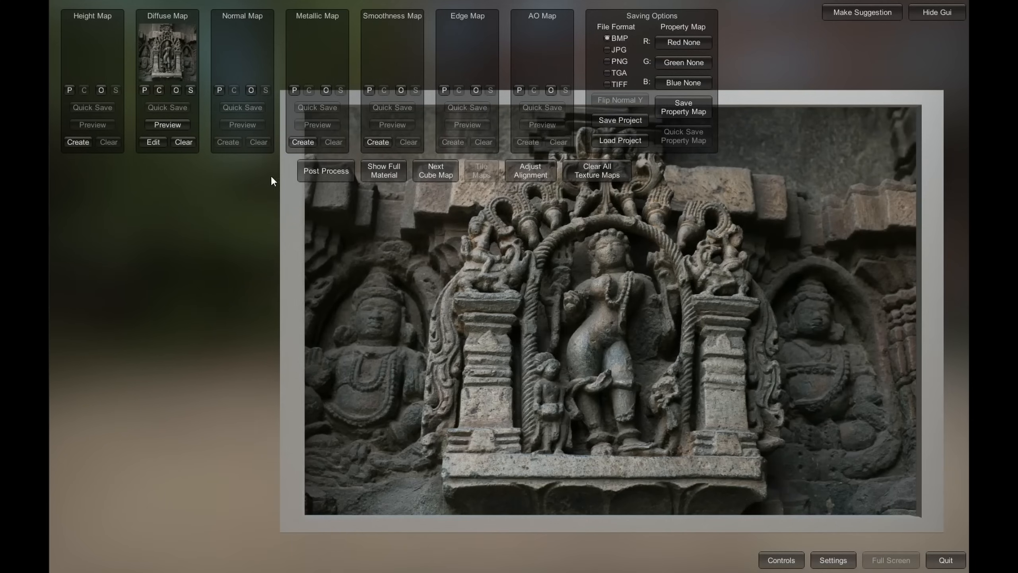
Step: Create a height map with the Displace preset, set it as height map, and choose TIFF saving
{"action": "left_click", "coordinate": [77, 142]}
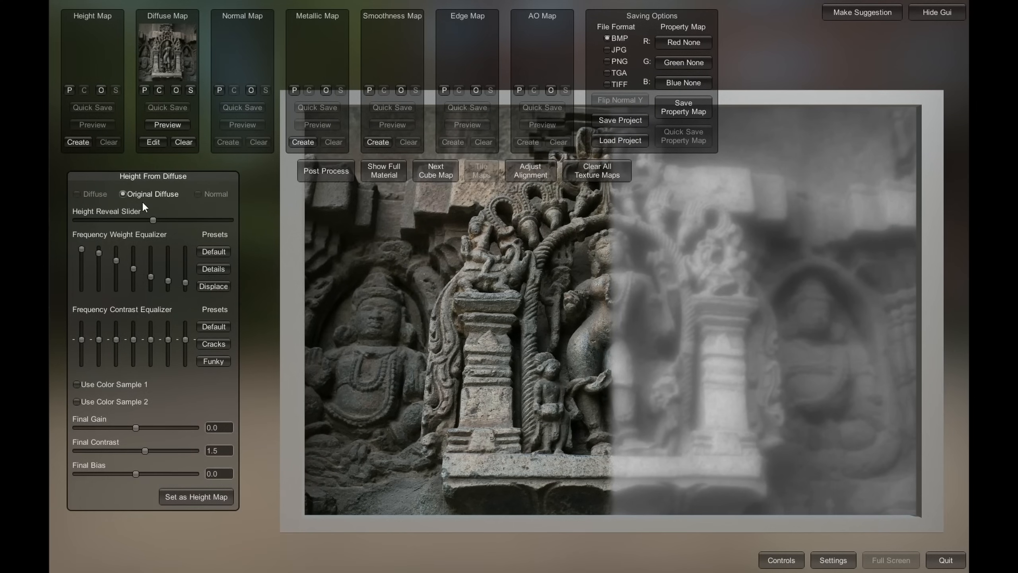
{"action": "left_click", "coordinate": [213, 286]}
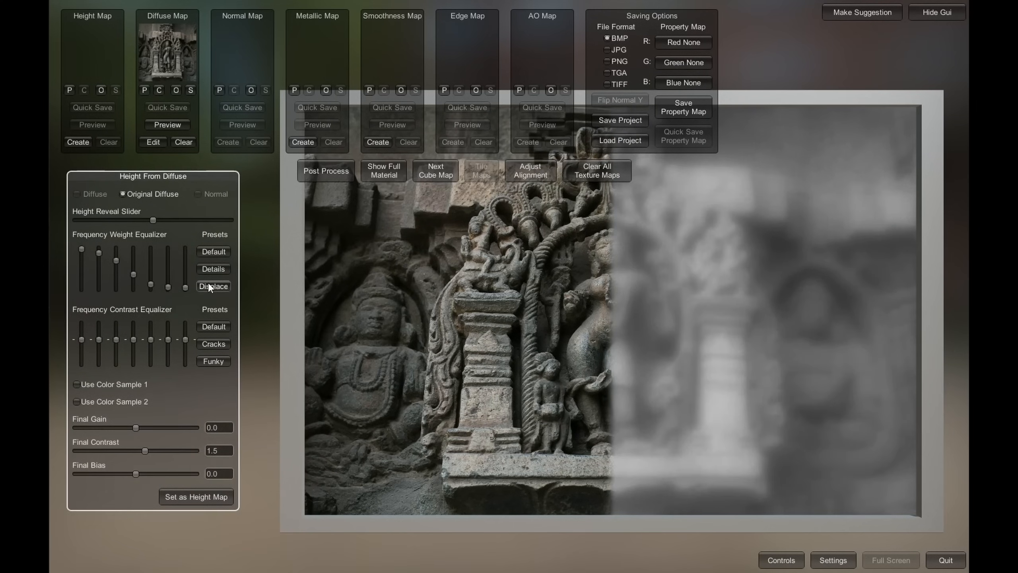
{"action": "mouse_move", "coordinate": [218, 294]}
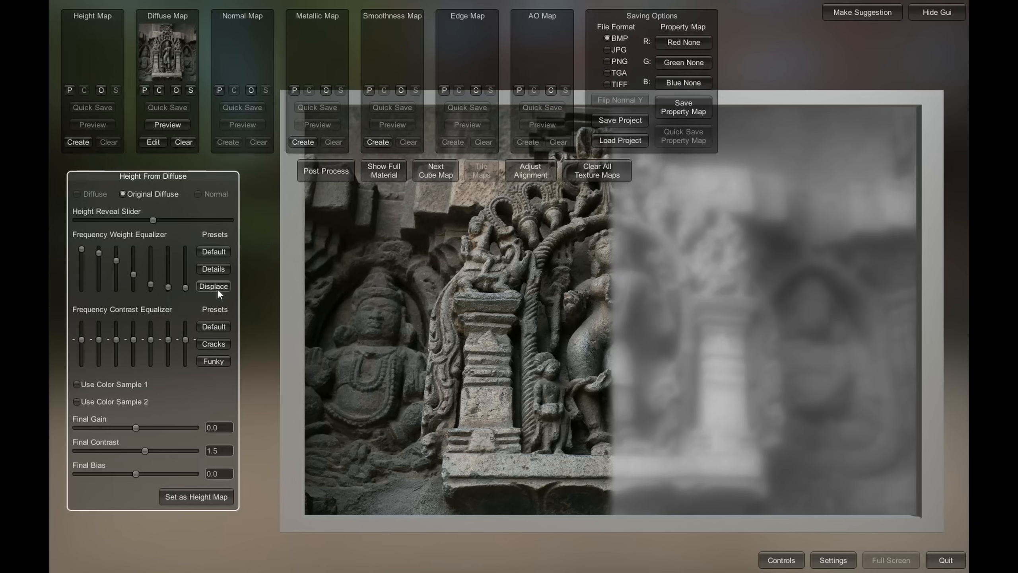
{"action": "left_click", "coordinate": [213, 286]}
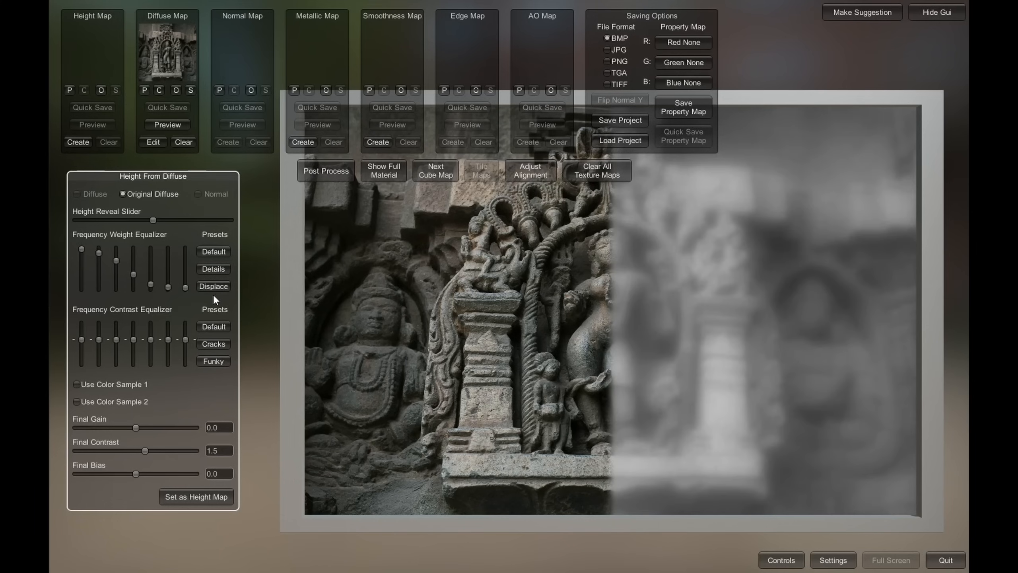
{"action": "left_click", "coordinate": [197, 496]}
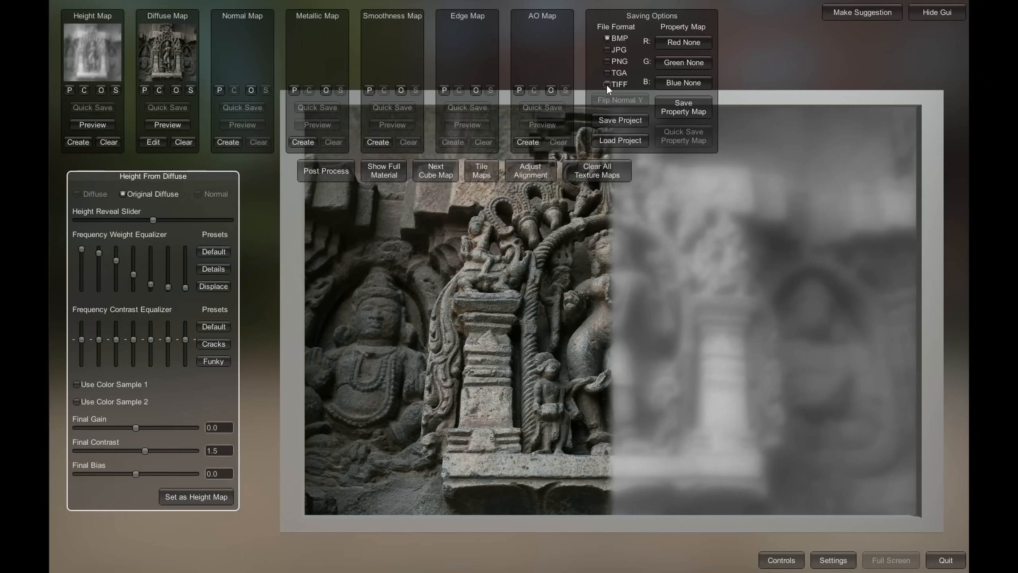
{"action": "left_click", "coordinate": [606, 84]}
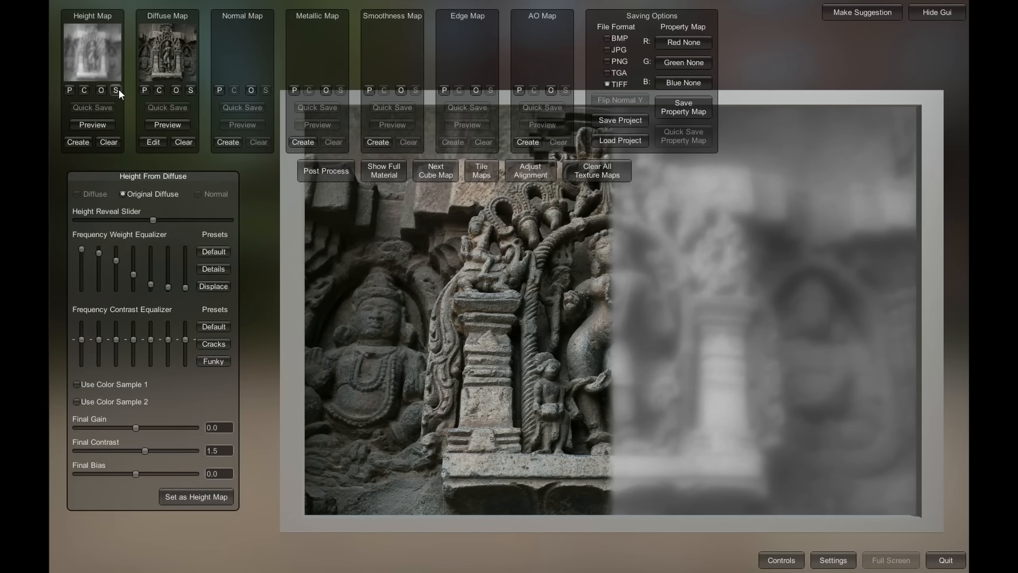
Step: Save the height map into the Depth Maps folder
{"action": "left_click", "coordinate": [116, 90]}
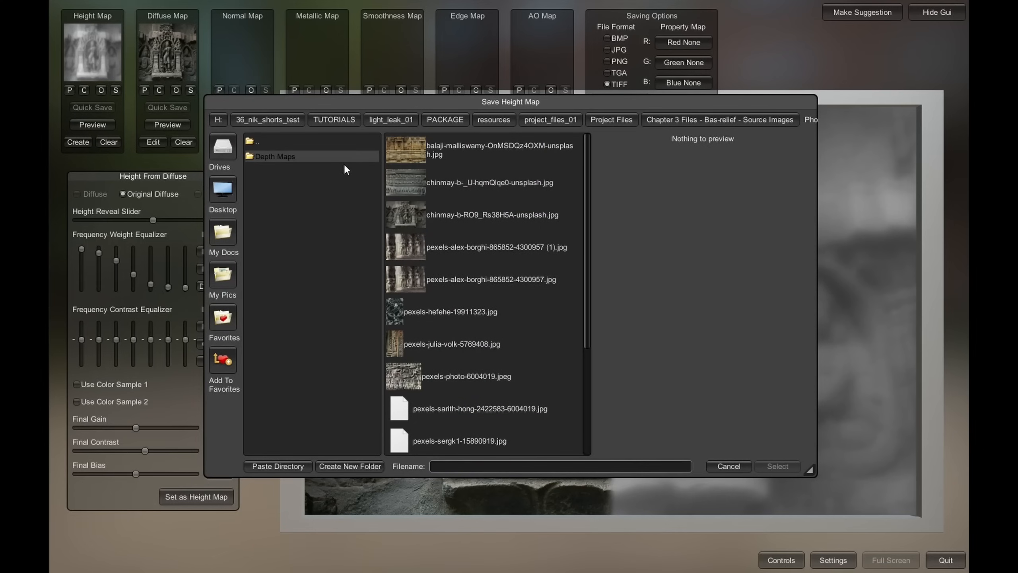
{"action": "left_click", "coordinate": [492, 214]}
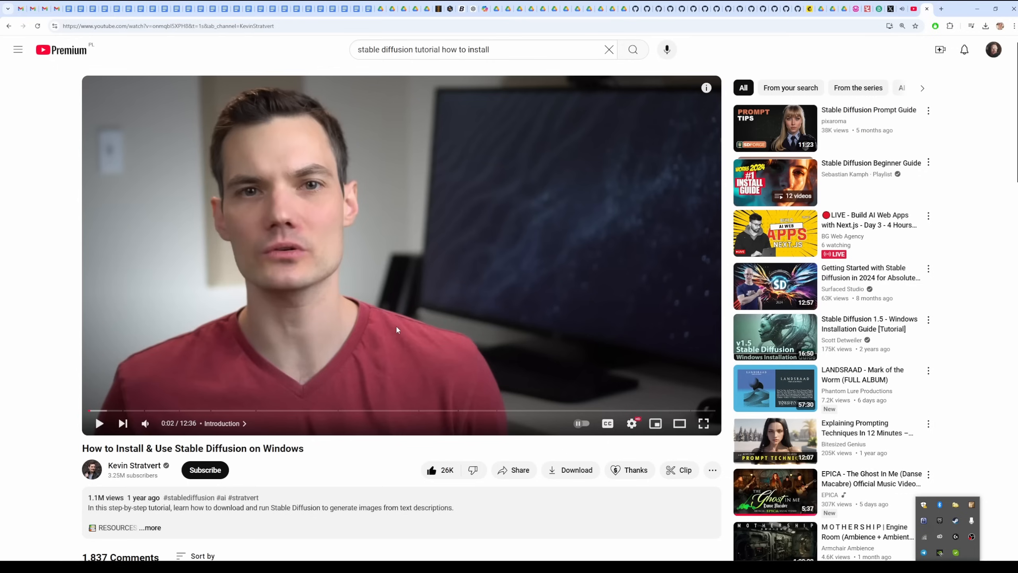
Step: Play the How to Install & Use Stable Diffusion on Windows video
{"action": "left_click", "coordinate": [100, 423]}
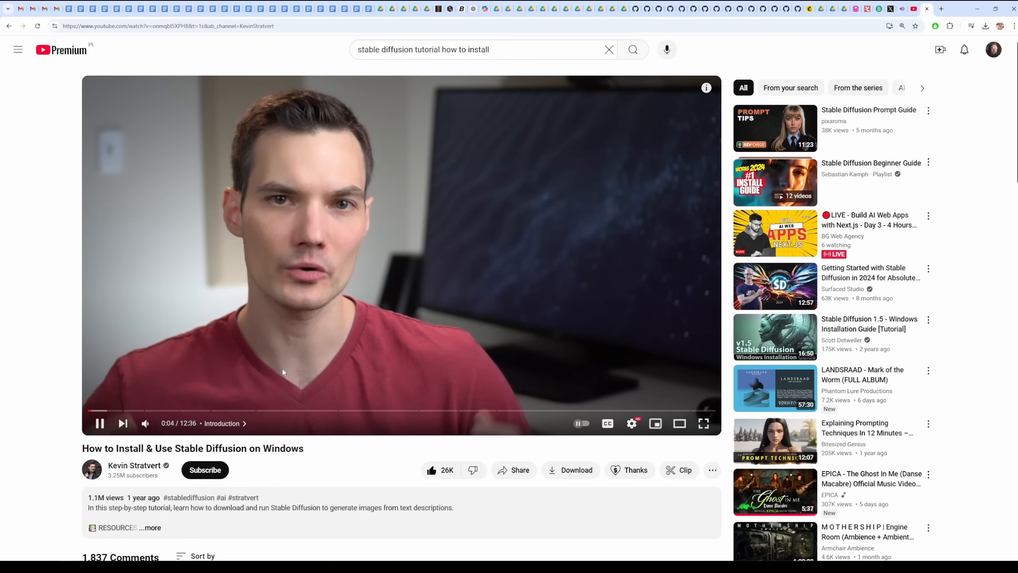
{"action": "mouse_move", "coordinate": [182, 410]}
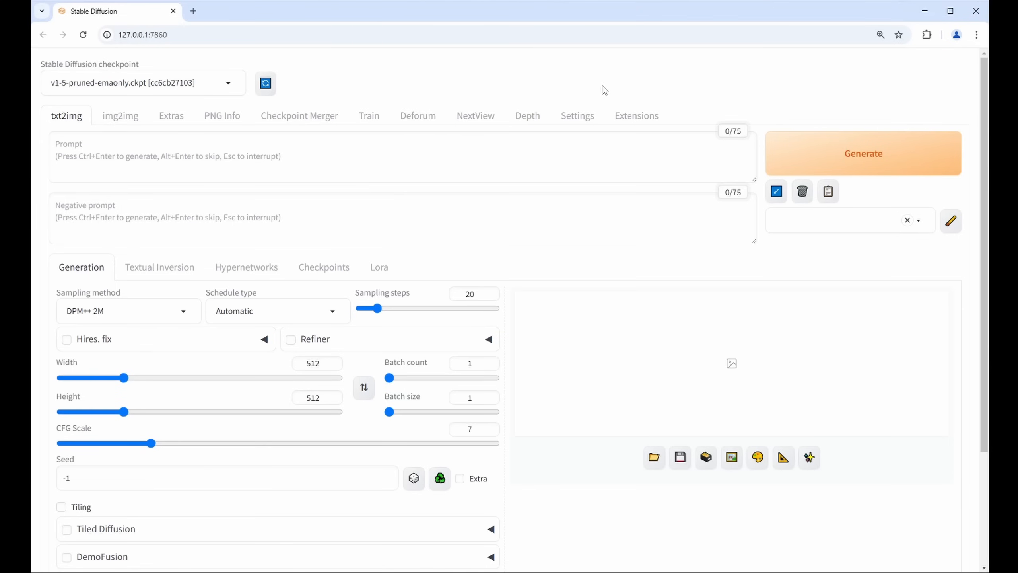
Step: View installed extensions, open the depthmap-script GitHub page, and show the Install from URL form
{"action": "left_click", "coordinate": [635, 115]}
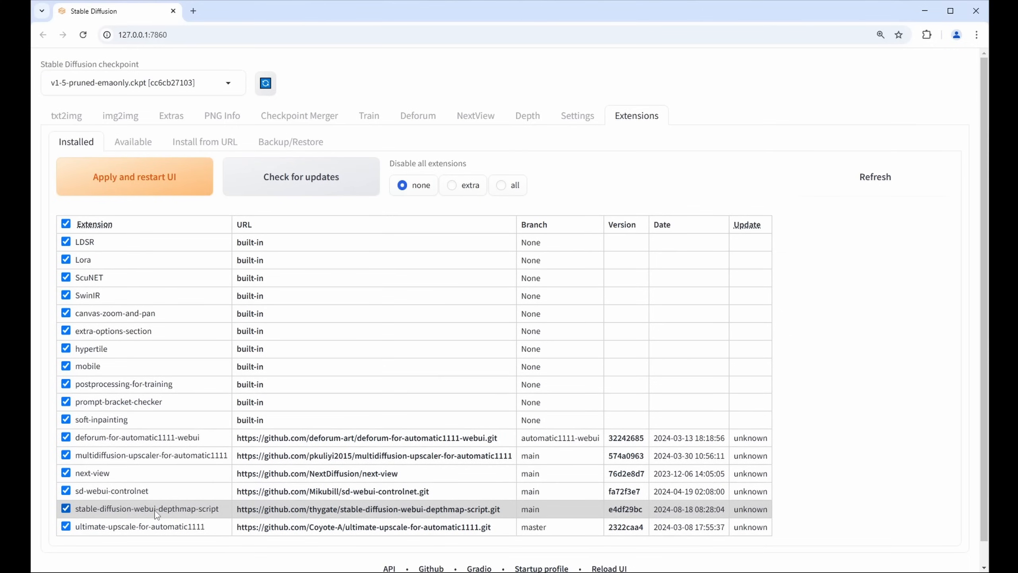
{"action": "scroll", "scroll_direction": "down", "scroll_amount": 3}
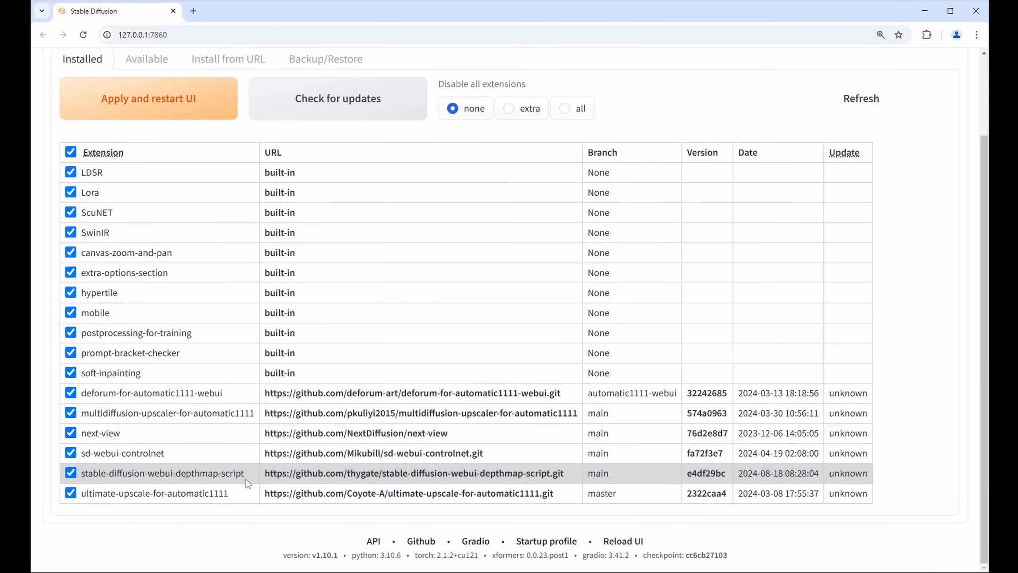
{"action": "mouse_move", "coordinate": [504, 473]}
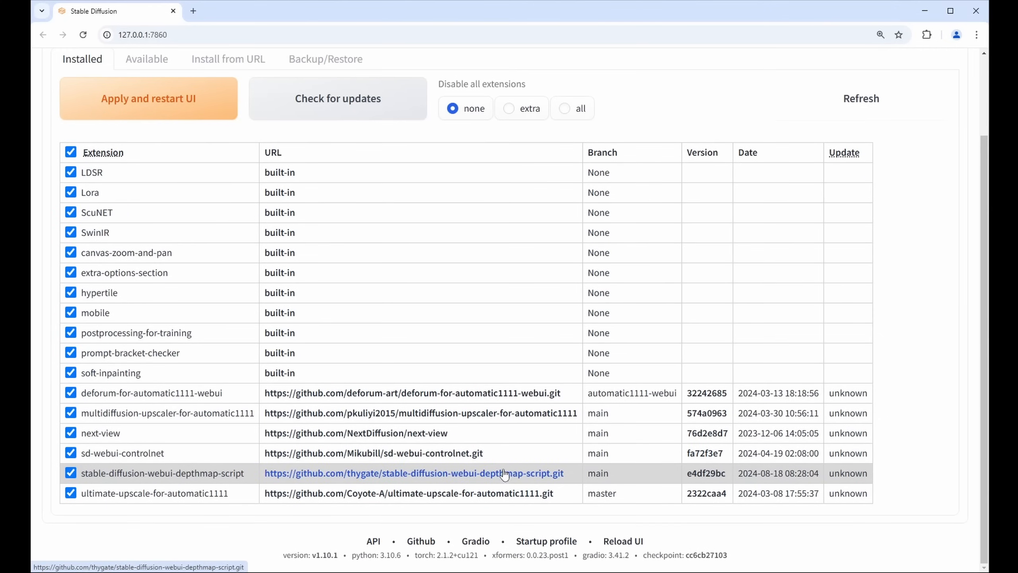
{"action": "left_click", "coordinate": [413, 472]}
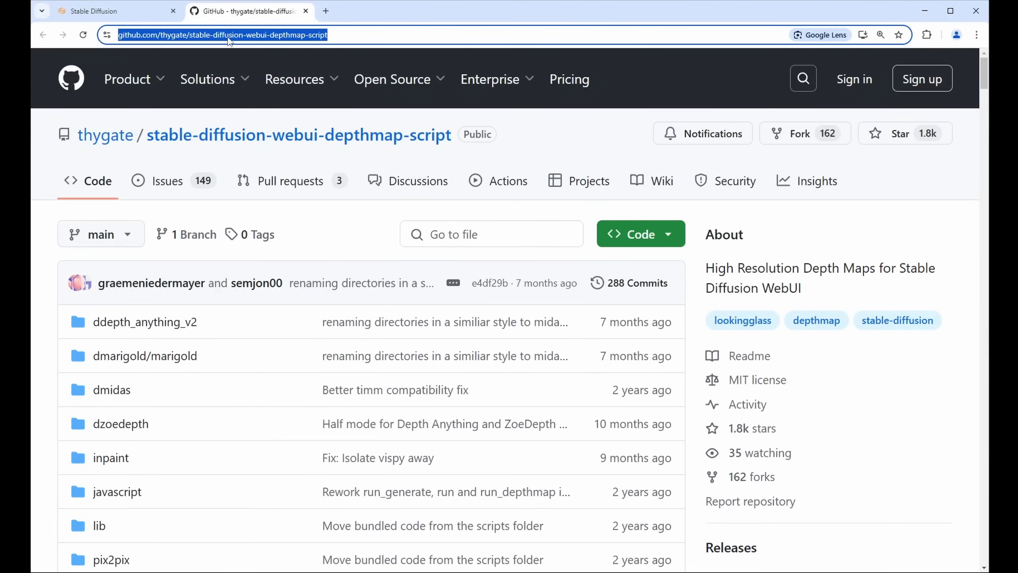
{"action": "left_click", "coordinate": [97, 11]}
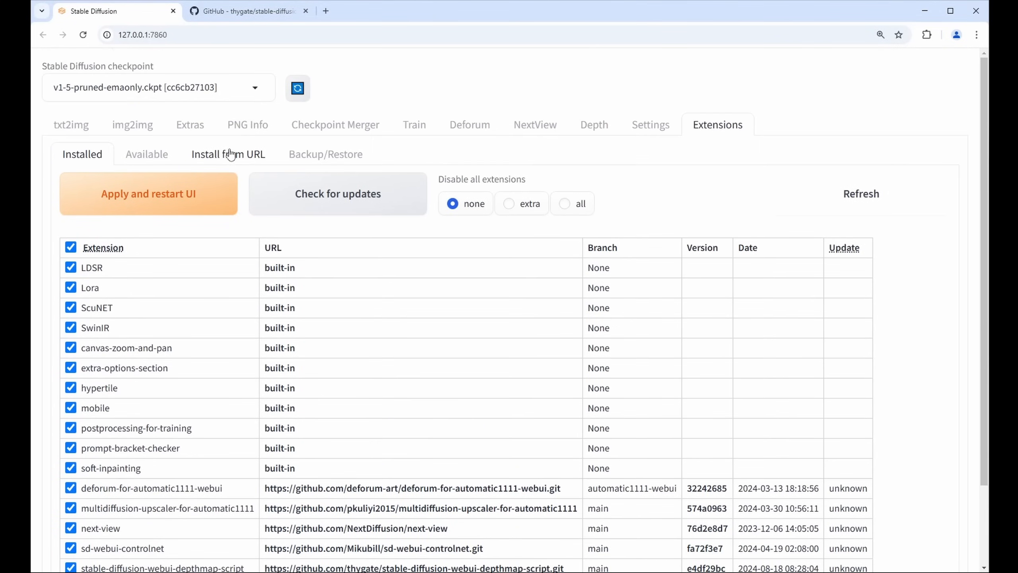
{"action": "left_click", "coordinate": [228, 154]}
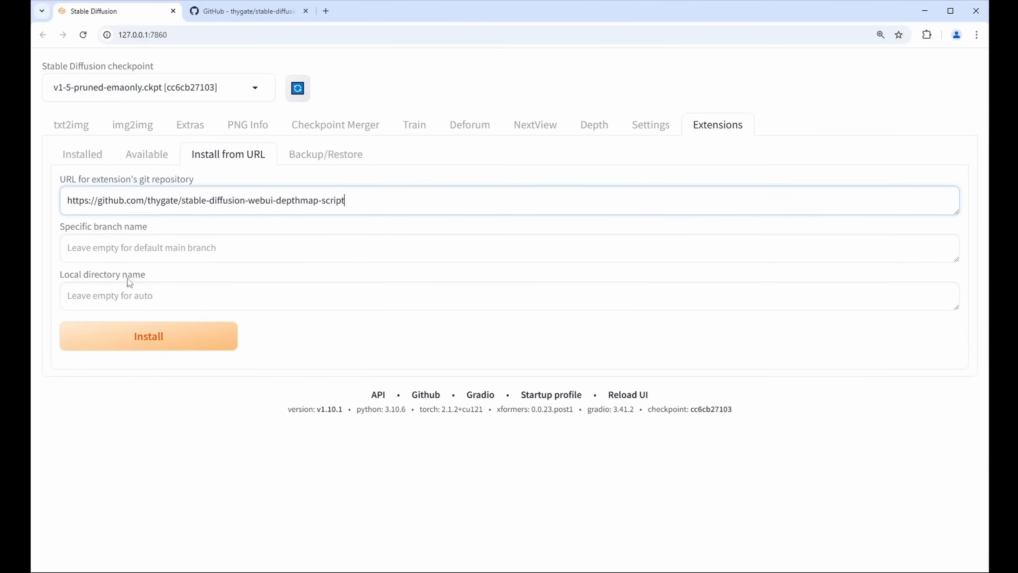
{"action": "mouse_move", "coordinate": [294, 355]}
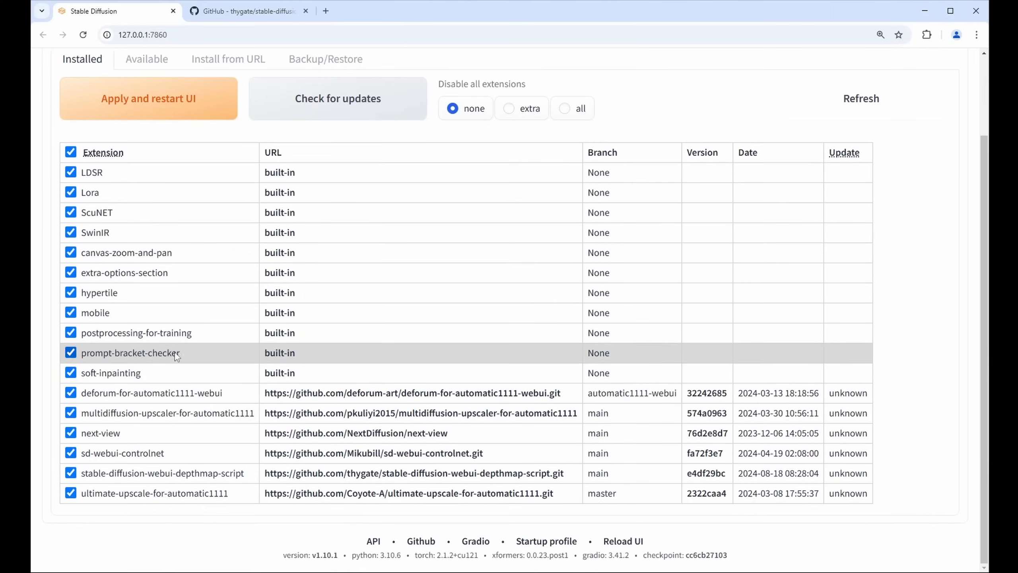
{"action": "mouse_move", "coordinate": [223, 479]}
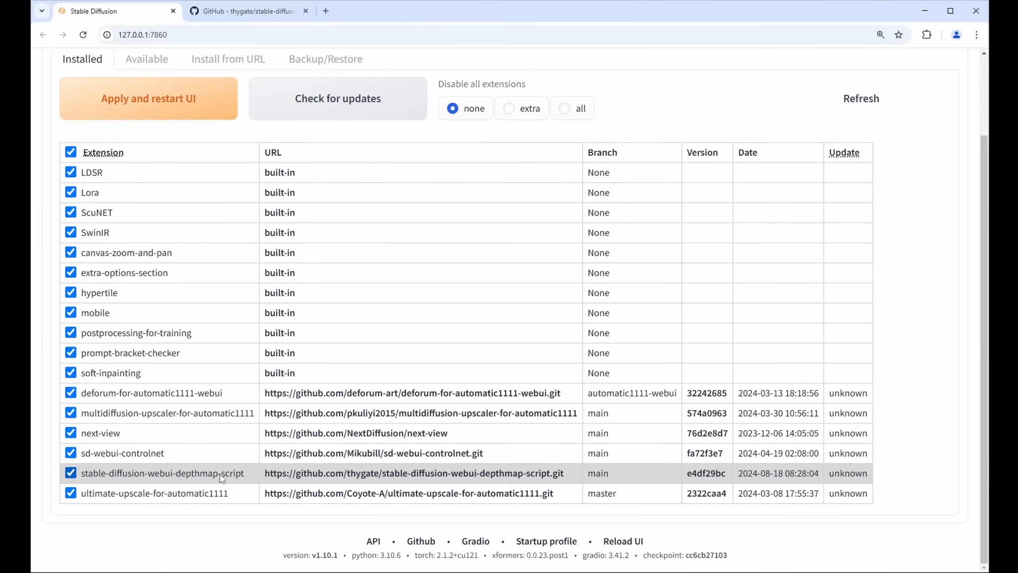
{"action": "mouse_move", "coordinate": [238, 487]}
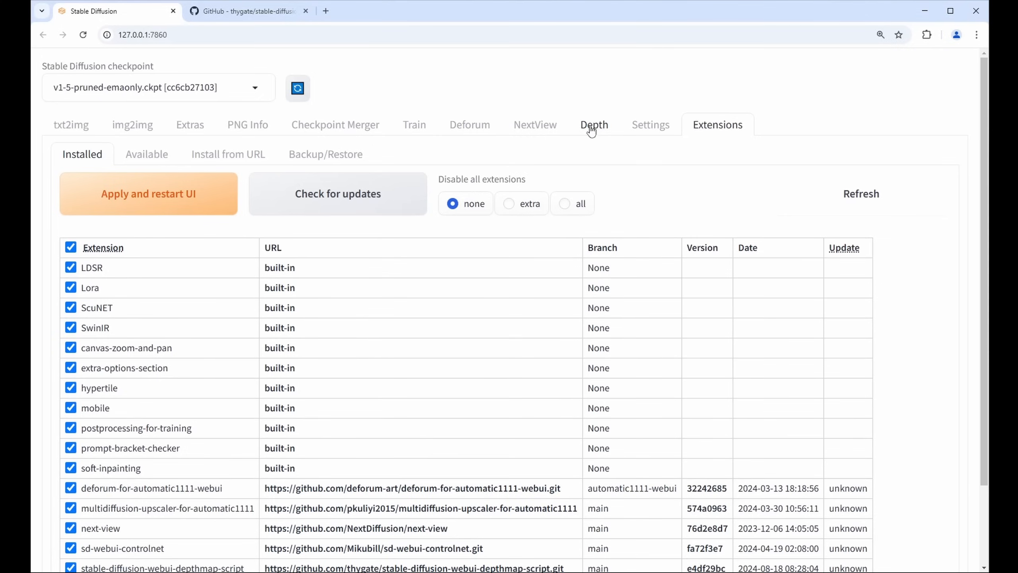
Step: Load the temple photo in the Depth tab, keep Depth Anything v2 Base, and enable BOOST
{"action": "left_click", "coordinate": [593, 125]}
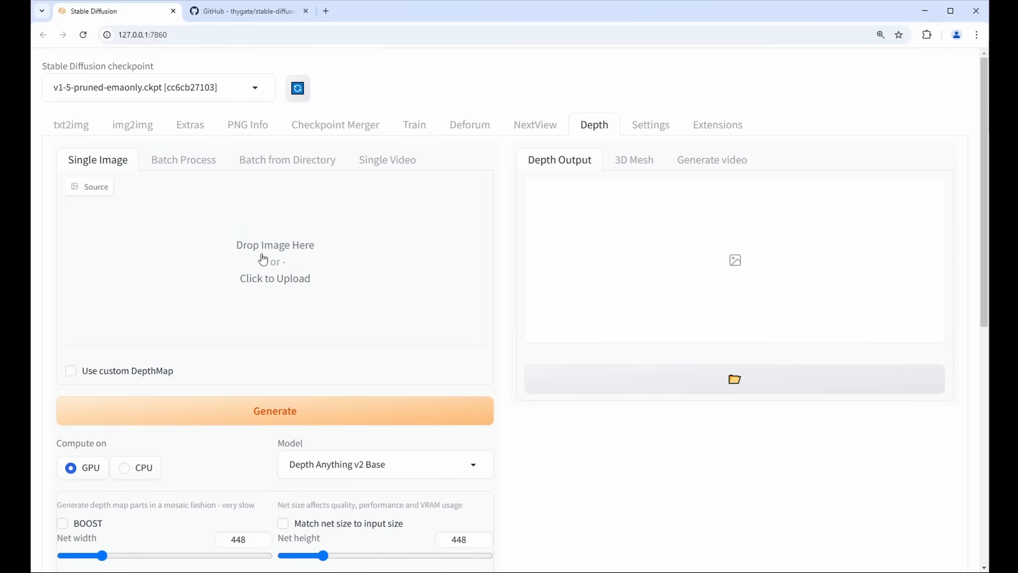
{"action": "left_click", "coordinate": [274, 261]}
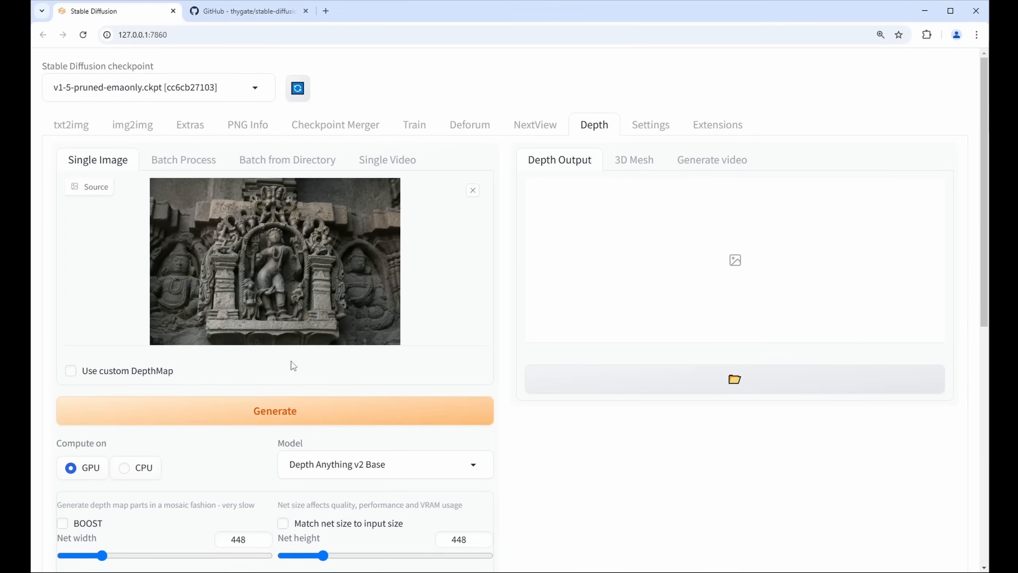
{"action": "left_click", "coordinate": [383, 464]}
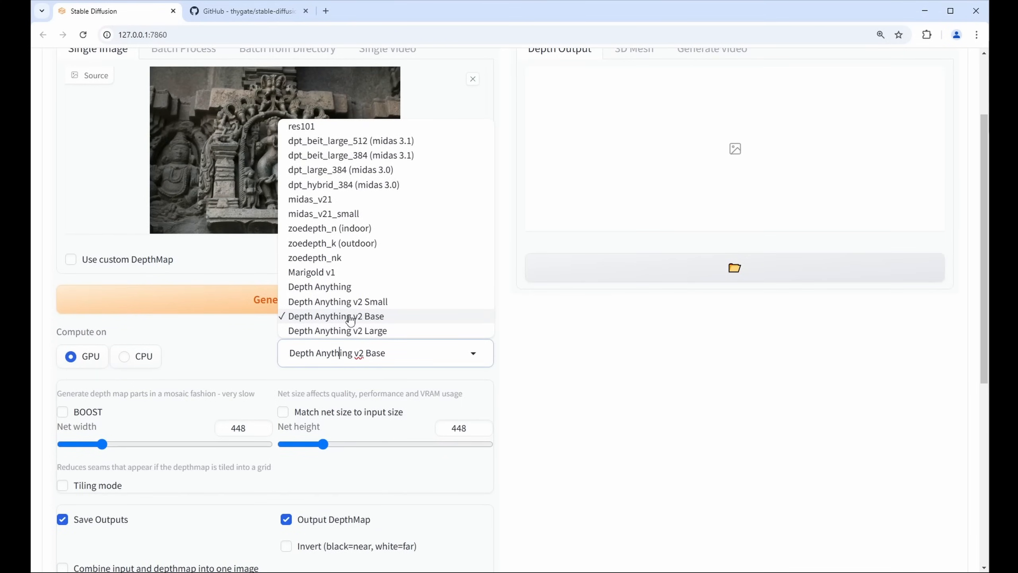
{"action": "mouse_move", "coordinate": [310, 201]}
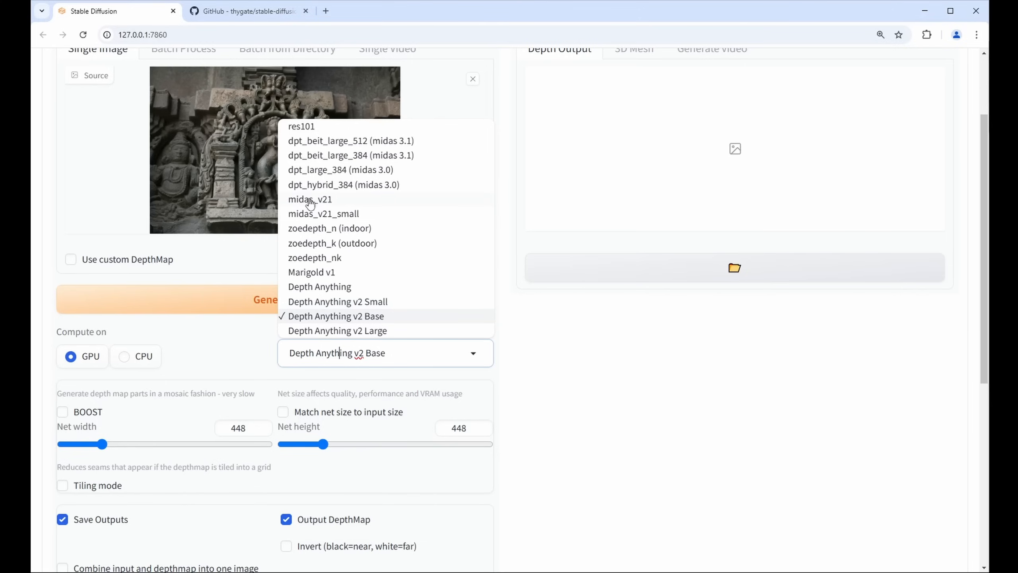
{"action": "mouse_move", "coordinate": [383, 326]}
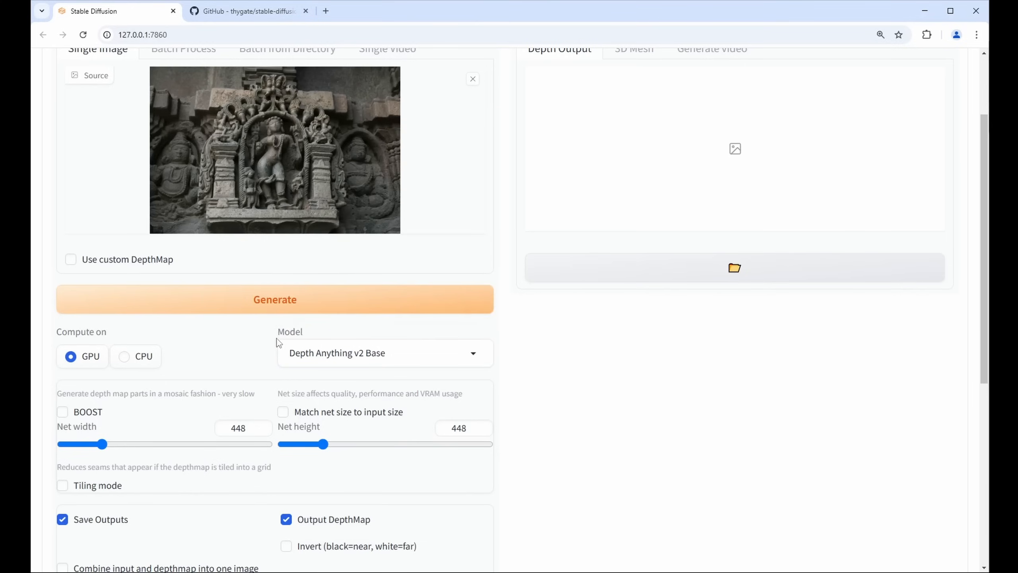
{"action": "scroll", "scroll_direction": "down", "scroll_amount": 3}
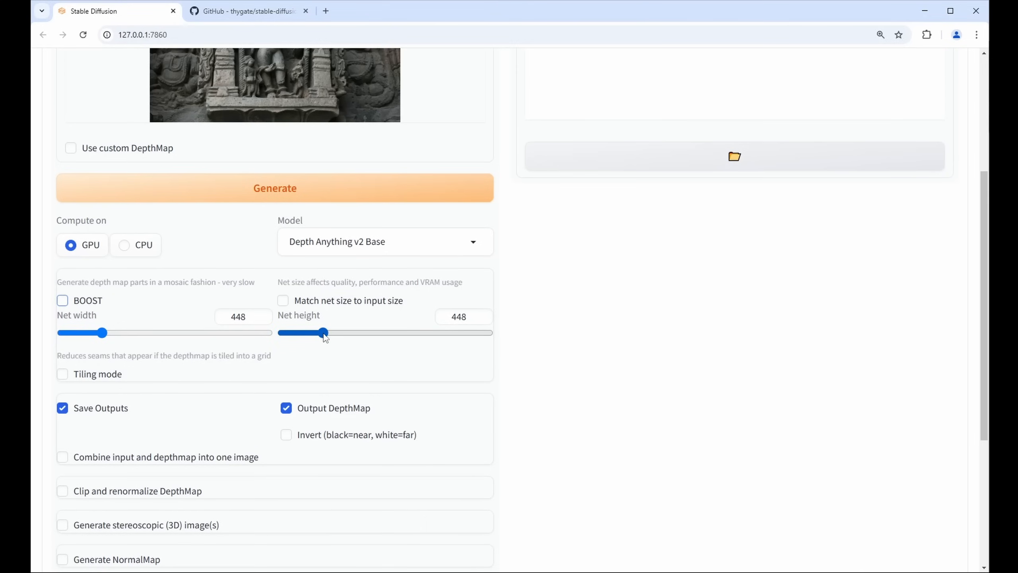
{"action": "left_click", "coordinate": [62, 300]}
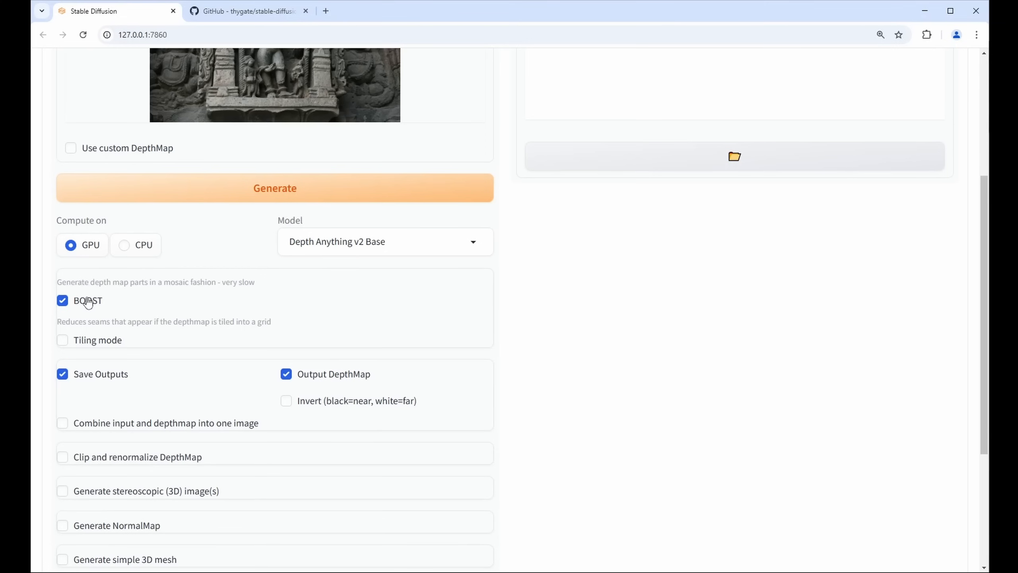
{"action": "mouse_move", "coordinate": [260, 287]}
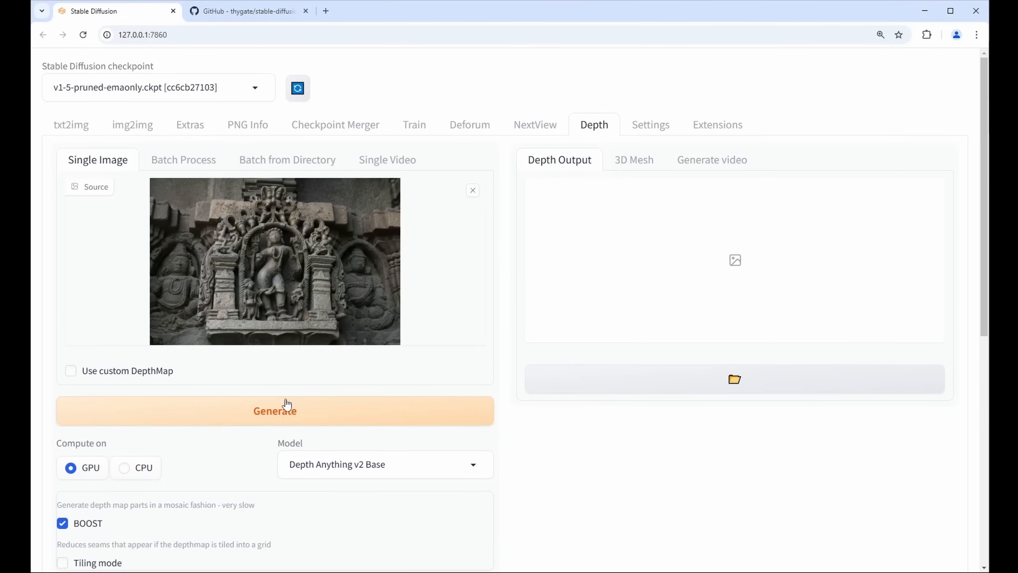
Step: Generate the depth map and view it enlarged in the full-screen viewer
{"action": "left_click", "coordinate": [273, 411]}
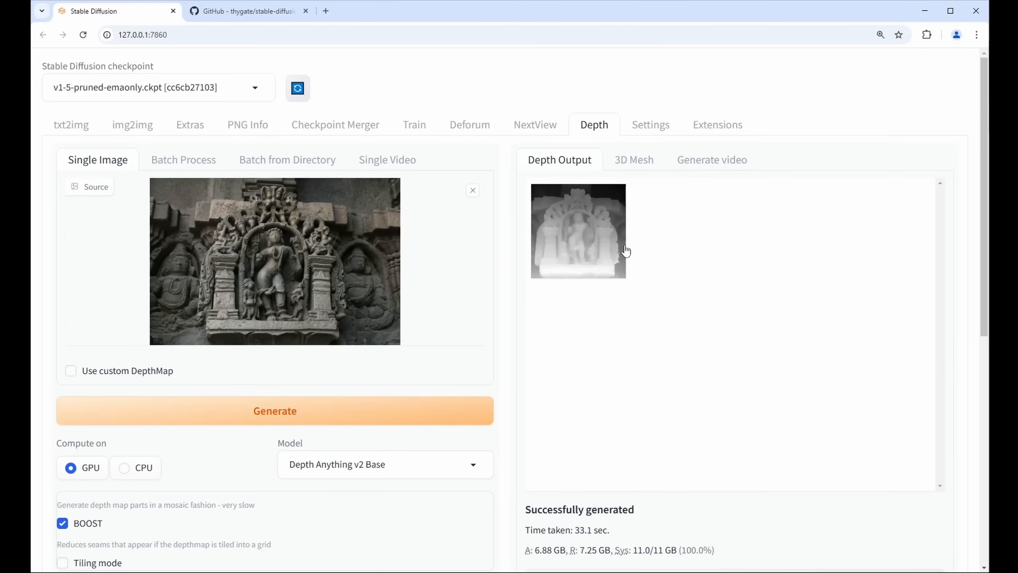
{"action": "left_click", "coordinate": [577, 231]}
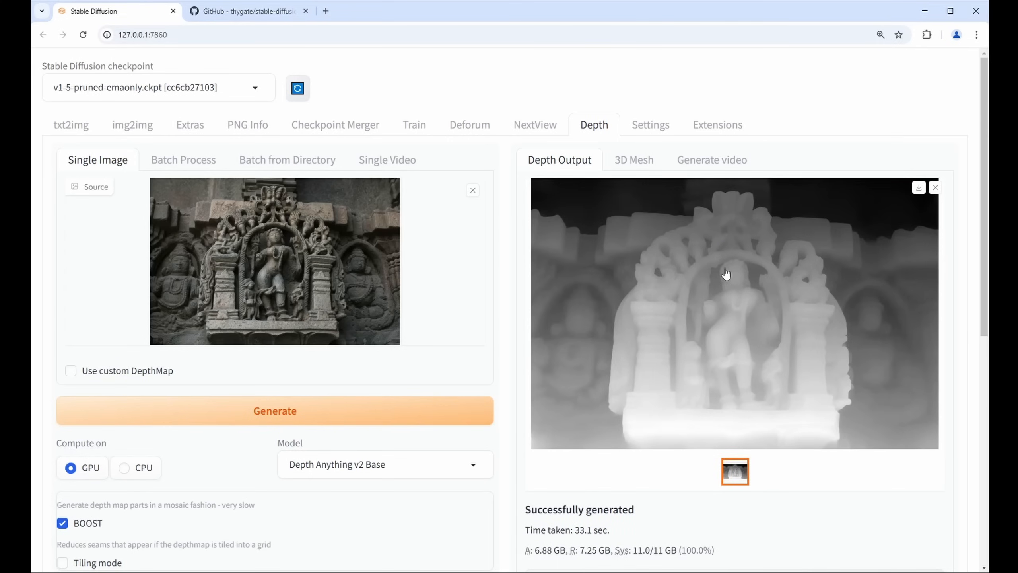
{"action": "left_click", "coordinate": [727, 274]}
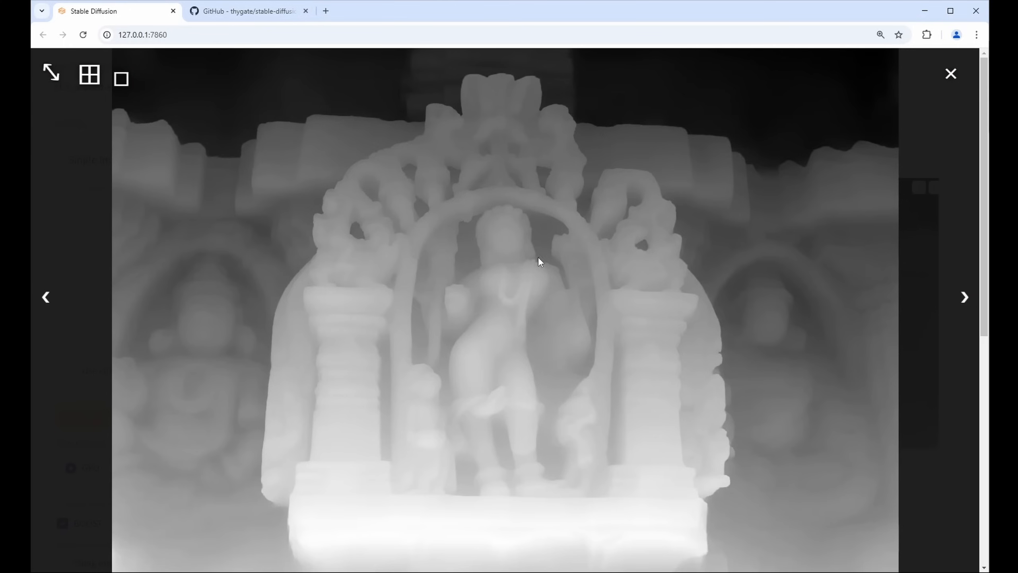
{"action": "right_click", "coordinate": [539, 262]}
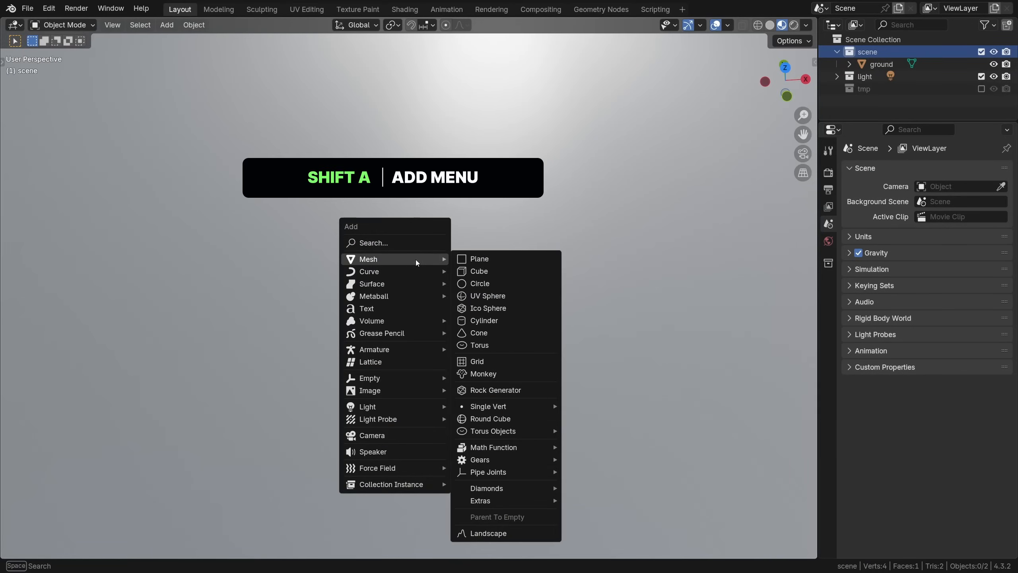
Step: Add a plane and subdivide it three times in Edit Mode into a 4,096-face grid
{"action": "left_click", "coordinate": [479, 259]}
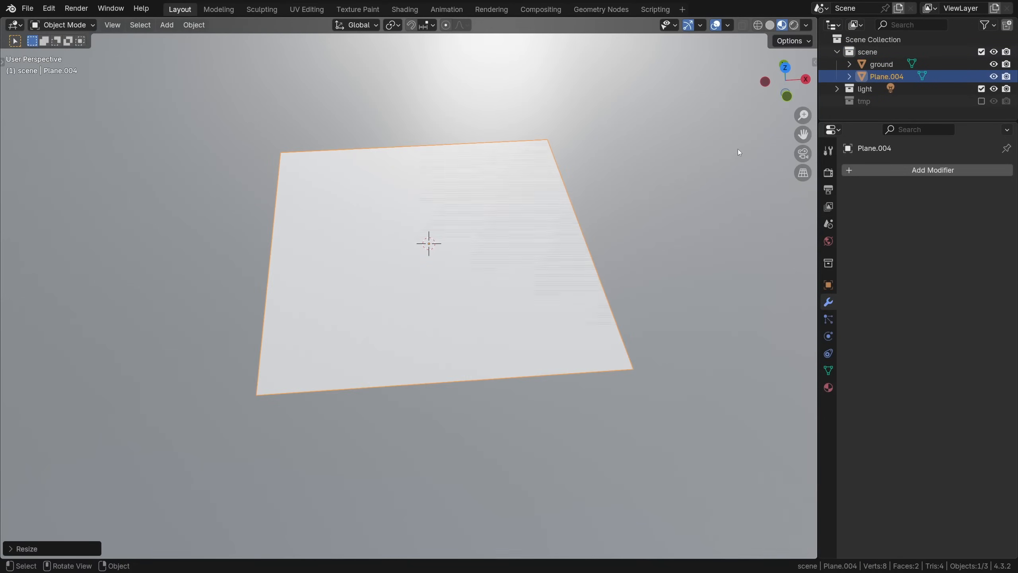
{"action": "key", "text": "Tab"}
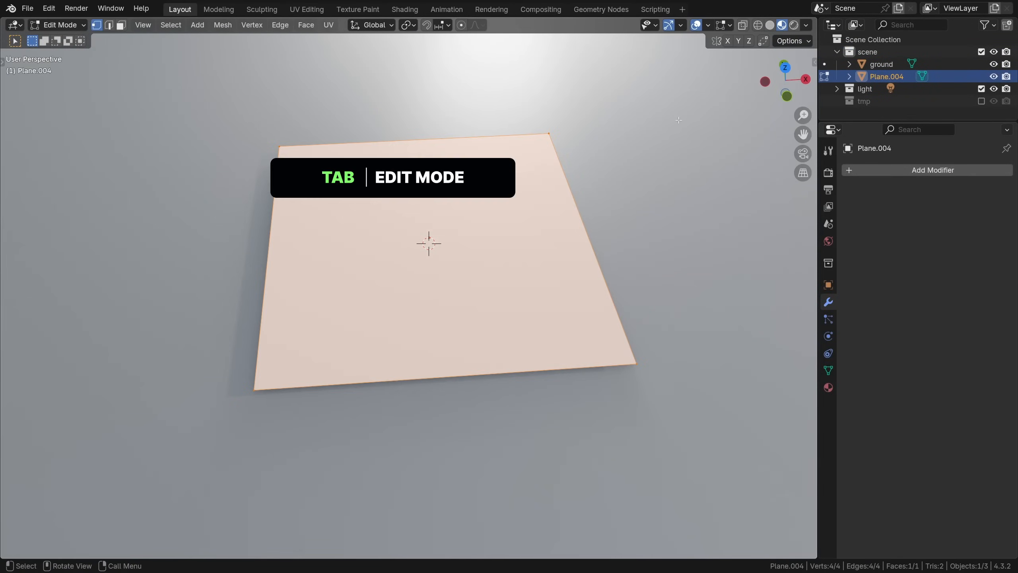
{"action": "right_click", "coordinate": [429, 244]}
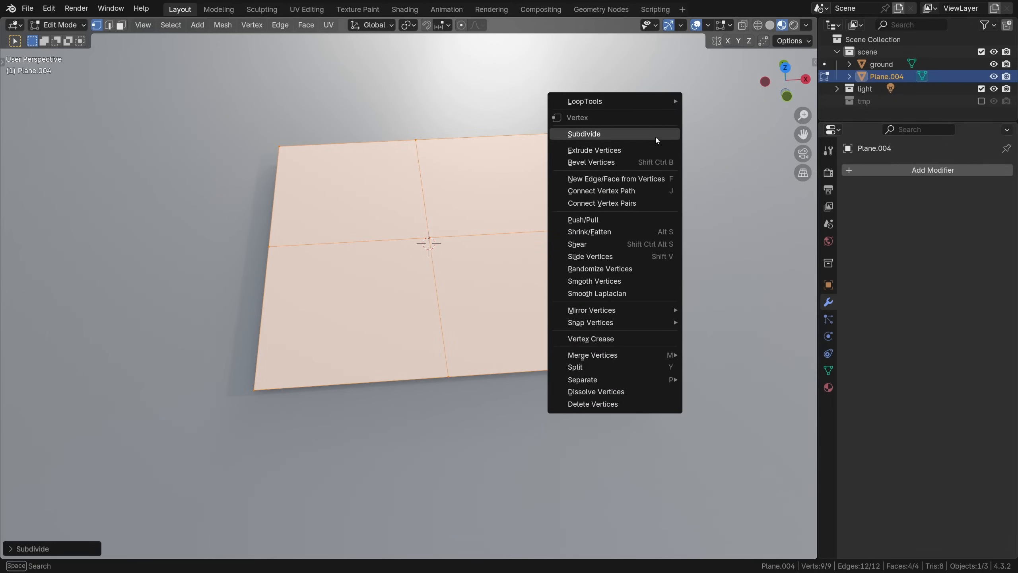
{"action": "left_click", "coordinate": [583, 134]}
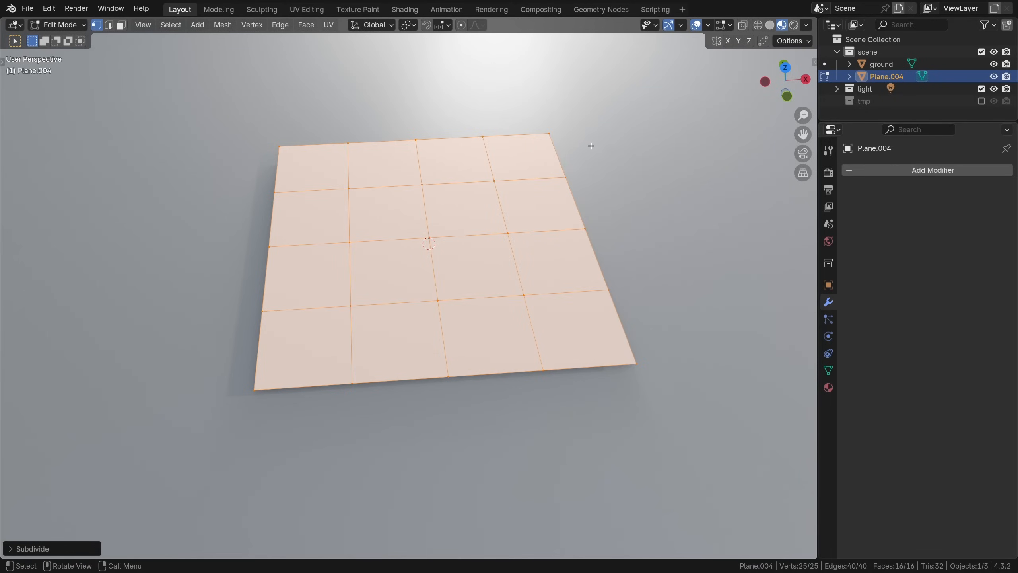
{"action": "key", "text": "shift+r"}
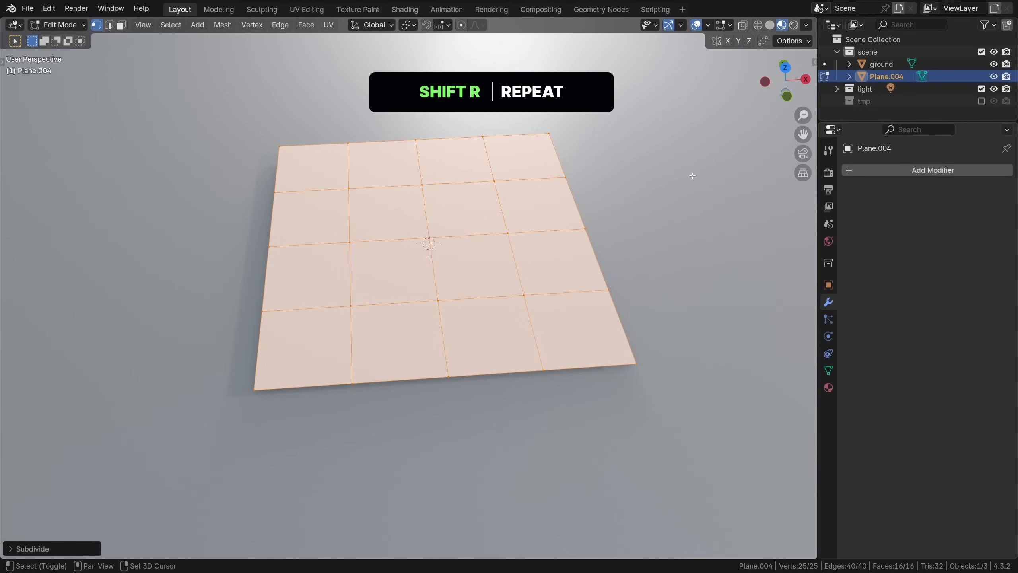
{"action": "key", "text": "shift+r"}
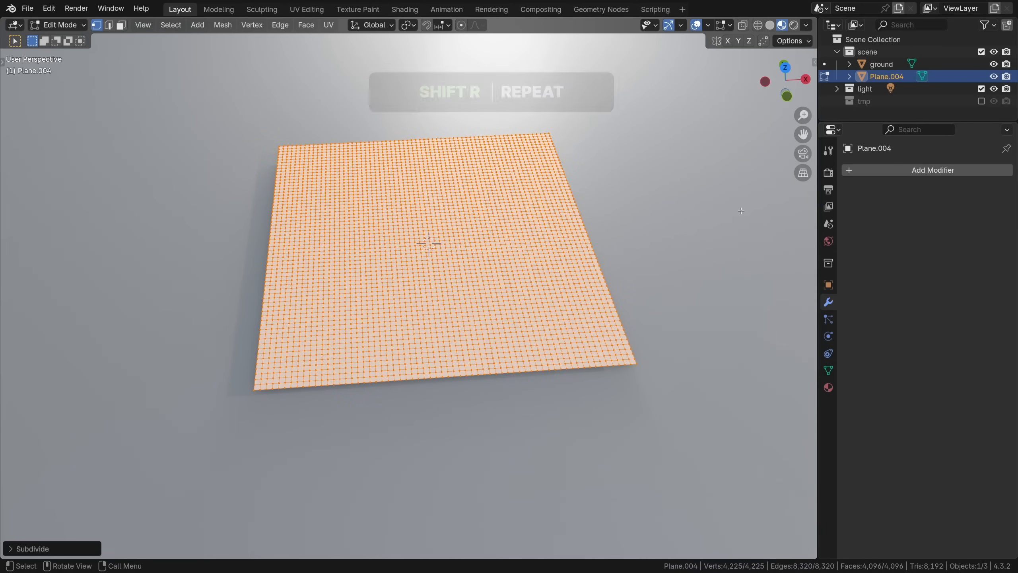
{"action": "left_click", "coordinate": [932, 170]}
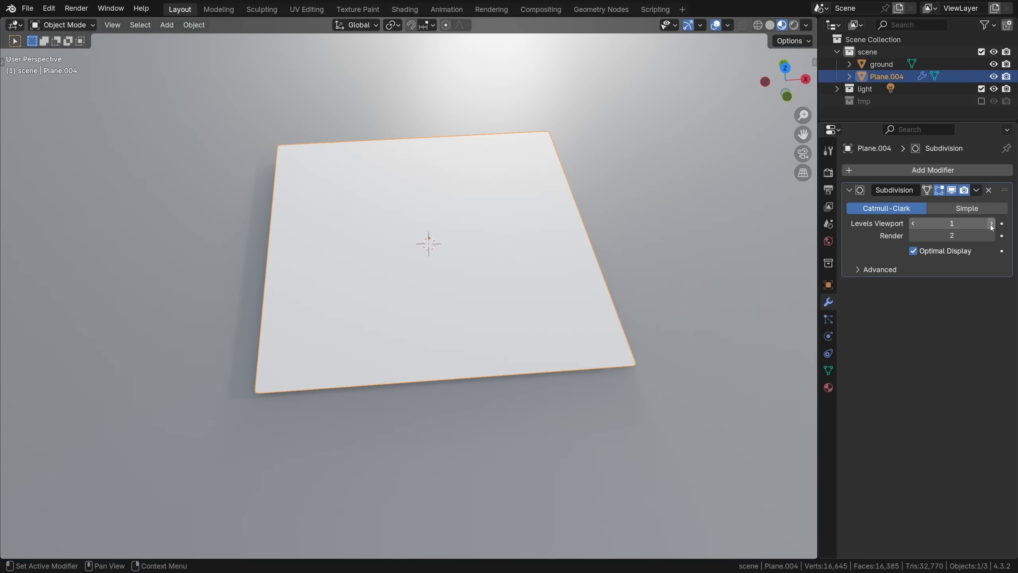
Step: Set the Subdivision modifier to level 3, apply it, and change viewport shading
{"action": "left_click", "coordinate": [991, 223]}
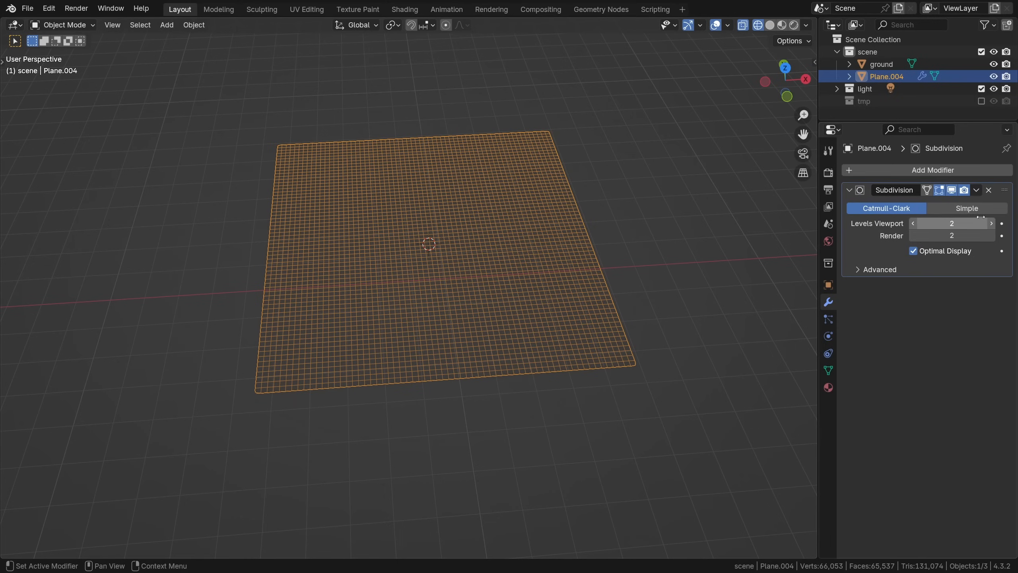
{"action": "left_click", "coordinate": [990, 223]}
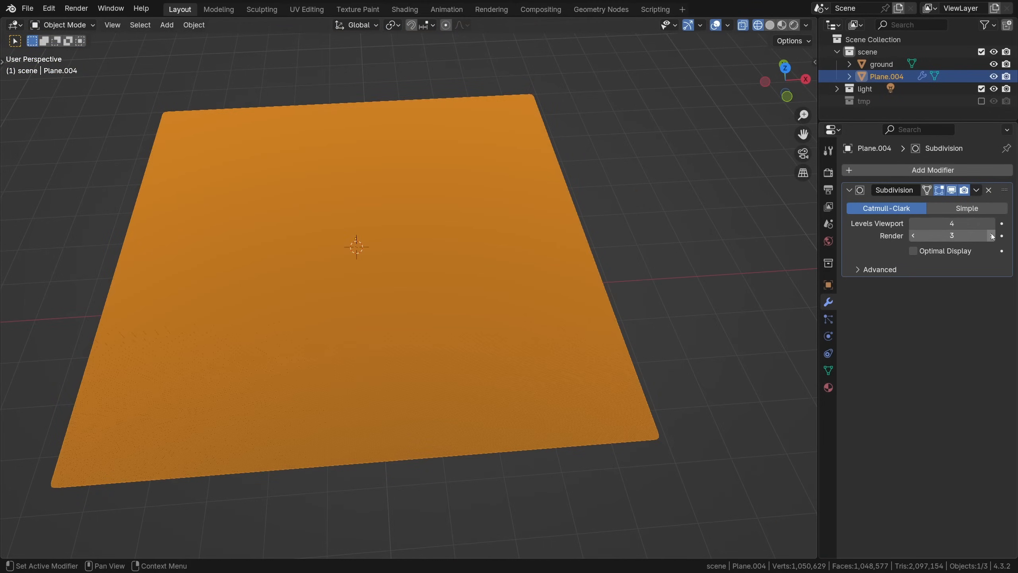
{"action": "left_click", "coordinate": [991, 236]}
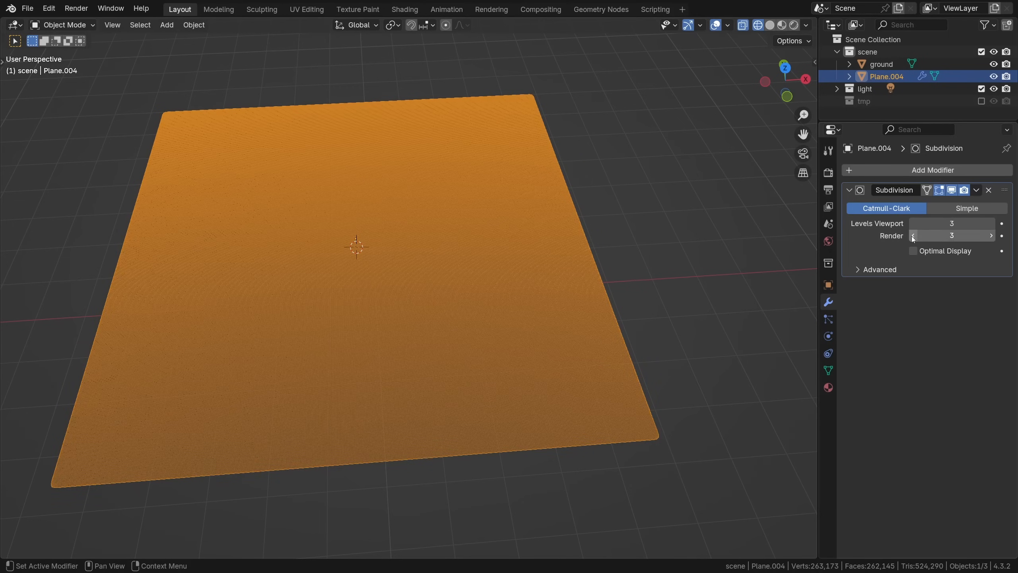
{"action": "key", "text": "ctrl+a"}
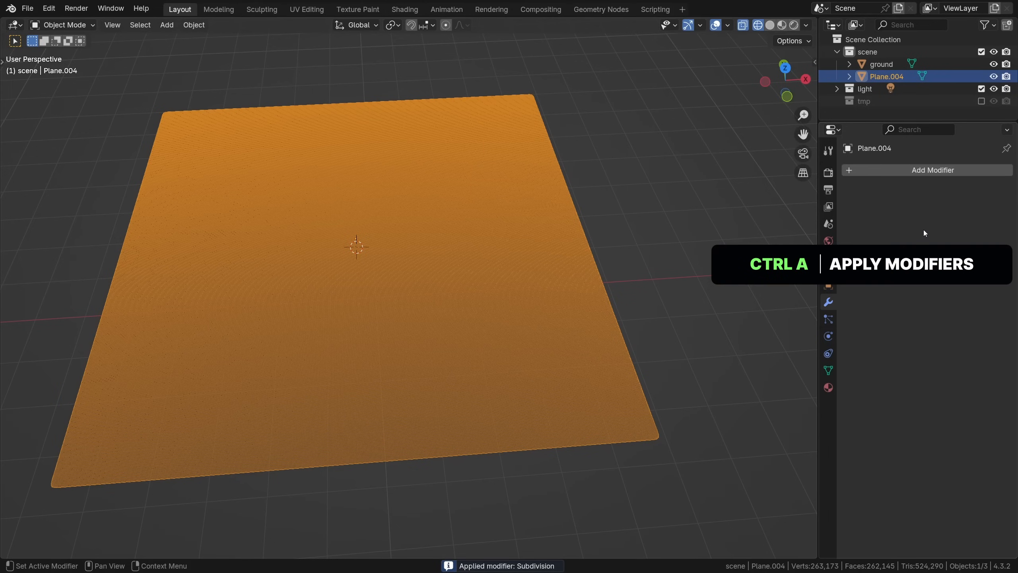
{"action": "key", "text": "z"}
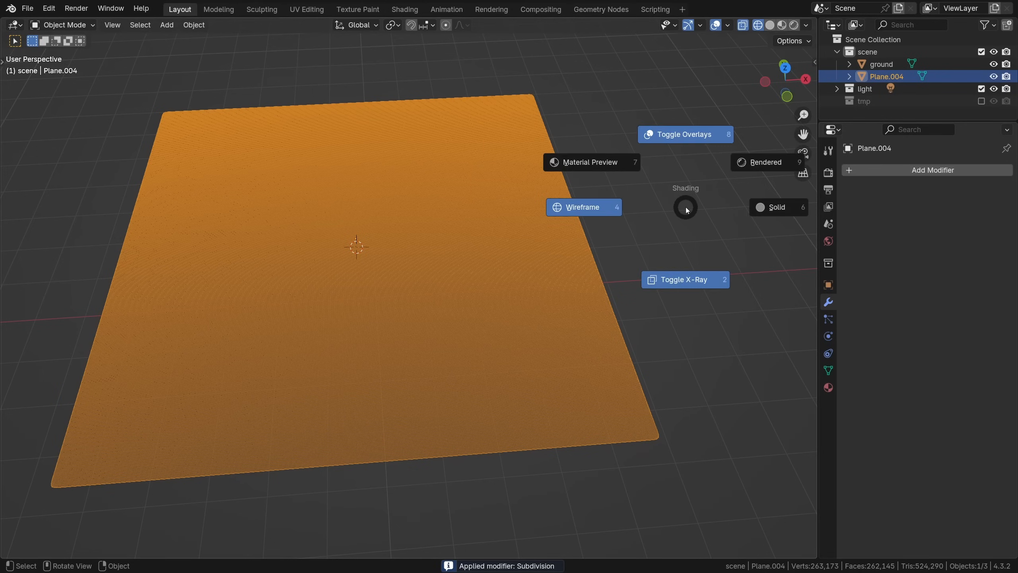
{"action": "mouse_move", "coordinate": [684, 188]}
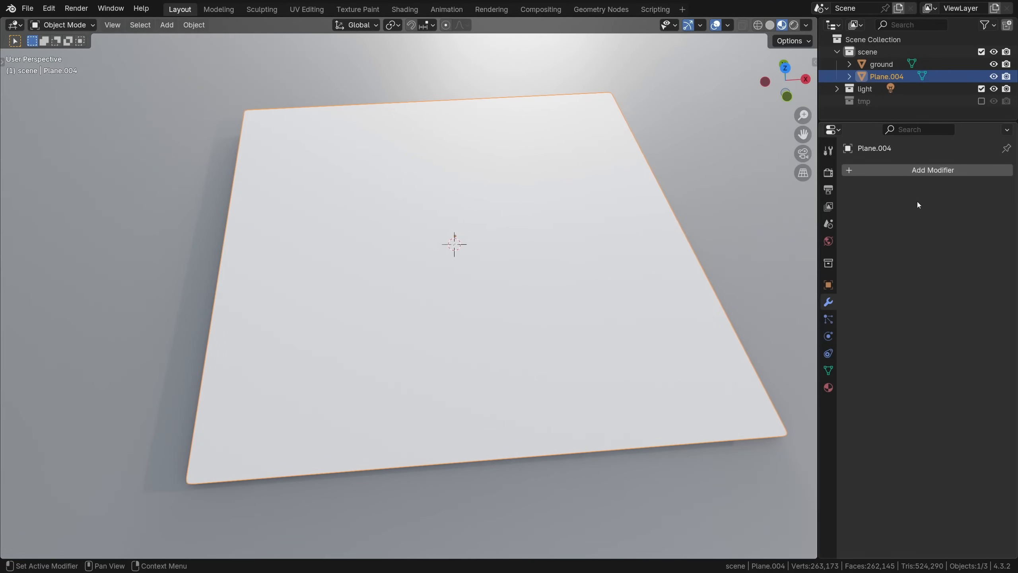
Step: Add a Displace modifier with a new texture named displacement and start browsing for its image
{"action": "left_click", "coordinate": [933, 169]}
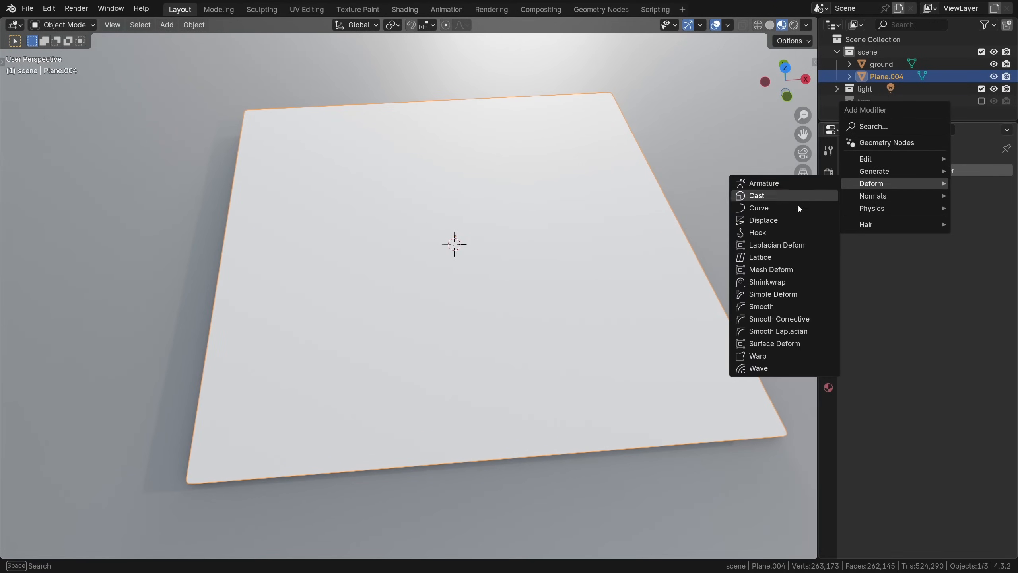
{"action": "left_click", "coordinate": [762, 219]}
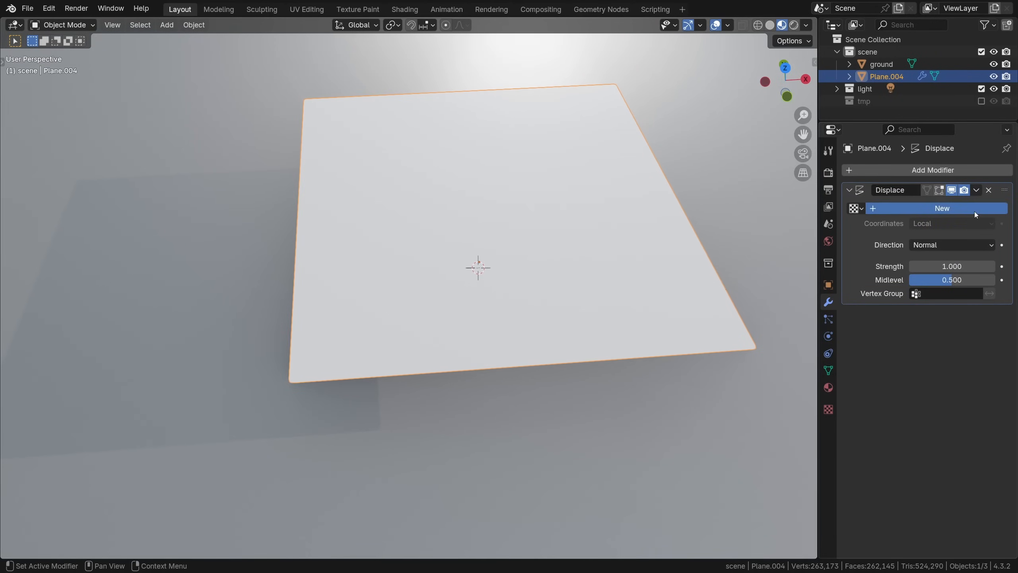
{"action": "left_click", "coordinate": [941, 208]}
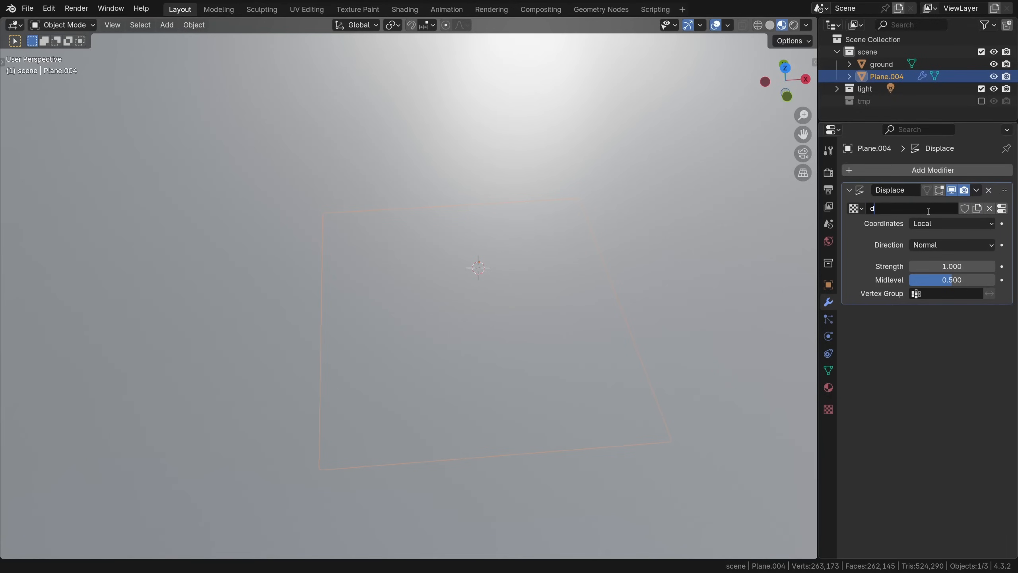
{"action": "type", "text": "displacement"}
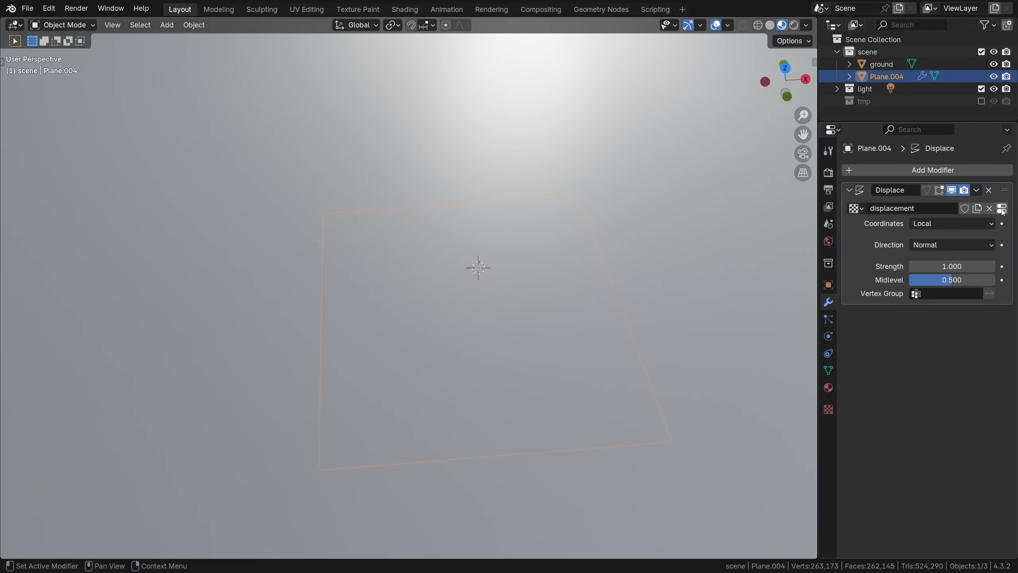
{"action": "left_click", "coordinate": [829, 408]}
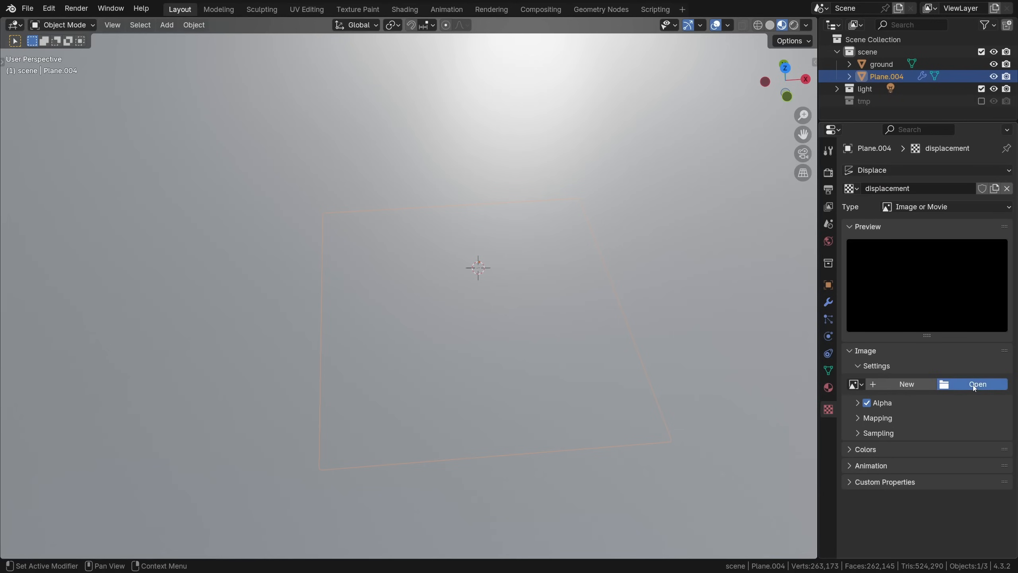
{"action": "left_click", "coordinate": [978, 384]}
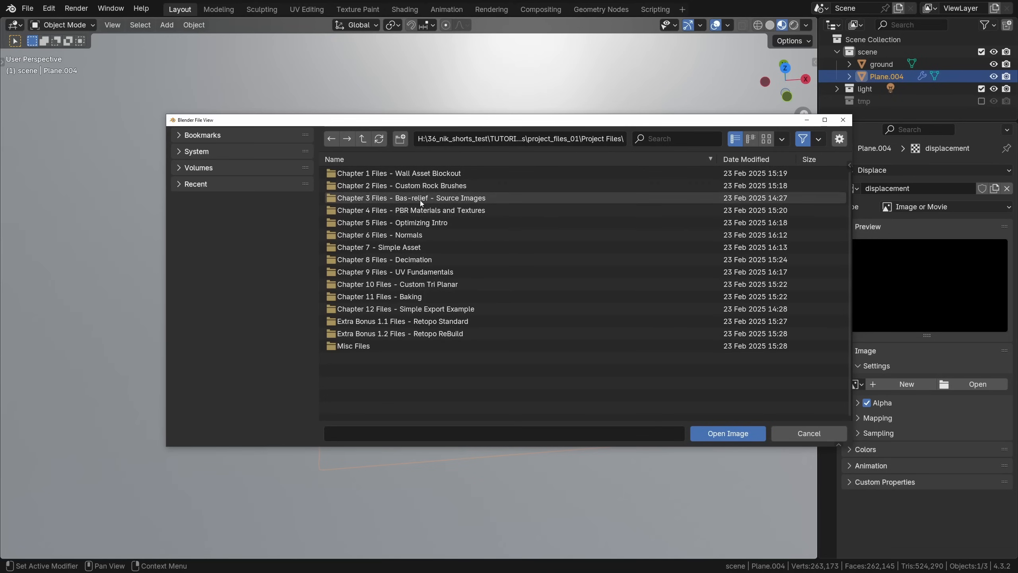
Step: Browse from the bas-relief source images through Photos (Non-ai) into the Depth Maps folder, shown as thumbnails
{"action": "left_click", "coordinate": [411, 197]}
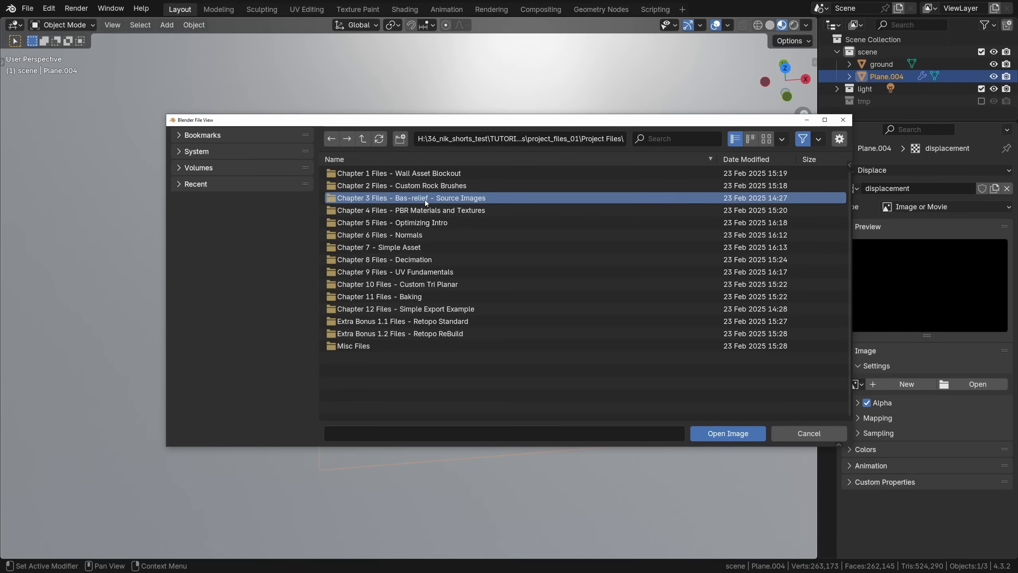
{"action": "double_click", "coordinate": [410, 198]}
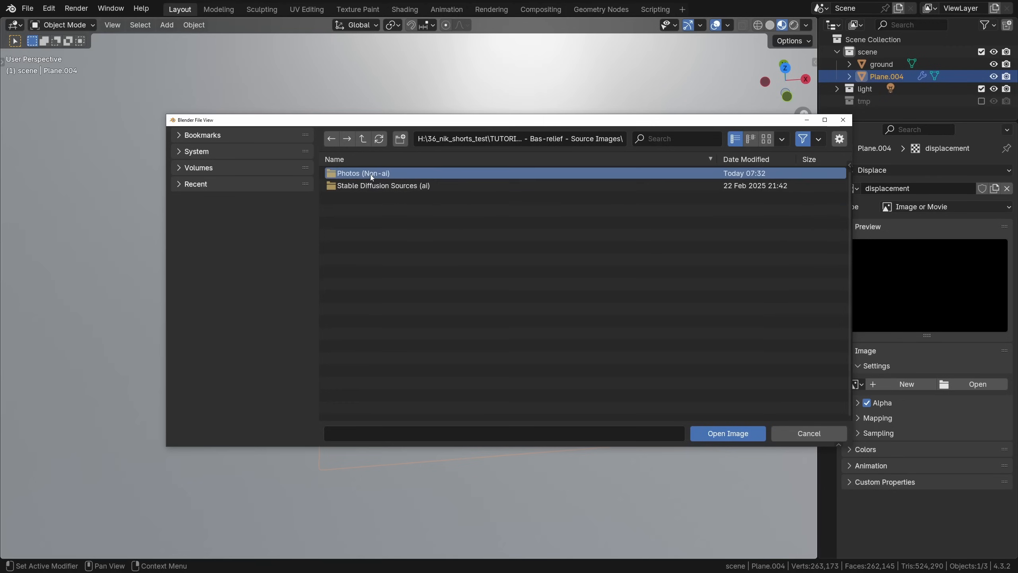
{"action": "left_click", "coordinate": [384, 186]}
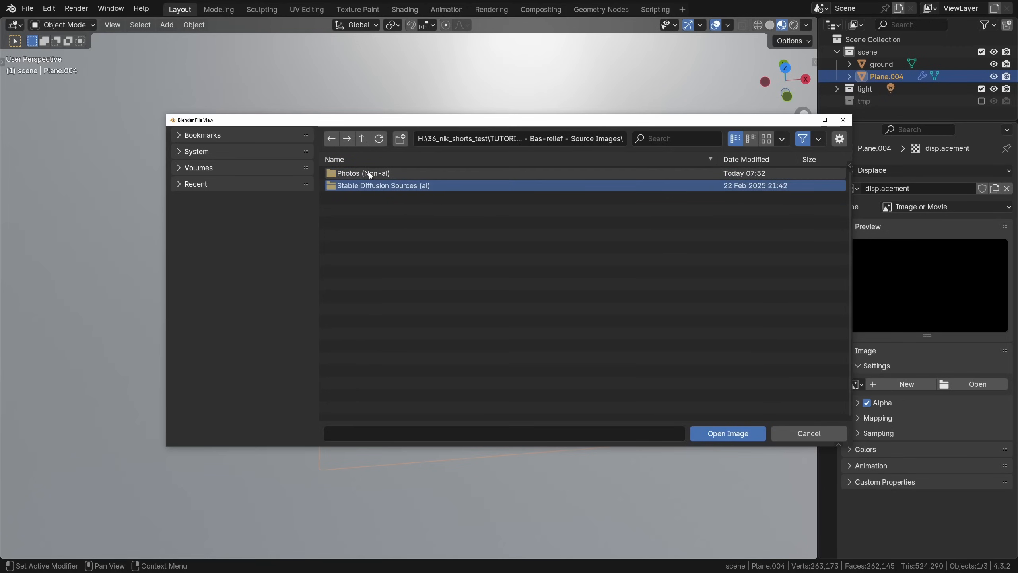
{"action": "double_click", "coordinate": [363, 174]}
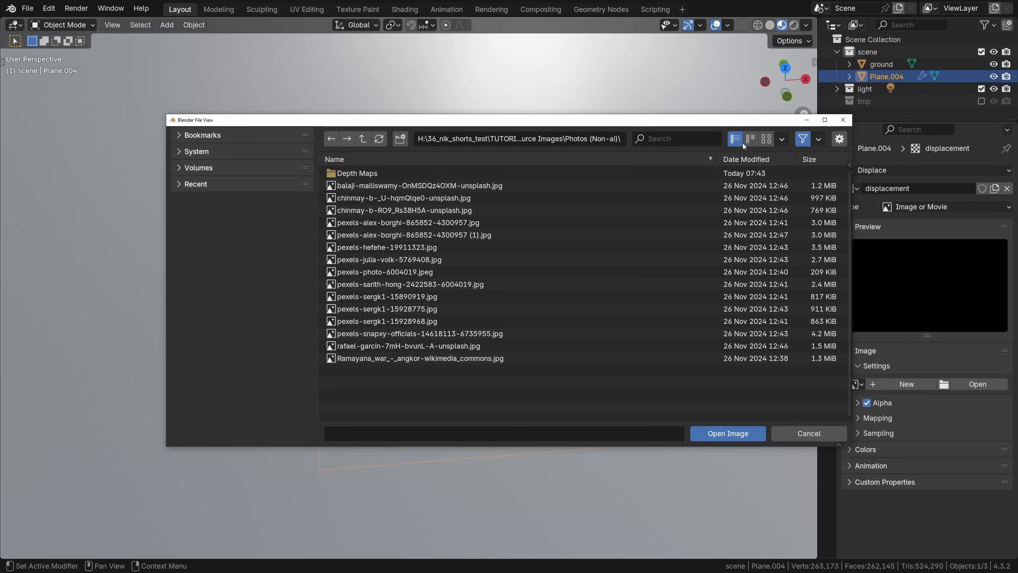
{"action": "left_click", "coordinate": [765, 138]}
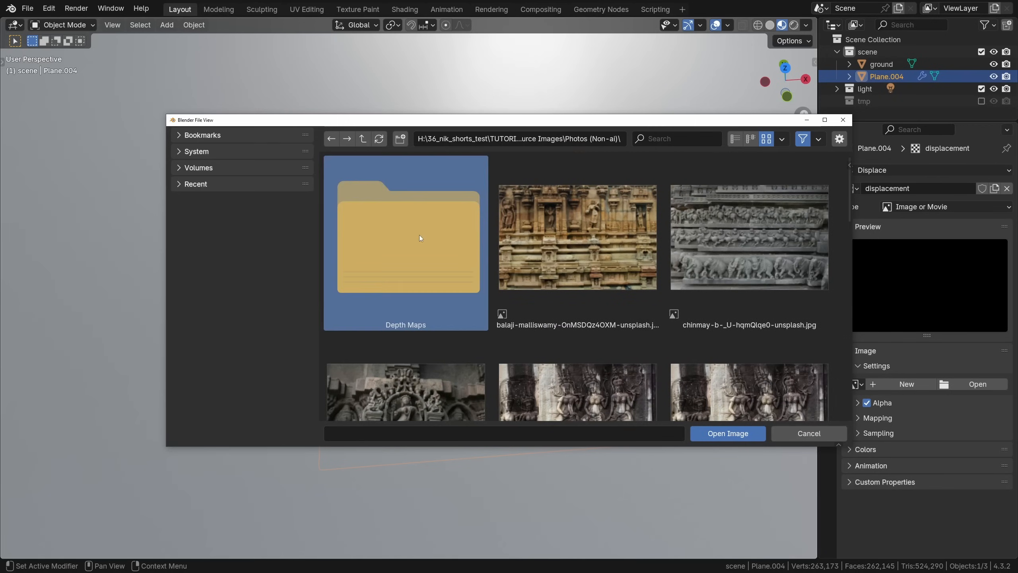
{"action": "double_click", "coordinate": [405, 244]}
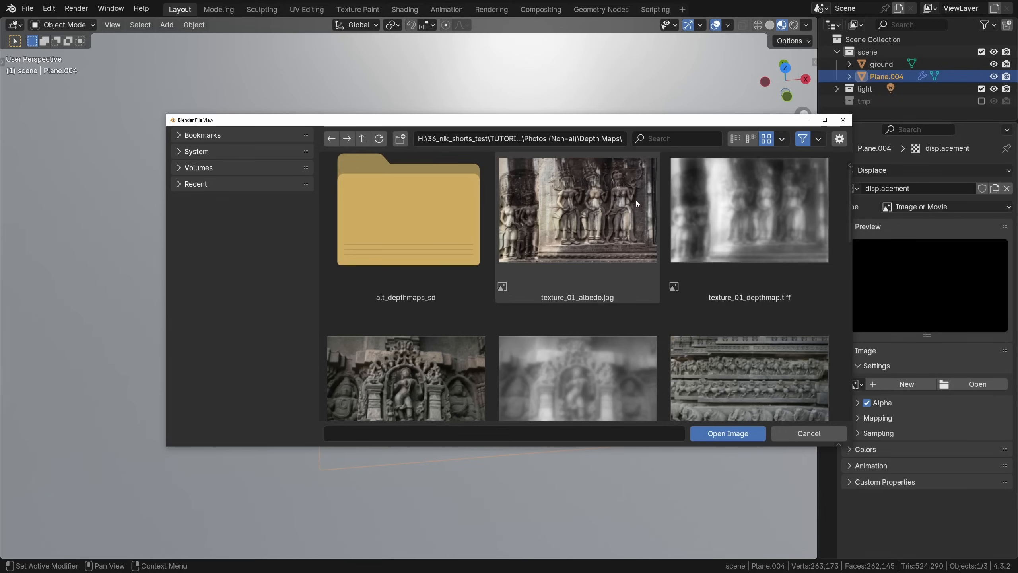
Step: Select texture_02_depthmap.tiff in Depth Maps and load it as the displacement image
{"action": "scroll", "scroll_direction": "down", "scroll_amount": 3}
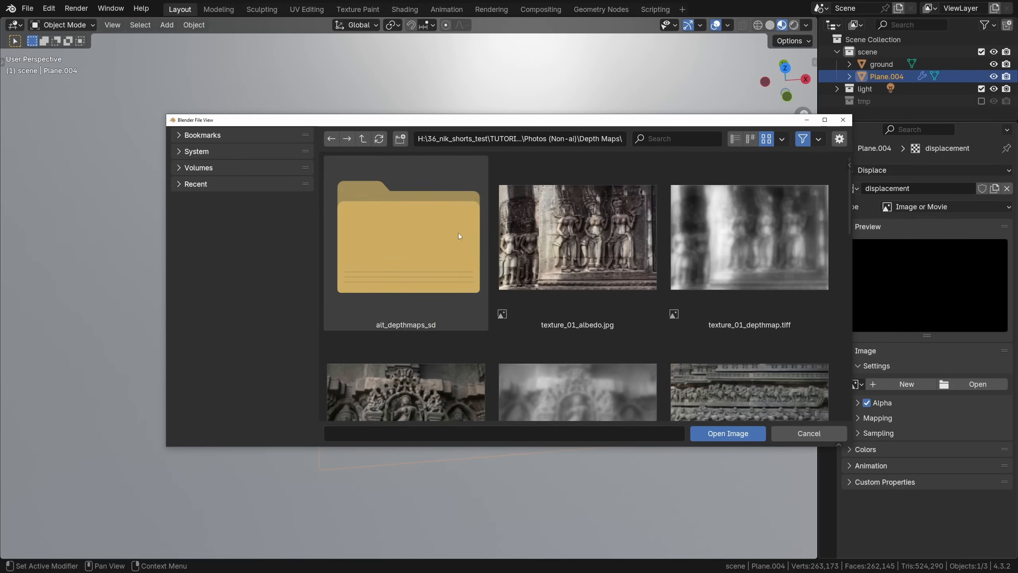
{"action": "double_click", "coordinate": [405, 236]}
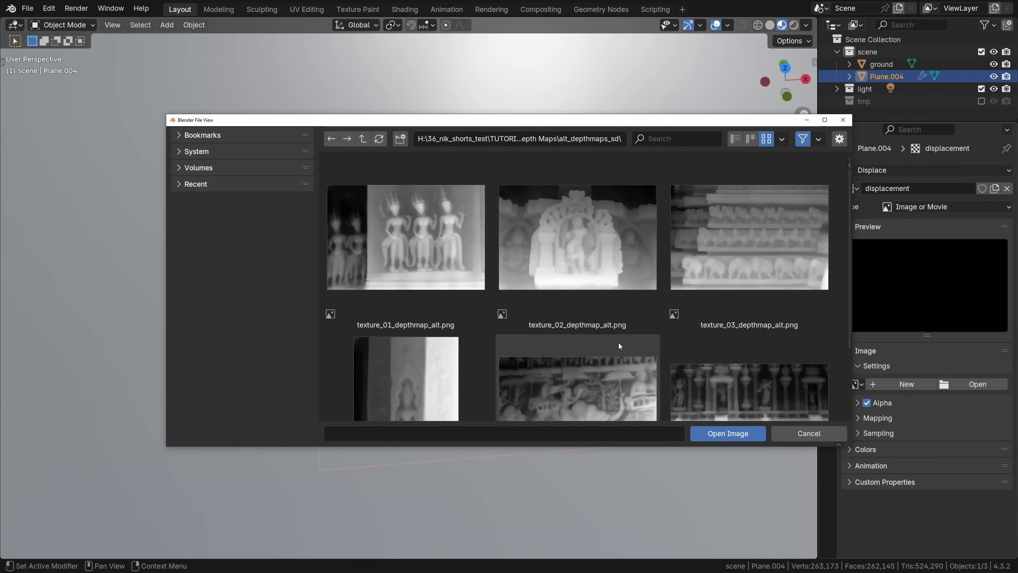
{"action": "left_click", "coordinate": [363, 138]}
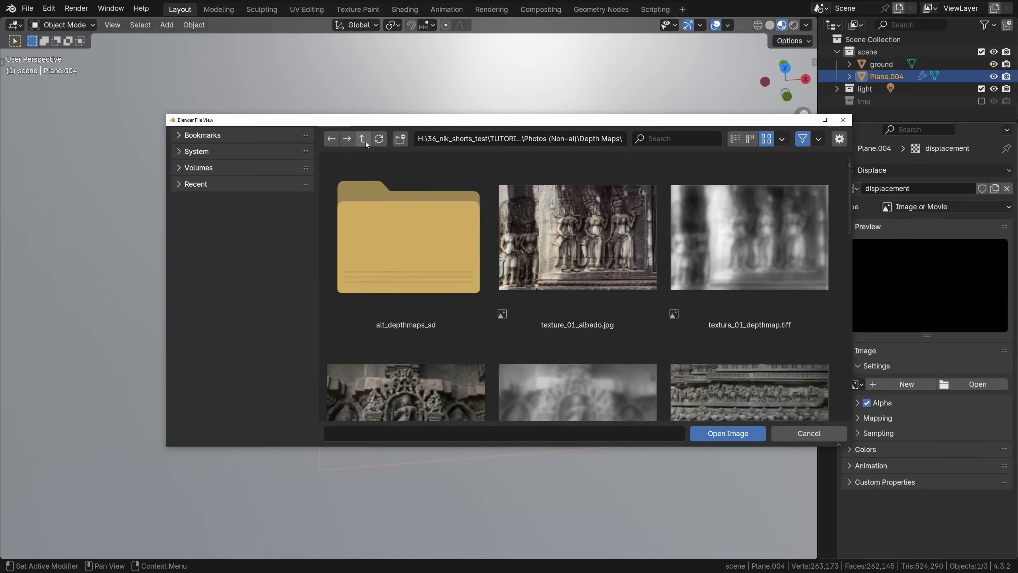
{"action": "scroll", "scroll_direction": "down", "scroll_amount": 3}
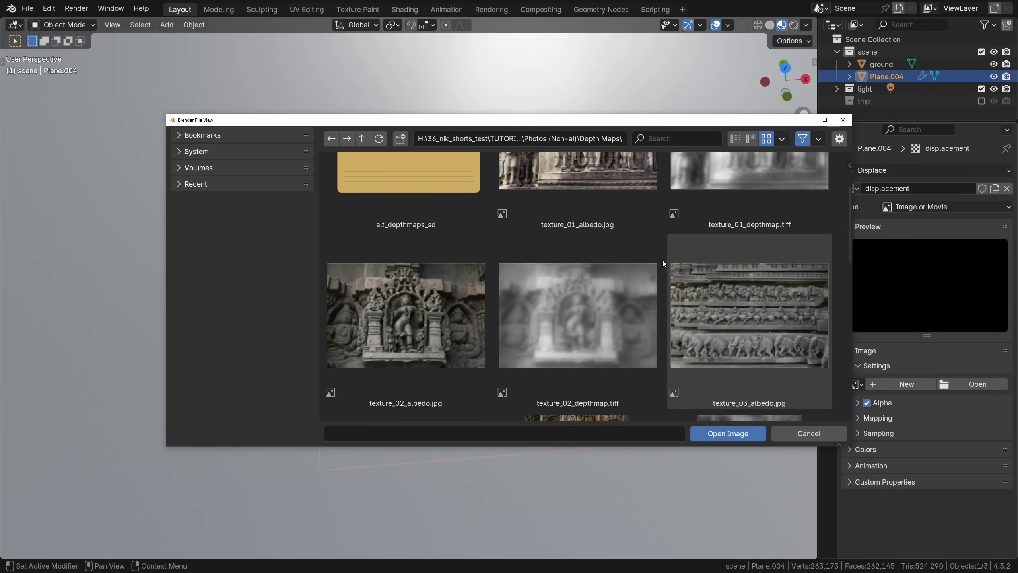
{"action": "left_click", "coordinate": [576, 316]}
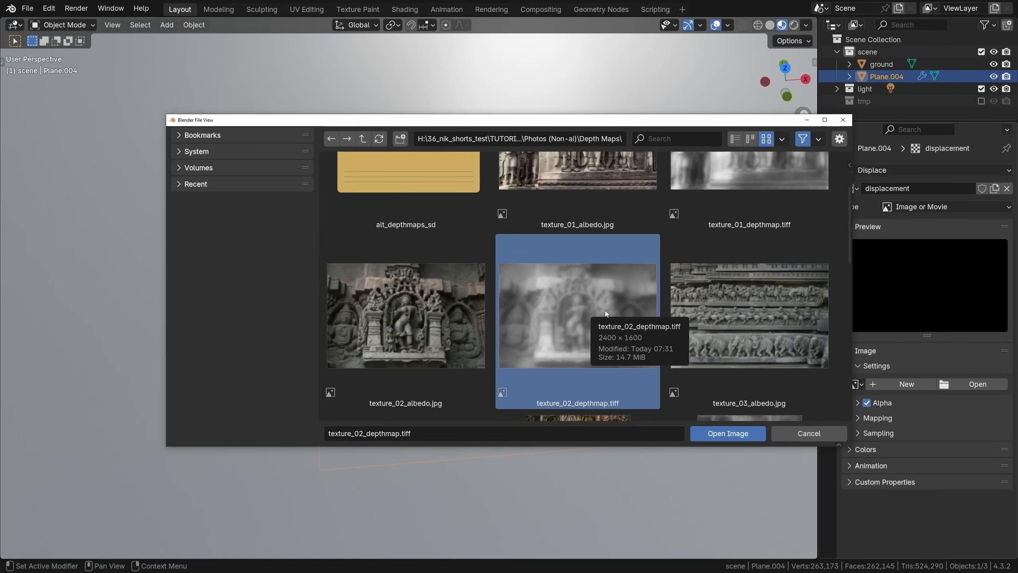
{"action": "left_click", "coordinate": [727, 433]}
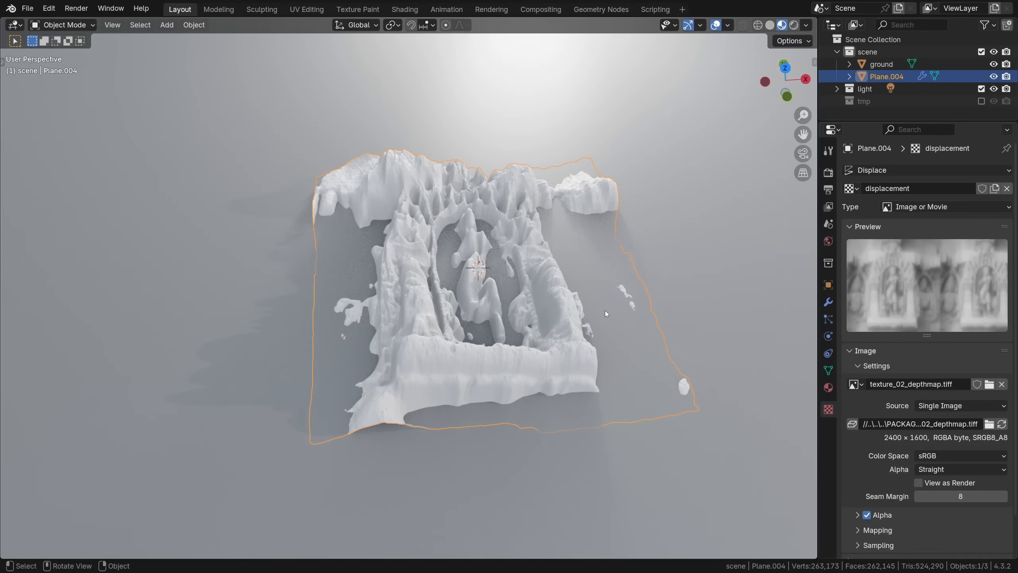
{"action": "mouse_move", "coordinate": [603, 346]}
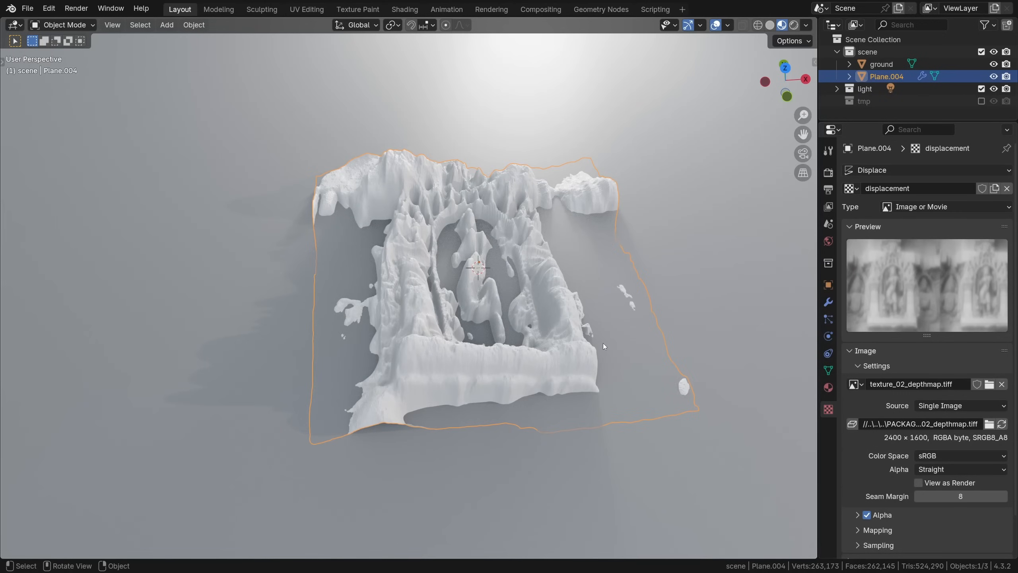
Step: Set the Displace modifier Strength from 0.9 to 0.3 for a shallower relief
{"action": "left_click", "coordinate": [828, 301]}
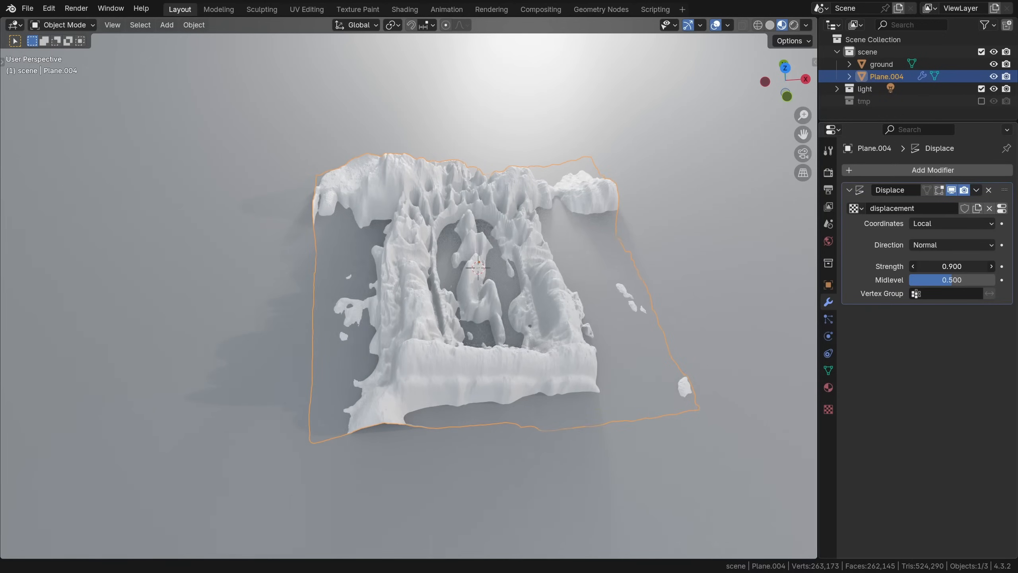
{"action": "left_click", "coordinate": [951, 267]}
{"action": "type", "text": "0.300"}
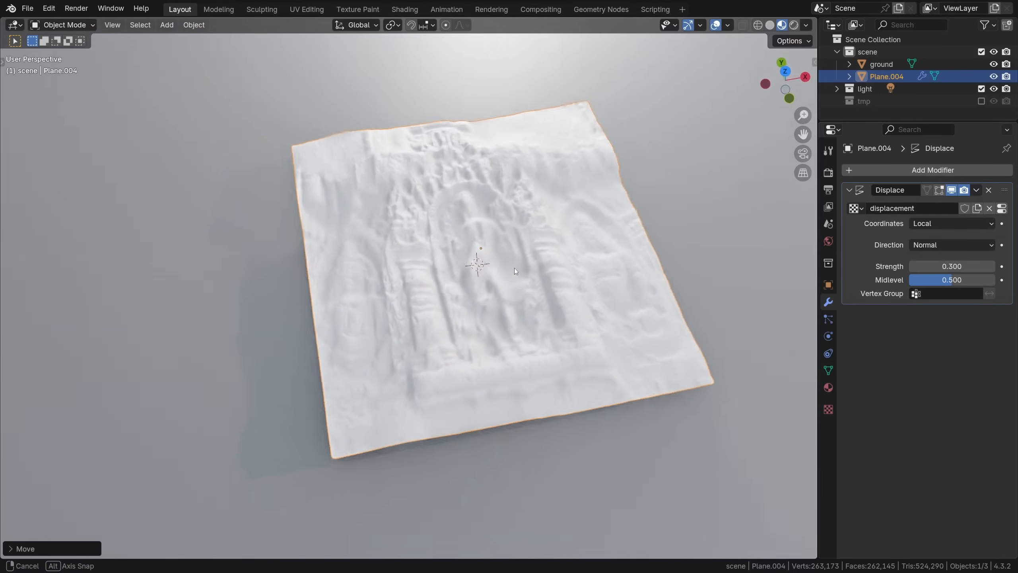
{"action": "left_click_drag", "start_coordinate": [513, 270], "coordinate": [442, 225]}
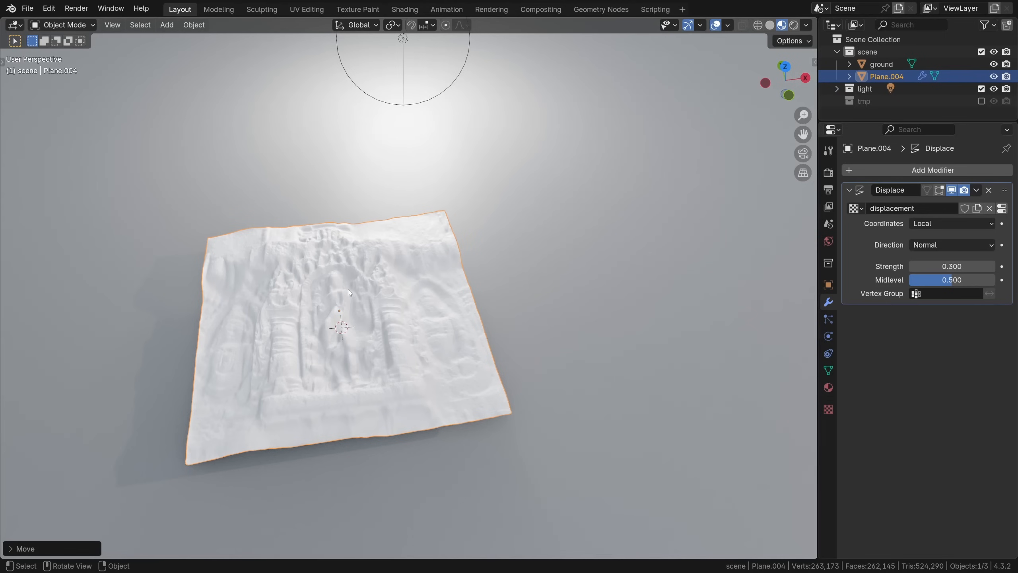
Step: Duplicate the relief plane and give the copy its own new, empty displacement texture
{"action": "key", "text": "shift+d"}
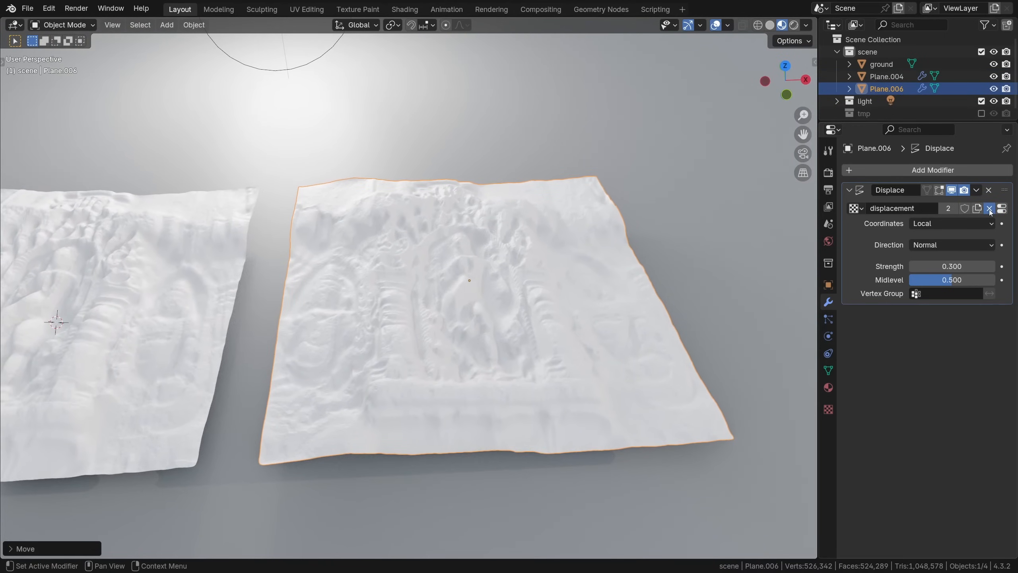
{"action": "left_click", "coordinate": [988, 208]}
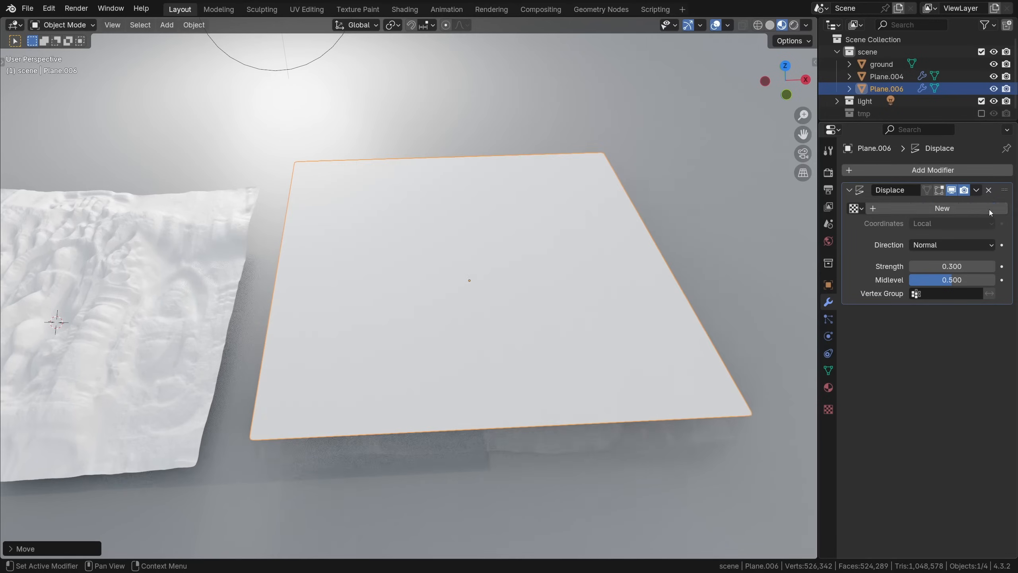
{"action": "left_click", "coordinate": [941, 207]}
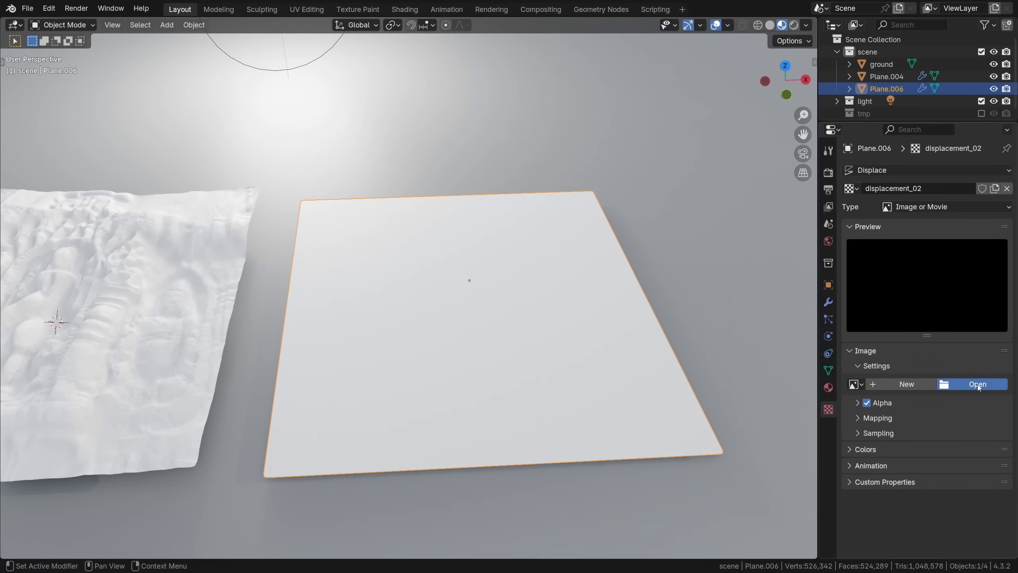
Step: Load texture_02_depthmap_alt.png from alt_depthmaps_sd into the copy's displacement texture
{"action": "left_click", "coordinate": [977, 384]}
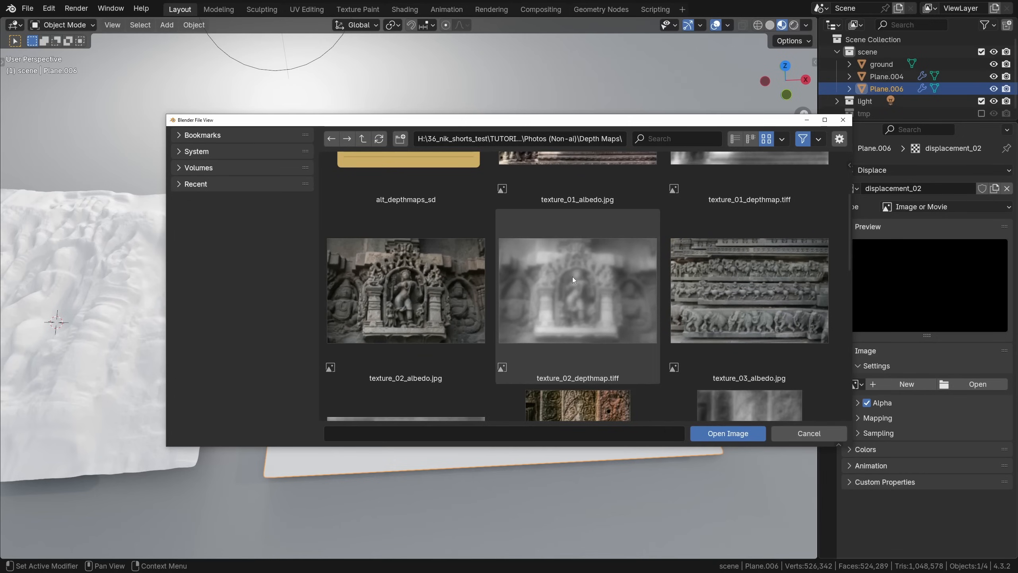
{"action": "double_click", "coordinate": [405, 159]}
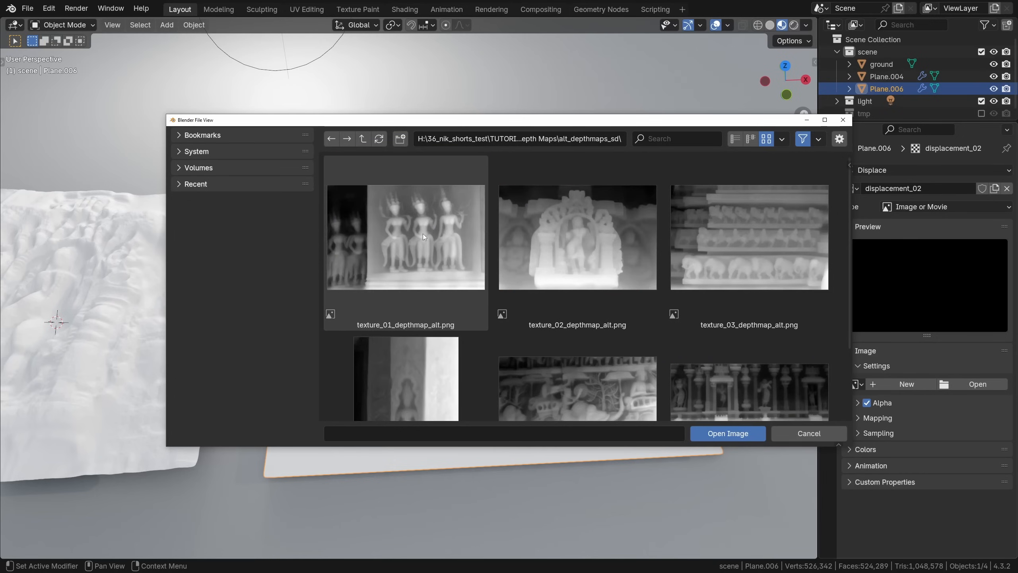
{"action": "left_click", "coordinate": [577, 237]}
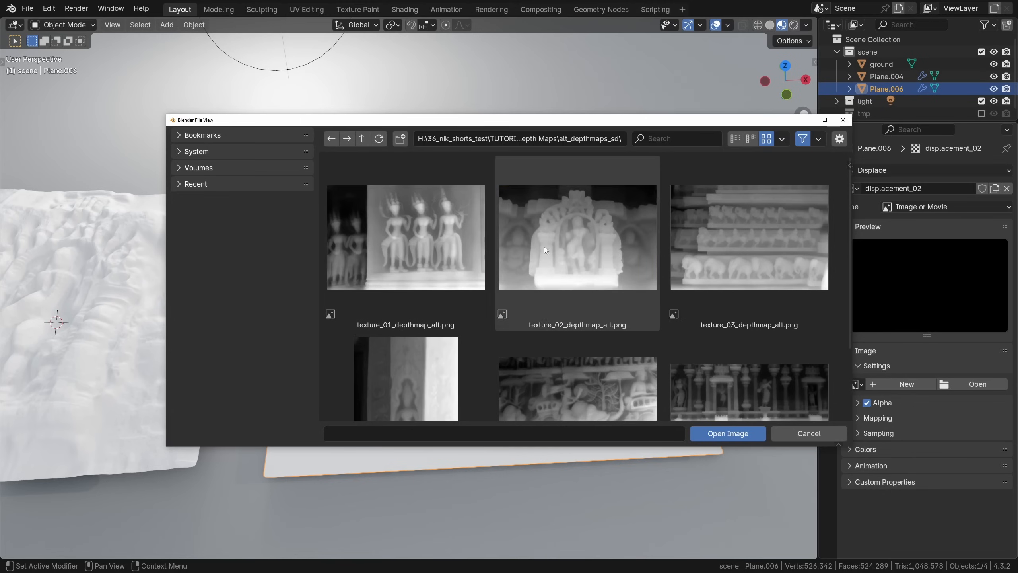
{"action": "left_click", "coordinate": [726, 433]}
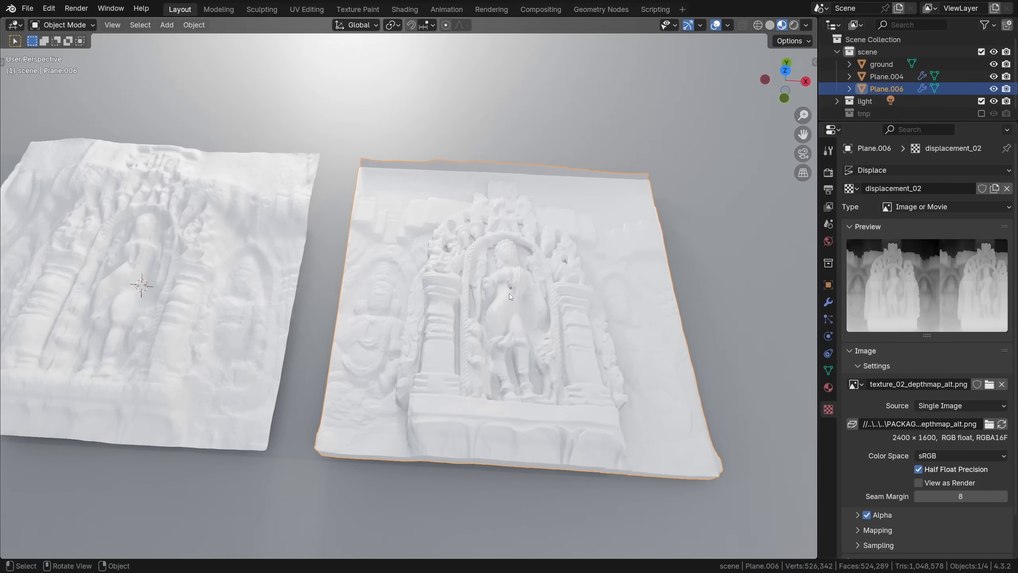
Step: Orbit the view around the two relief planes
{"action": "left_click_drag", "start_coordinate": [509, 295], "coordinate": [318, 263]}
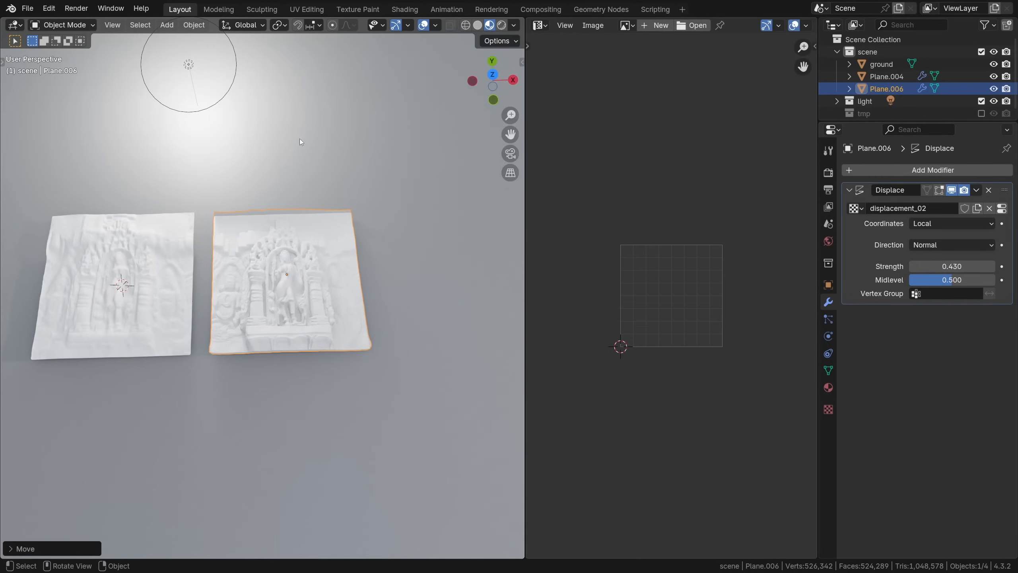
Step: Show texture_02_depthmap_alt.png in the image editor, filtering the image list with 'd'
{"action": "left_click", "coordinate": [625, 25]}
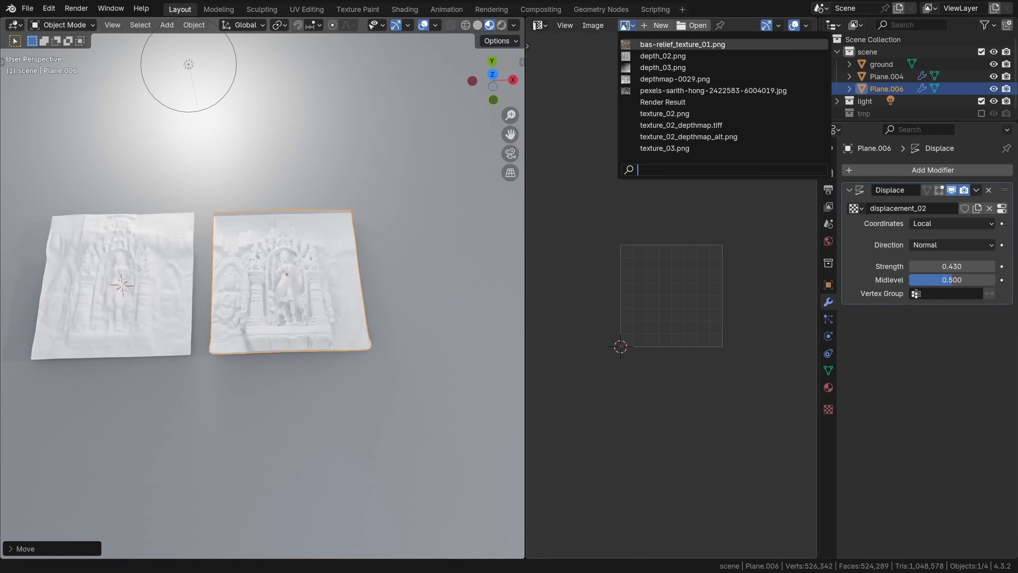
{"action": "type", "text": "d"}
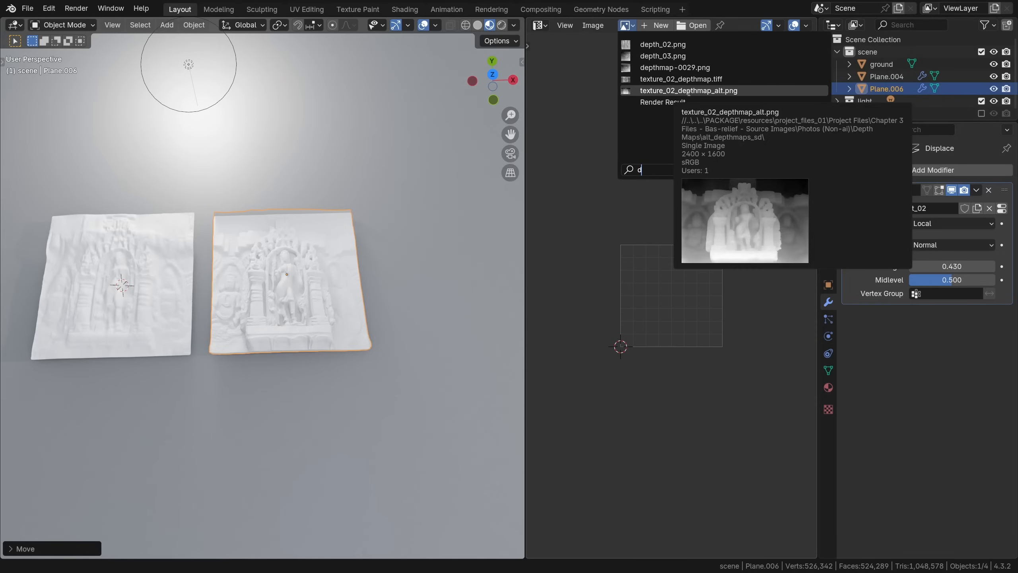
{"action": "left_click", "coordinate": [689, 90]}
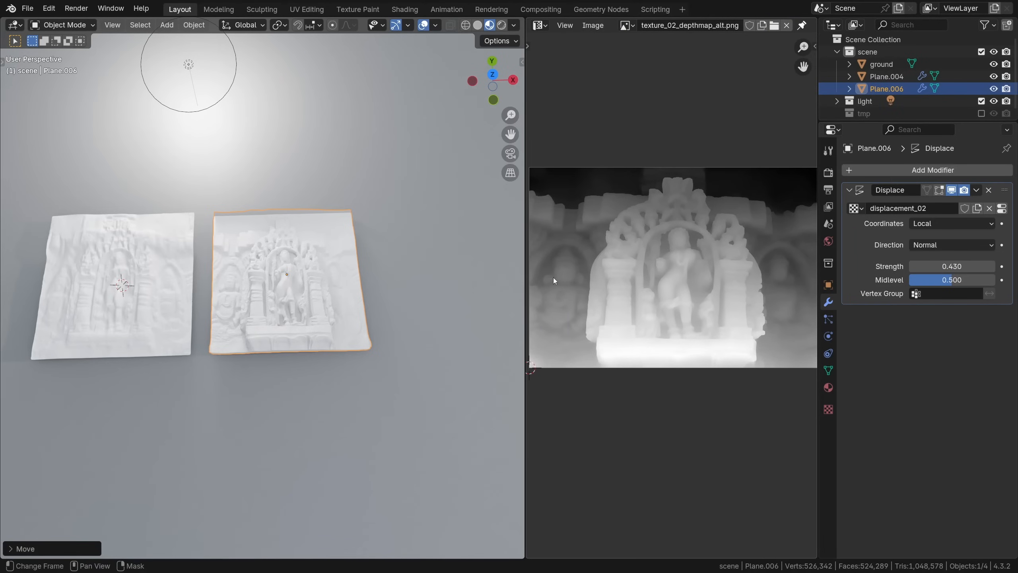
{"action": "left_click", "coordinate": [951, 223]}
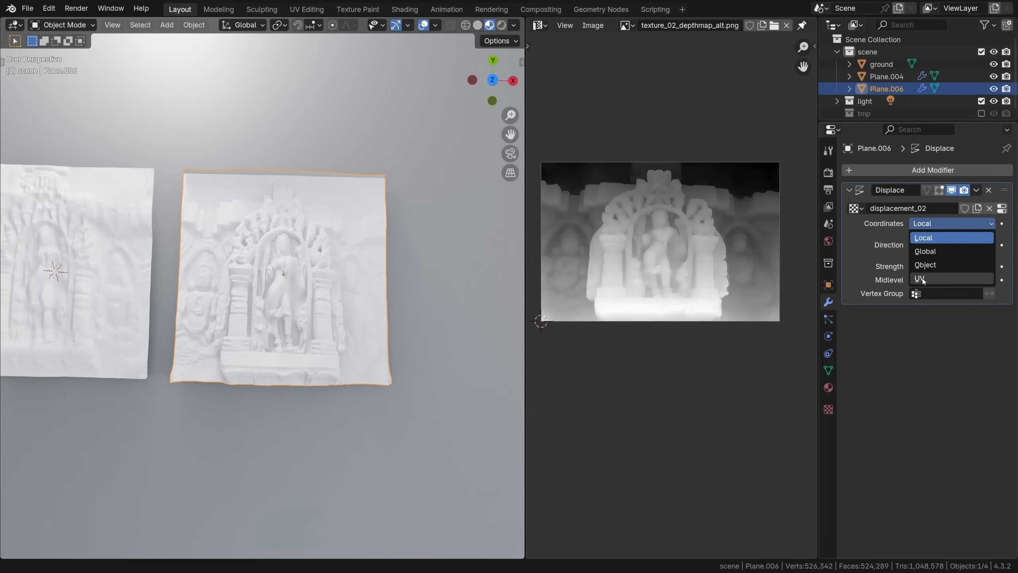
Step: Map the displacement through UV coordinates and show it while editing the plane's mesh
{"action": "left_click", "coordinate": [921, 279]}
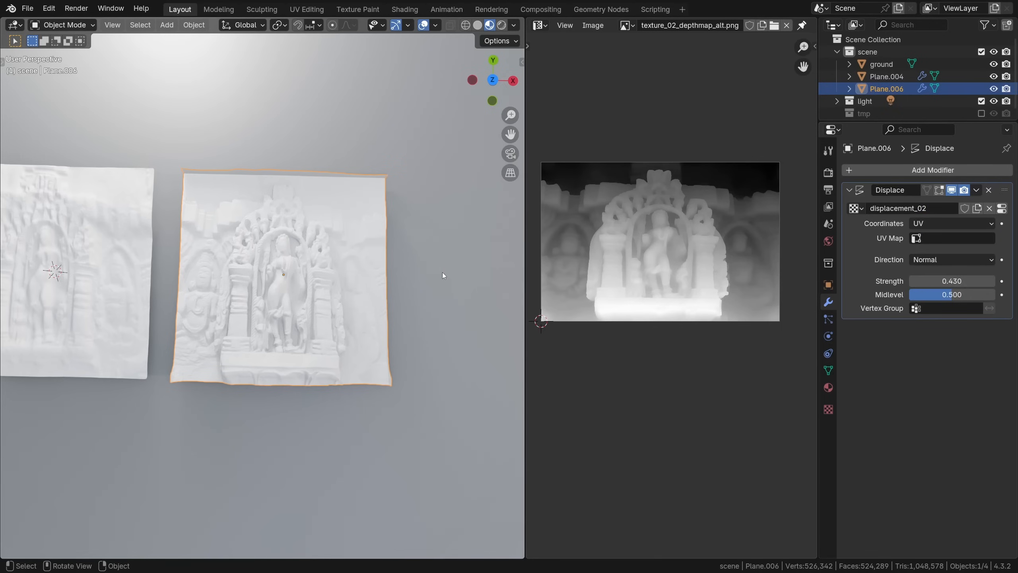
{"action": "key", "text": "Tab"}
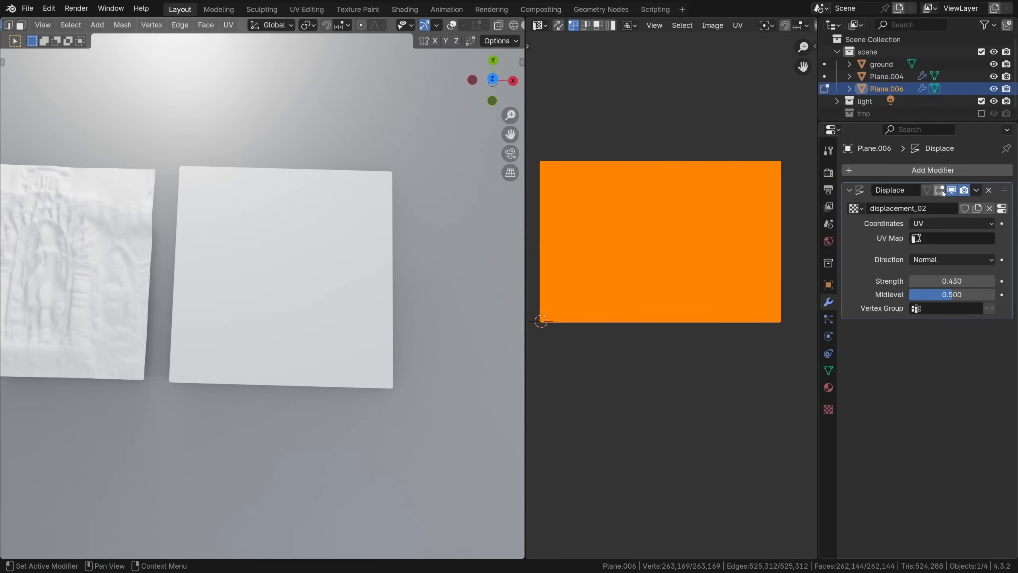
{"action": "left_click", "coordinate": [941, 190]}
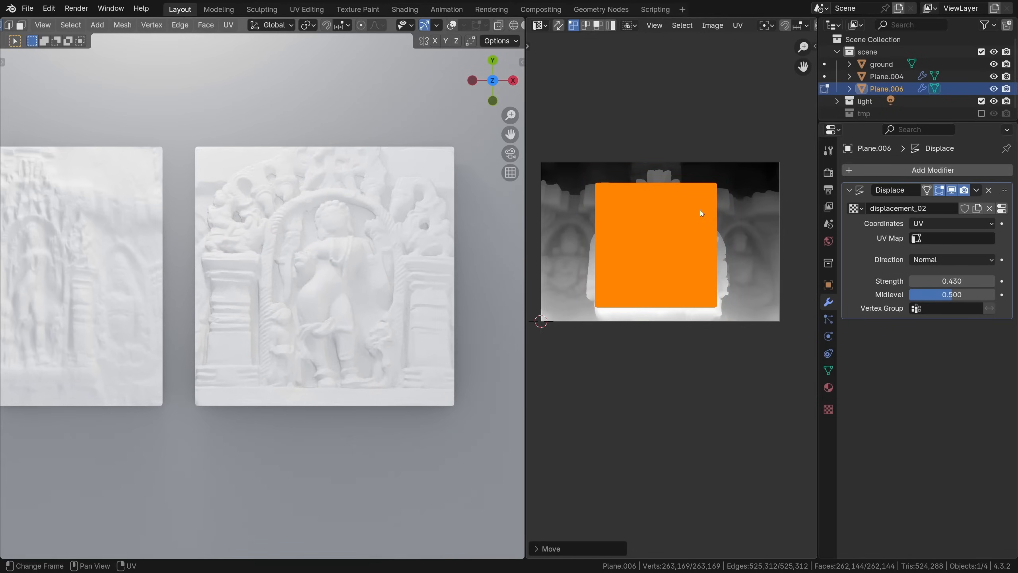
{"action": "mouse_move", "coordinate": [711, 213]}
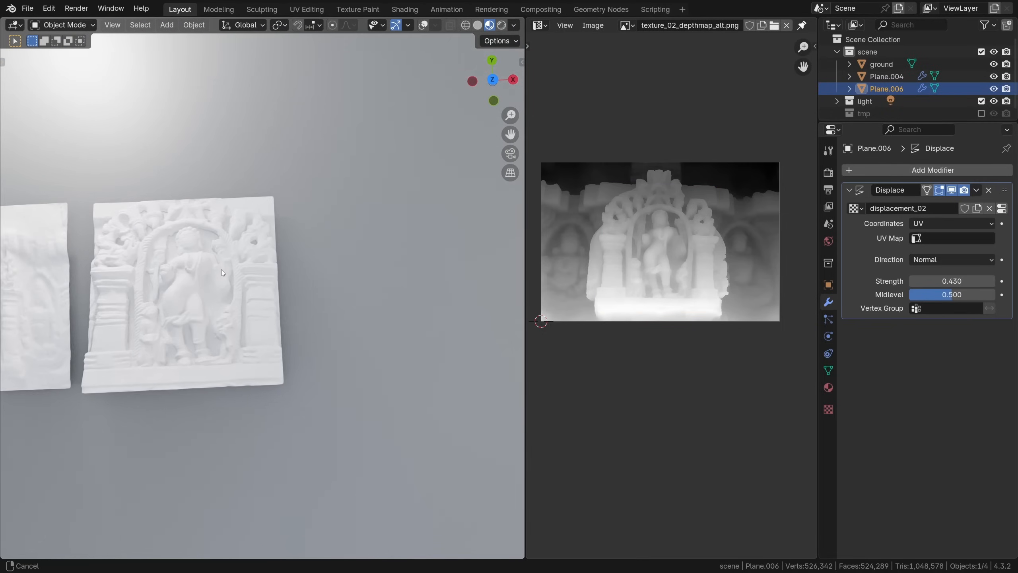
Step: Duplicate the arch panel and load texture_03_depthmap_alt.png into its own displacement texture
{"action": "key", "text": "shift+d"}
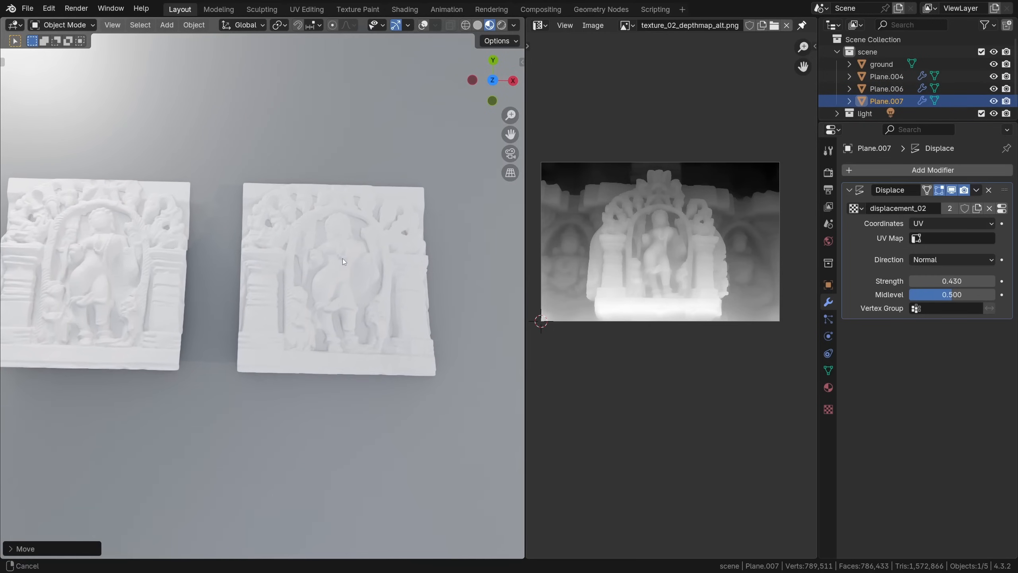
{"action": "left_click", "coordinate": [334, 273]}
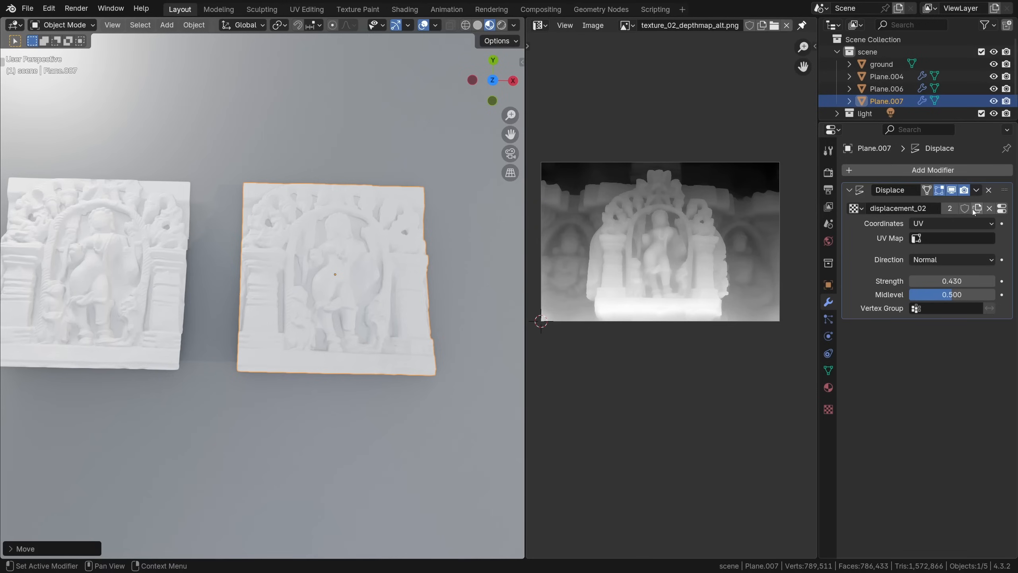
{"action": "left_click", "coordinate": [950, 207]}
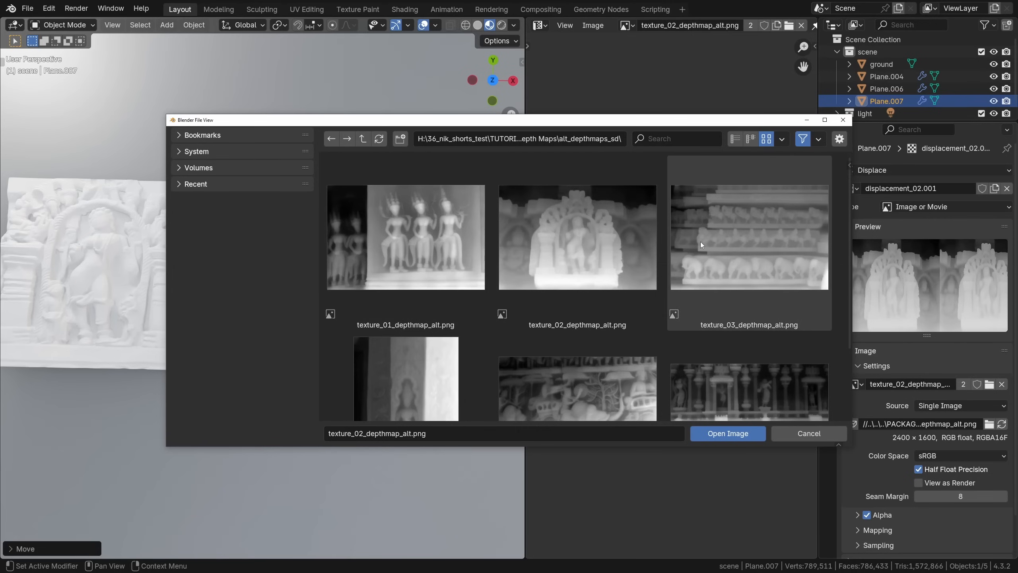
{"action": "scroll", "scroll_direction": "down", "scroll_amount": 3}
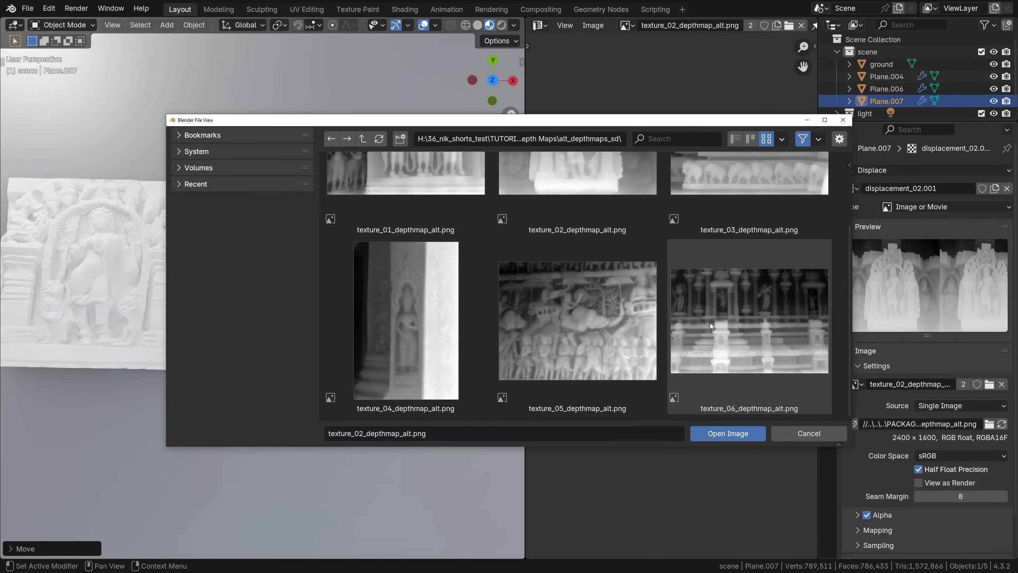
{"action": "left_click", "coordinate": [748, 237]}
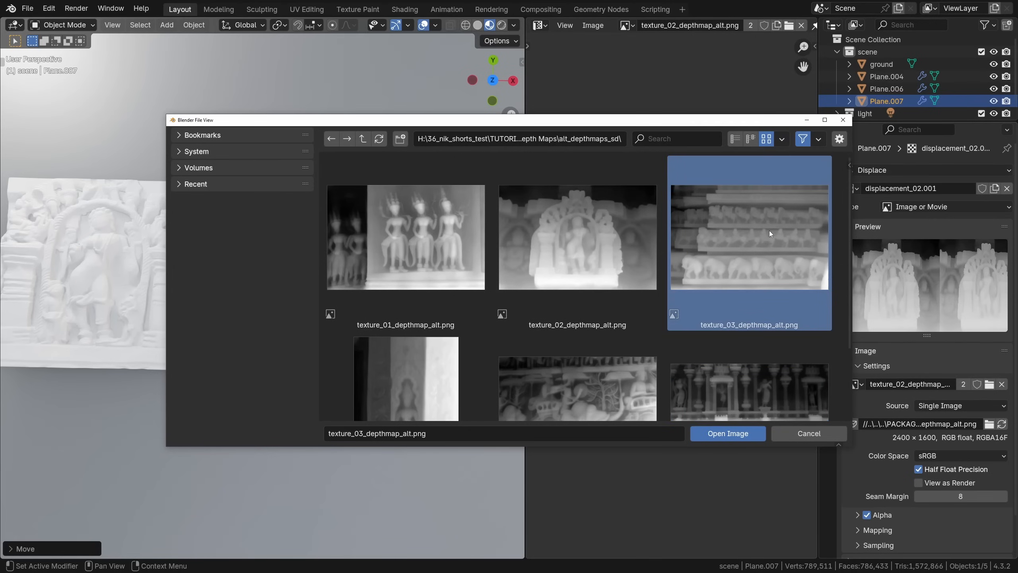
{"action": "left_click", "coordinate": [726, 433]}
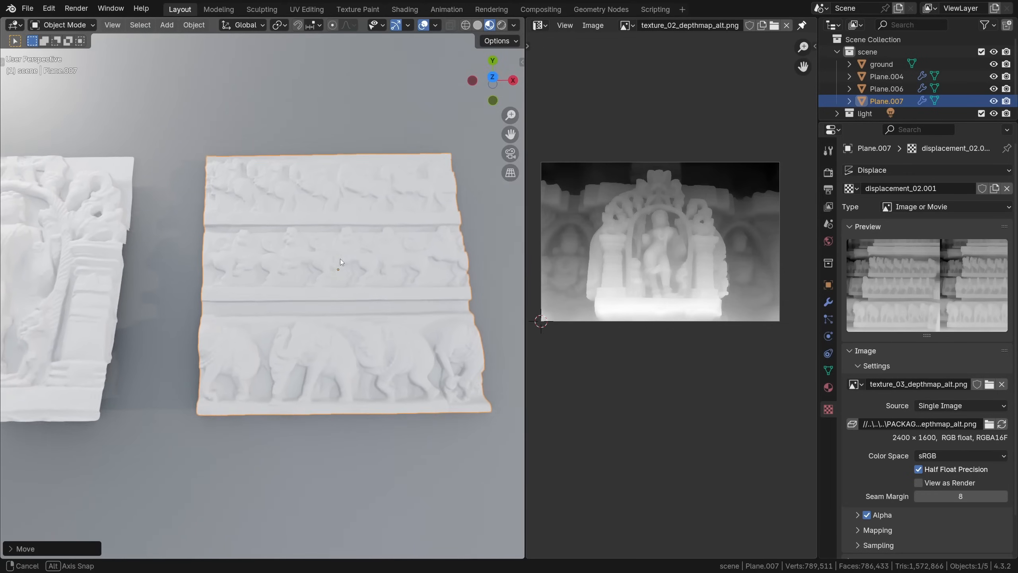
Step: Raise the elephant frieze's Displace Strength to 0.52 and check its UVs in edit mode
{"action": "left_click_drag", "start_coordinate": [338, 260], "coordinate": [348, 256]}
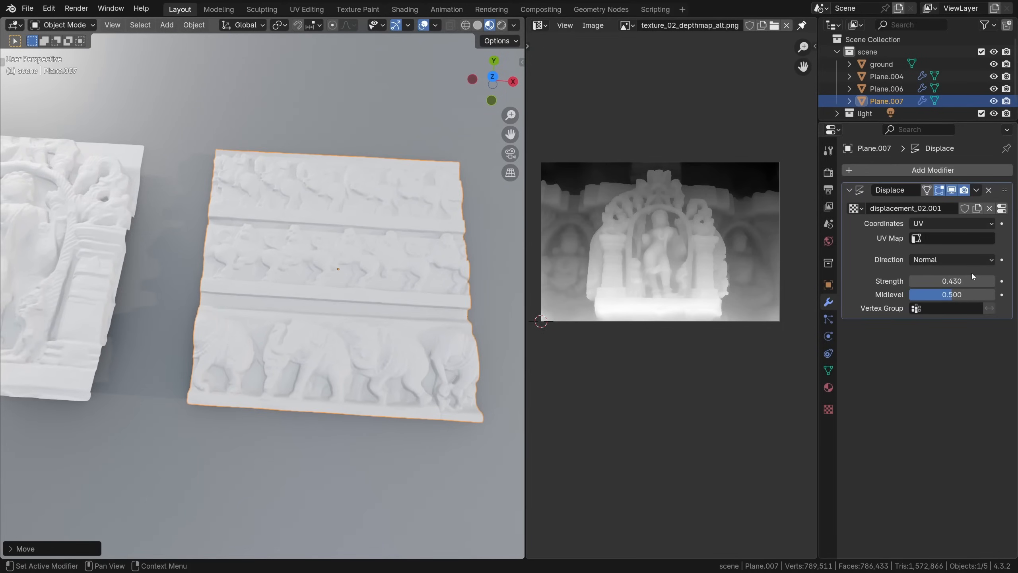
{"action": "left_click_drag", "start_coordinate": [942, 280], "coordinate": [967, 281]}
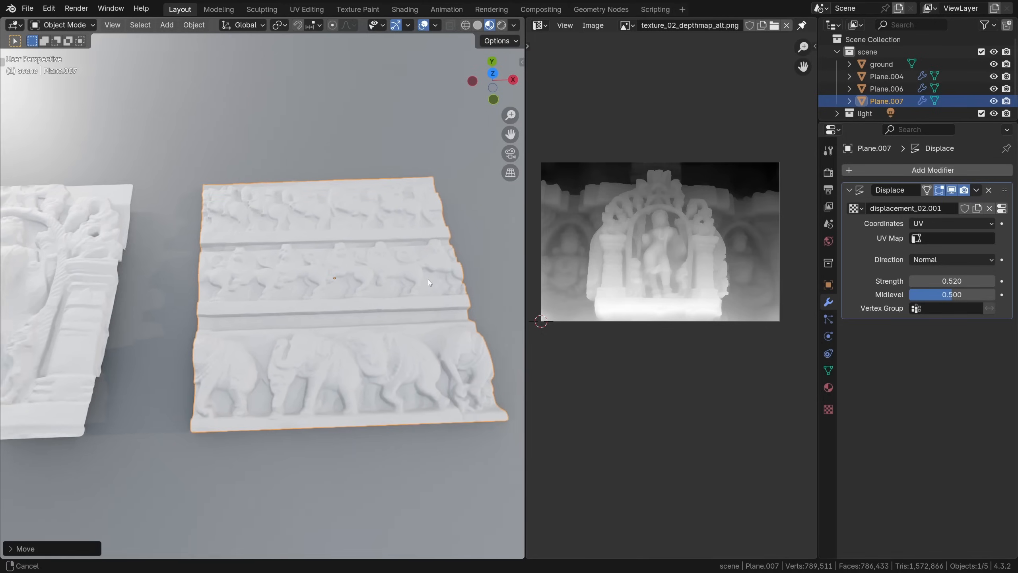
{"action": "key", "text": "Tab"}
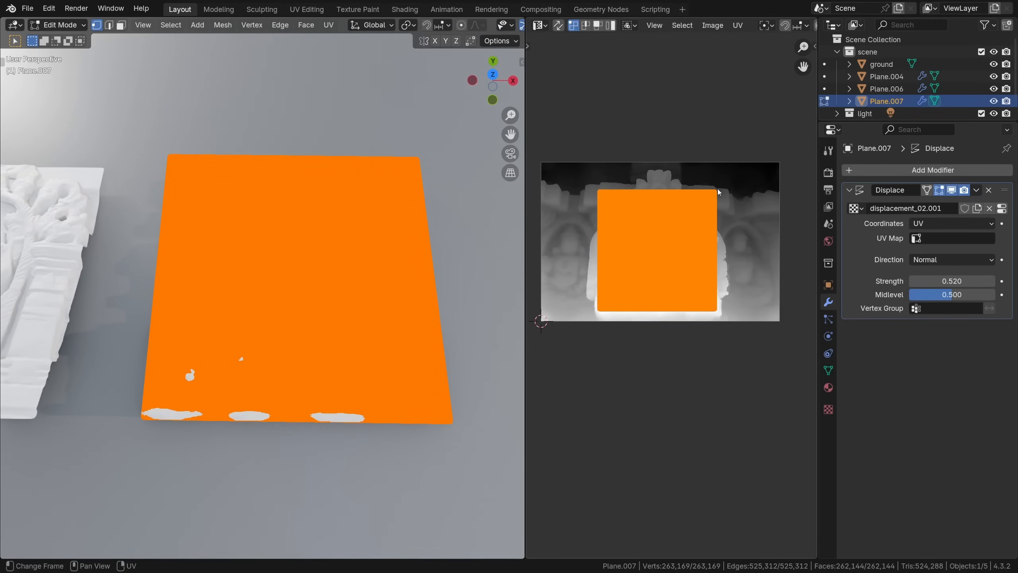
{"action": "key", "text": "s"}
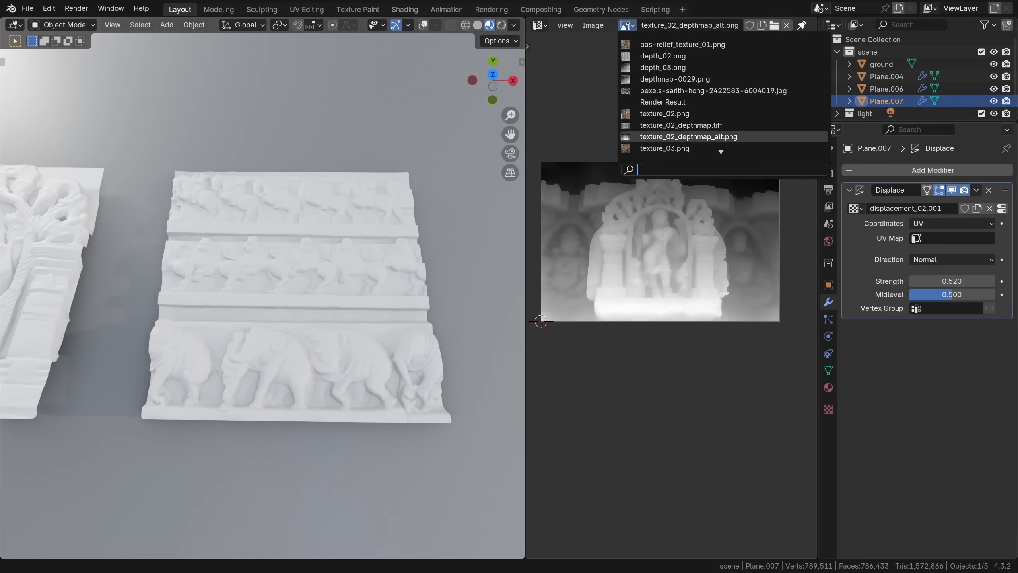
{"action": "type", "text": "alt"}
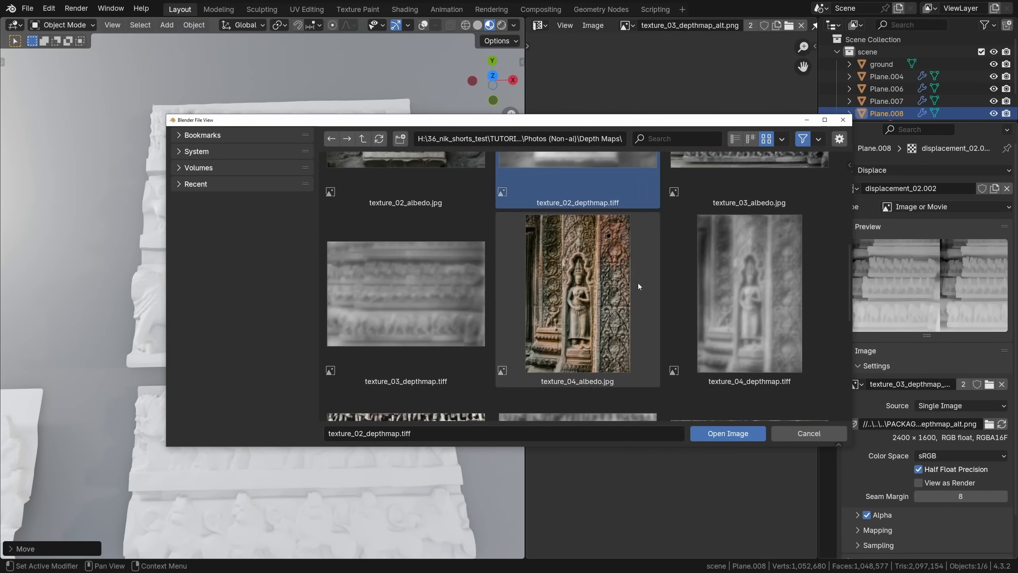
Step: Load a different frieze depth map into the new panel copy's texture
{"action": "left_click", "coordinate": [726, 432]}
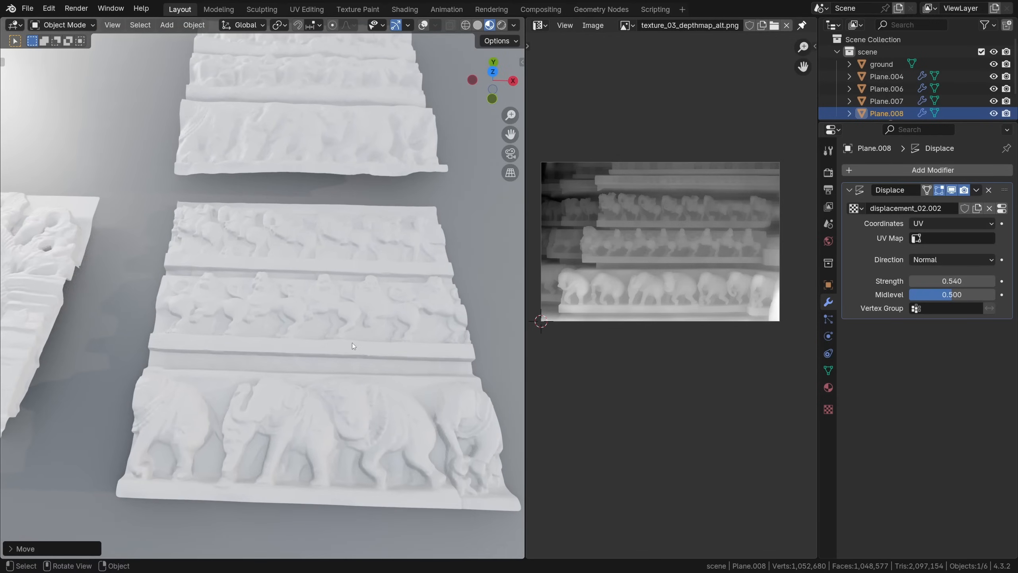
{"action": "mouse_move", "coordinate": [391, 369]}
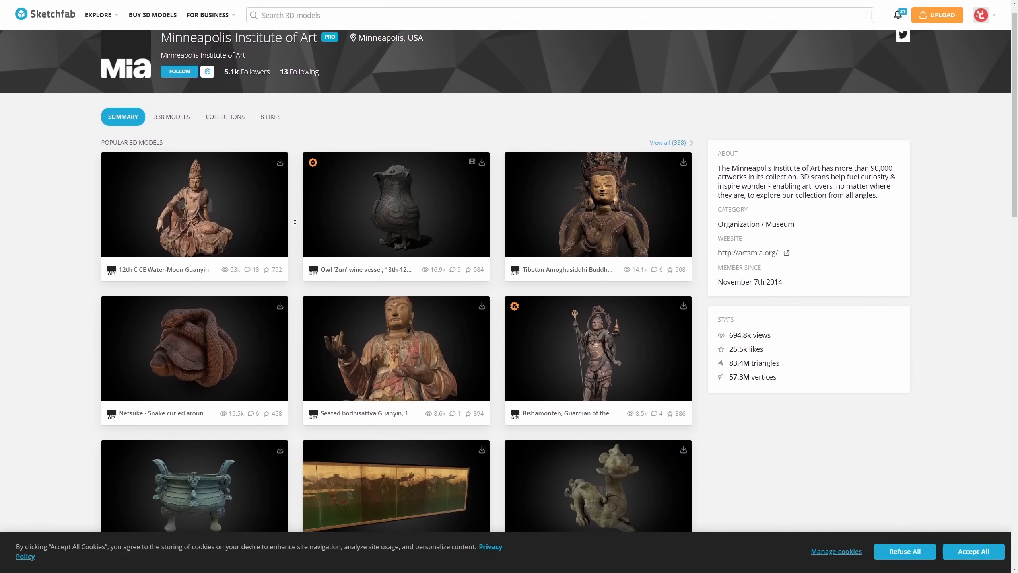
Step: Scroll through the Minneapolis Institute of Art's Popular 3D Models on Sketchfab
{"action": "scroll", "scroll_direction": "down", "scroll_amount": 3}
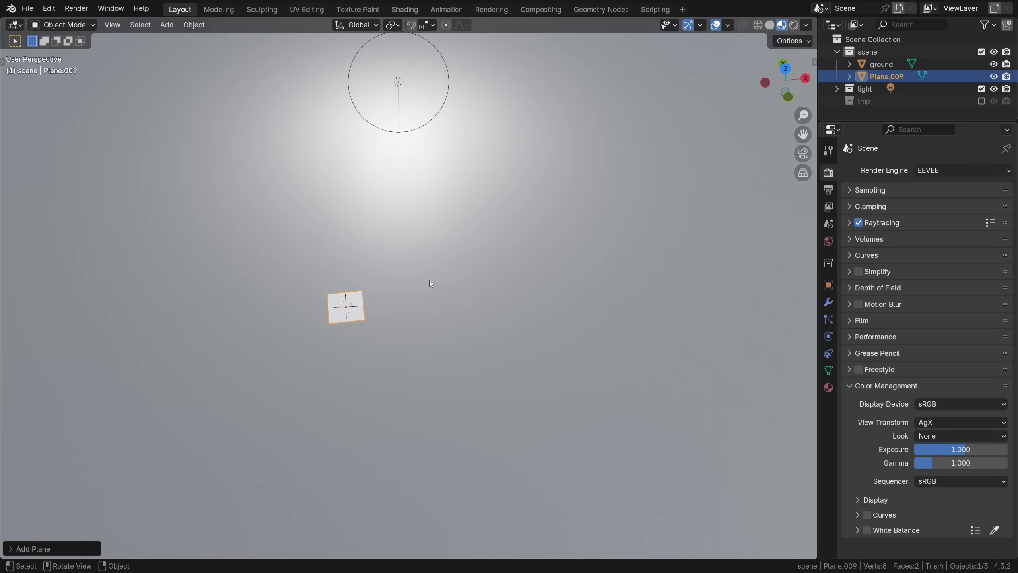
Step: Enlarge the new plane and import the stele OBJ scan from its source folder
{"action": "key", "text": "s"}
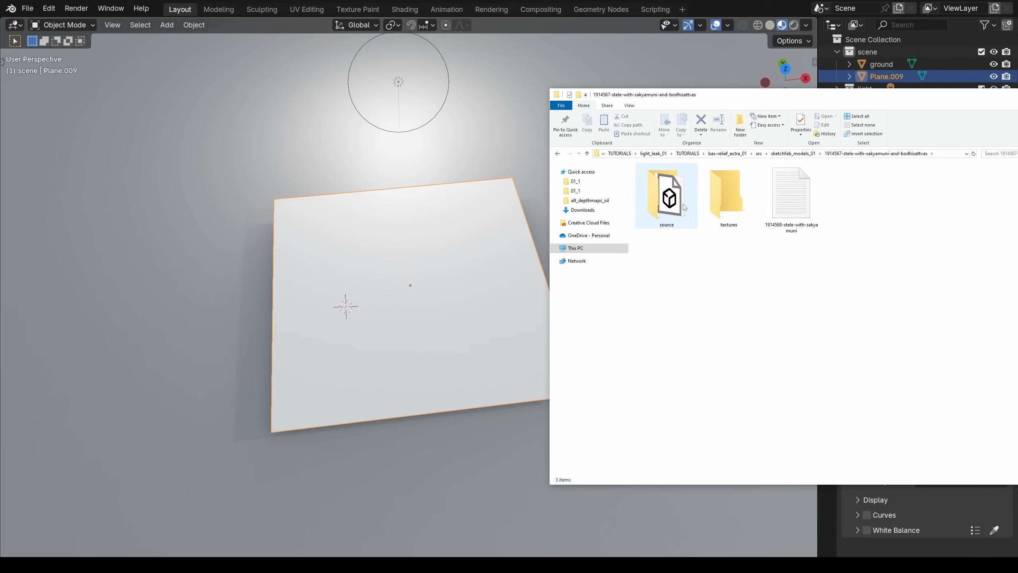
{"action": "double_click", "coordinate": [666, 192]}
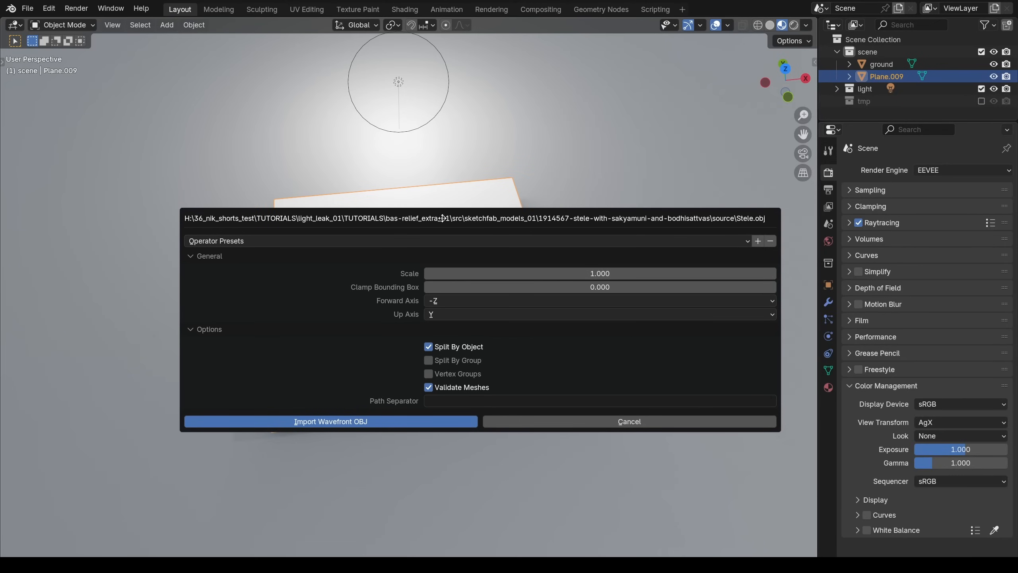
{"action": "left_click", "coordinate": [330, 421]}
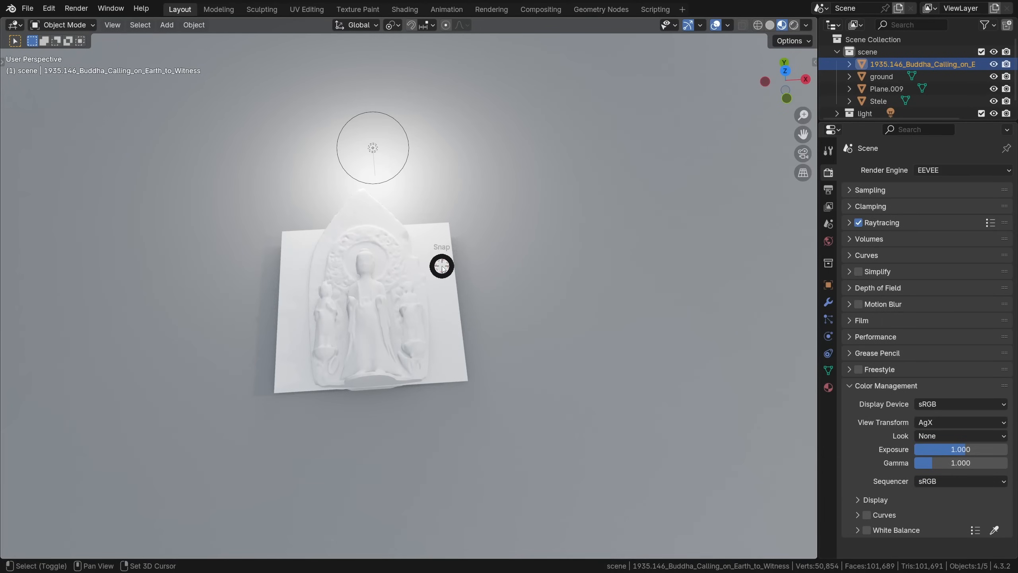
Step: Hide the stele, move the seated Buddha 1.233 m along Z and resize the Bodhisattva relief
{"action": "key", "text": "s"}
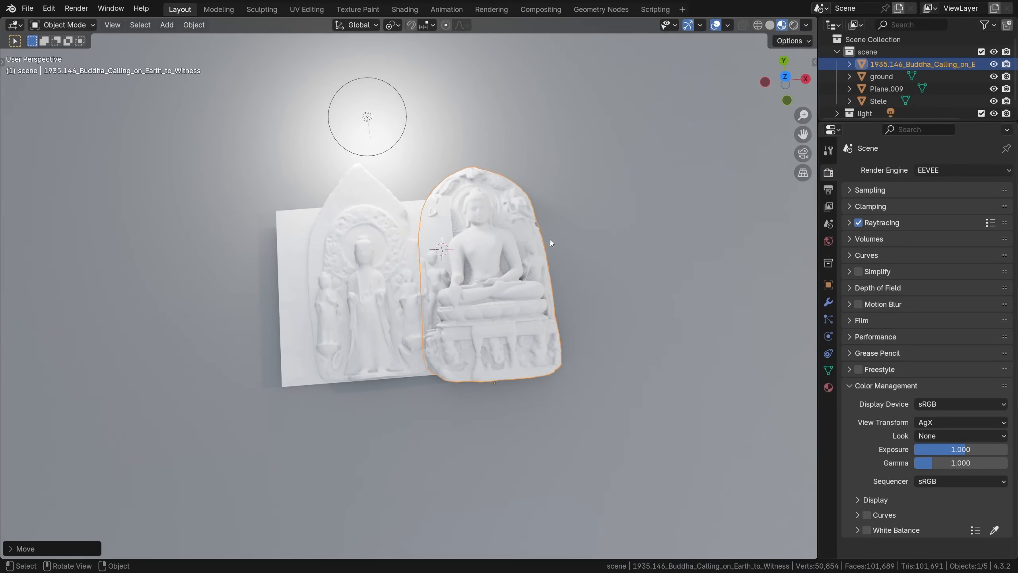
{"action": "left_click", "coordinate": [879, 101]}
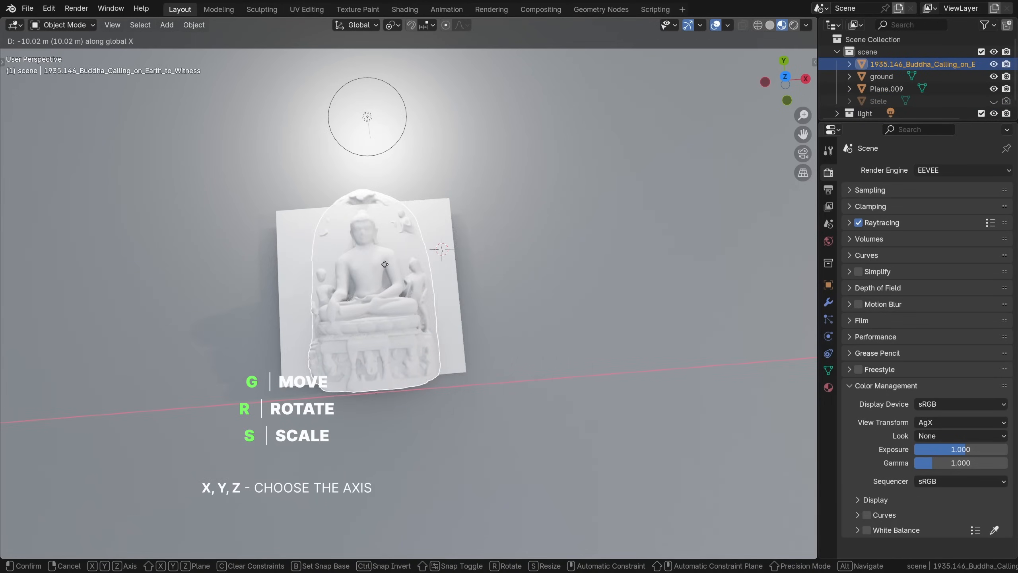
{"action": "key", "text": "z"}
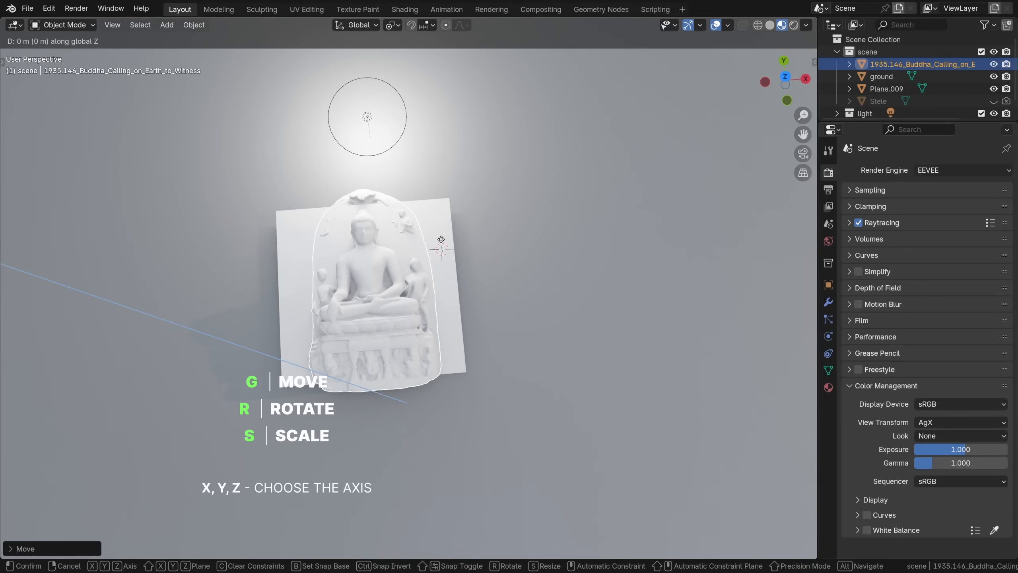
{"action": "left_click_drag", "start_coordinate": [441, 240], "coordinate": [426, 253]}
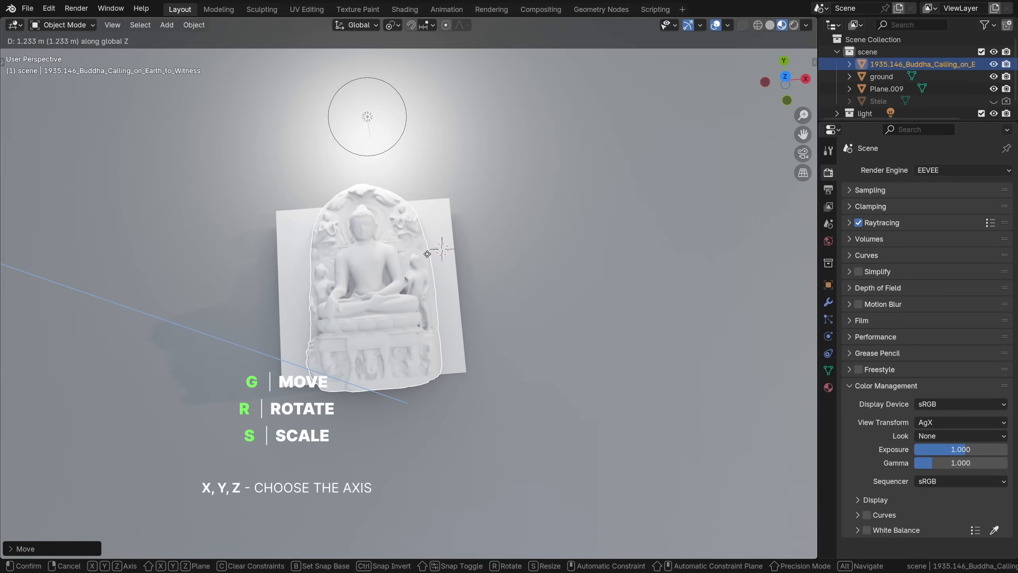
{"action": "key", "text": "s"}
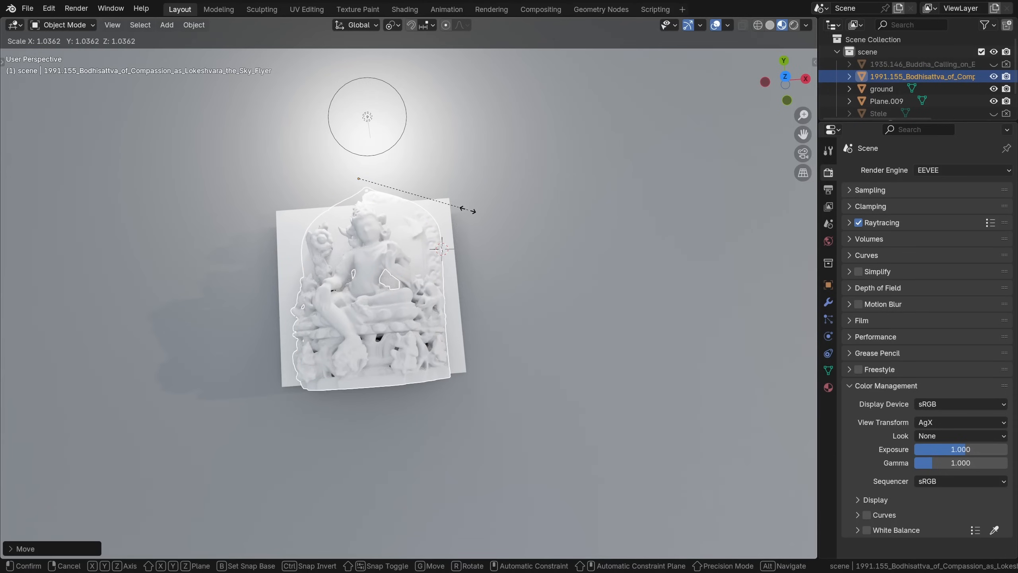
{"action": "key", "text": "z"}
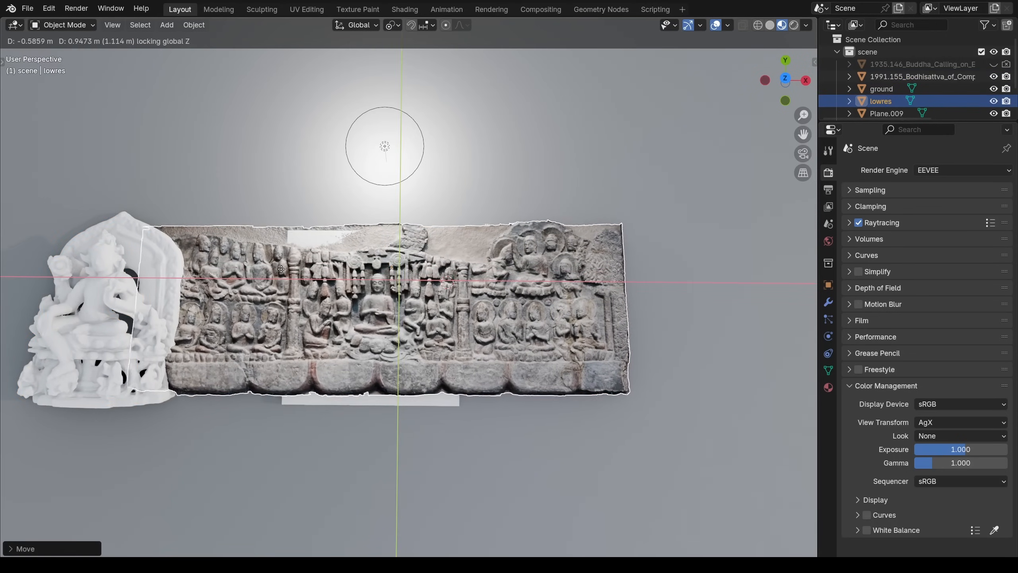
Step: Add a cube over the frieze centre and Boolean-slice it with Intersect
{"action": "left_click", "coordinate": [167, 25]}
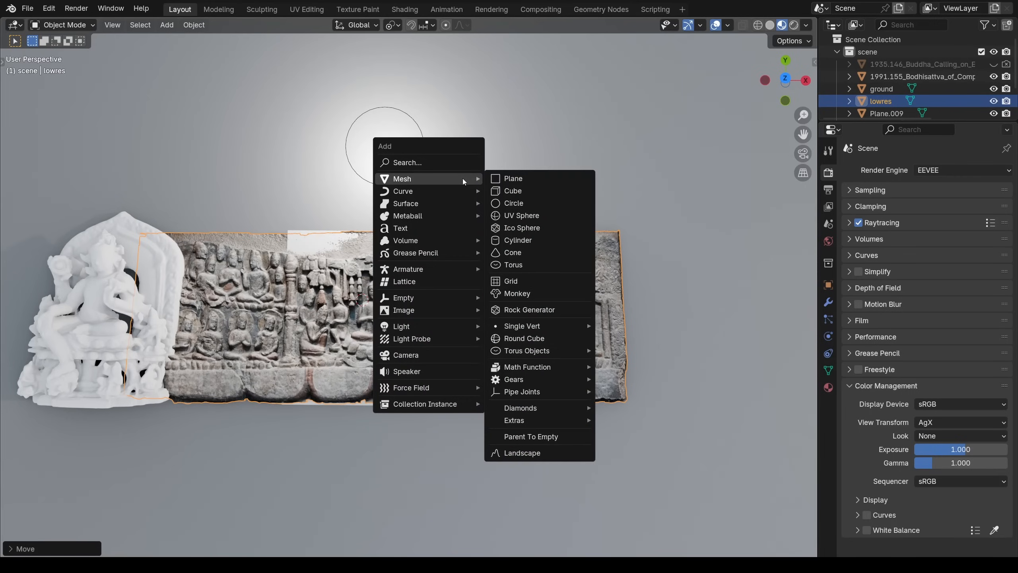
{"action": "left_click", "coordinate": [512, 190]}
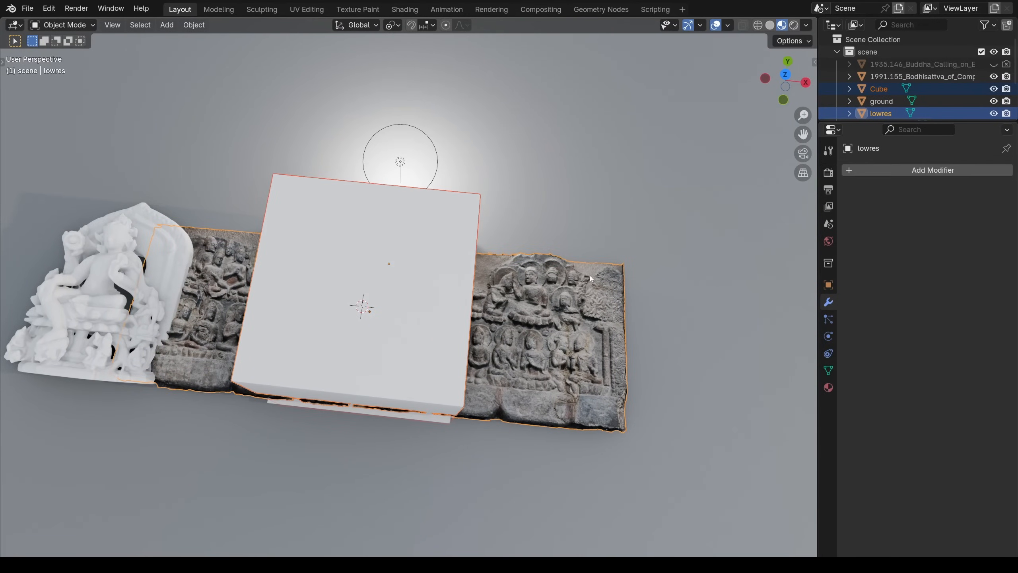
{"action": "mouse_move", "coordinate": [581, 291]}
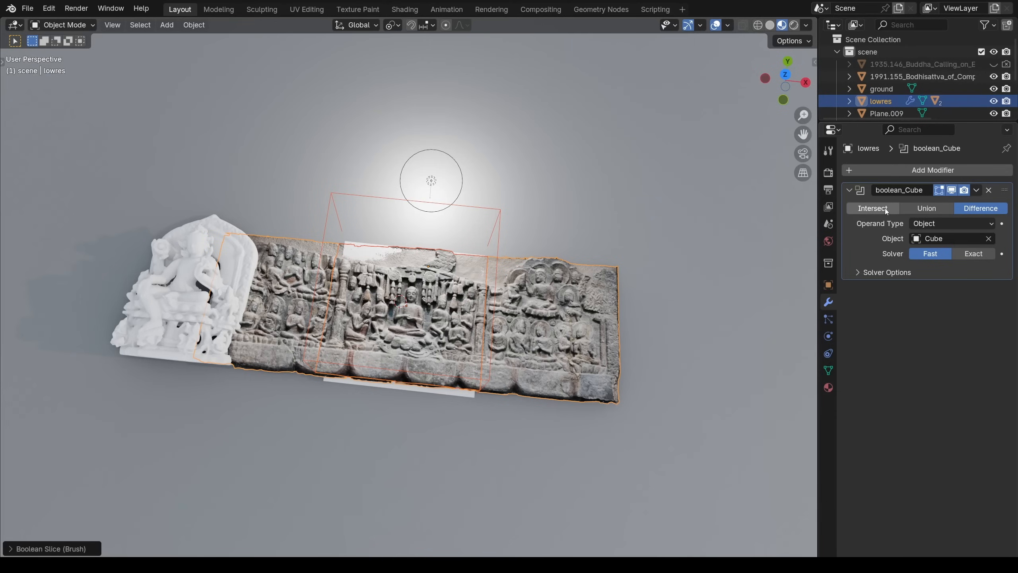
{"action": "left_click", "coordinate": [872, 208]}
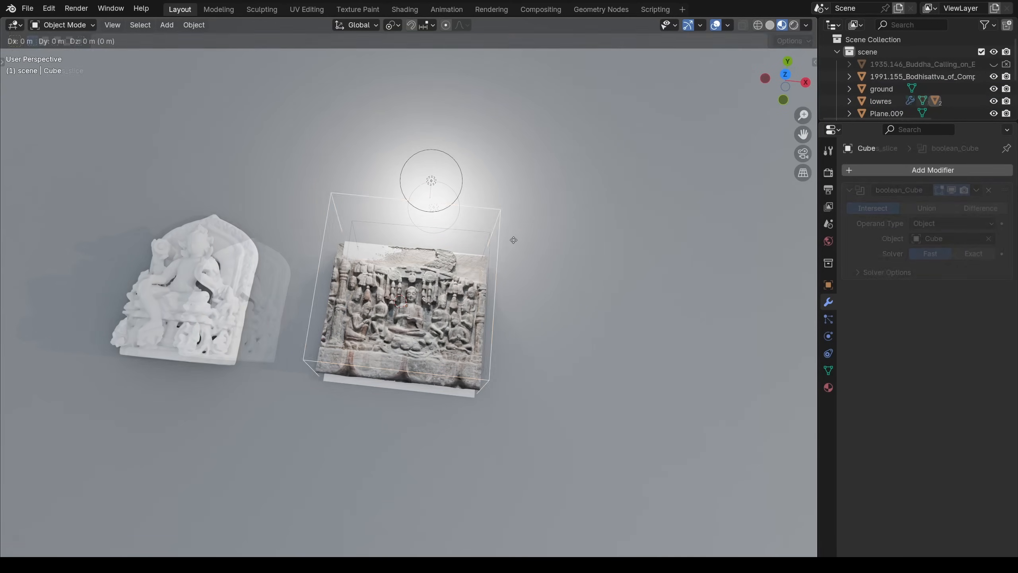
Step: Reposition the cut-out lowres_slice and apply its Boolean modifier
{"action": "left_click", "coordinate": [976, 189]}
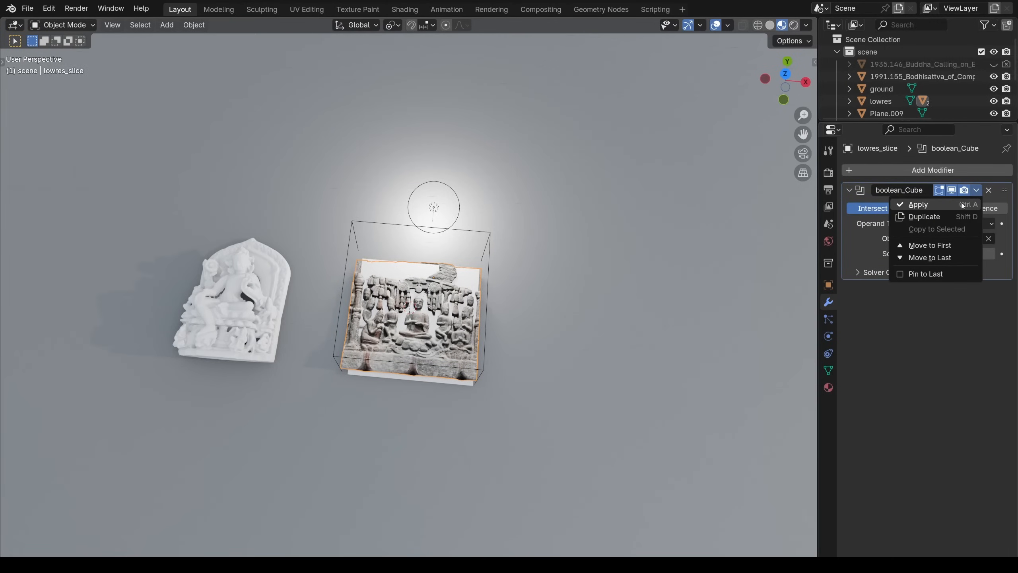
{"action": "left_click", "coordinate": [917, 204]}
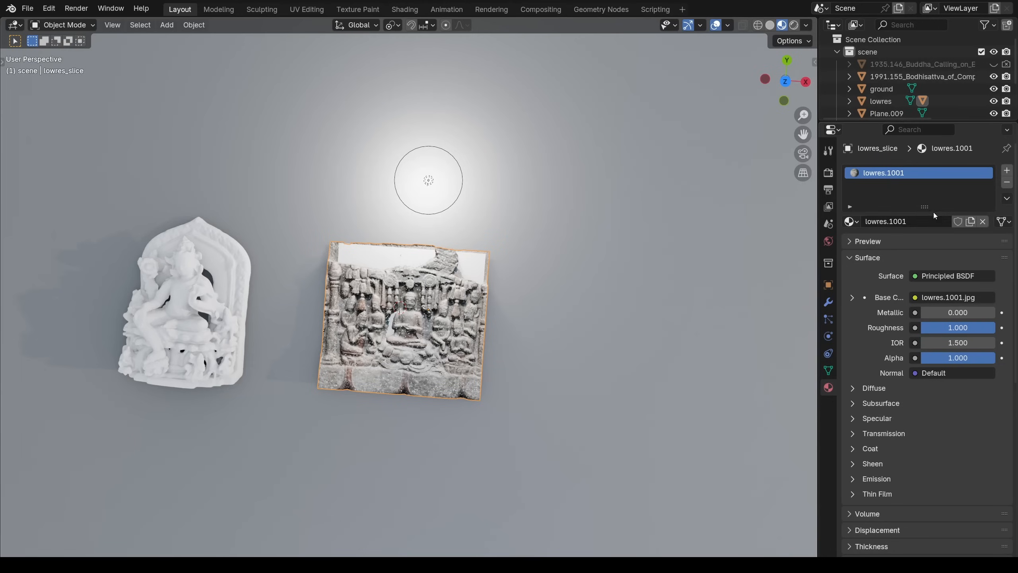
{"action": "left_click", "coordinate": [922, 76]}
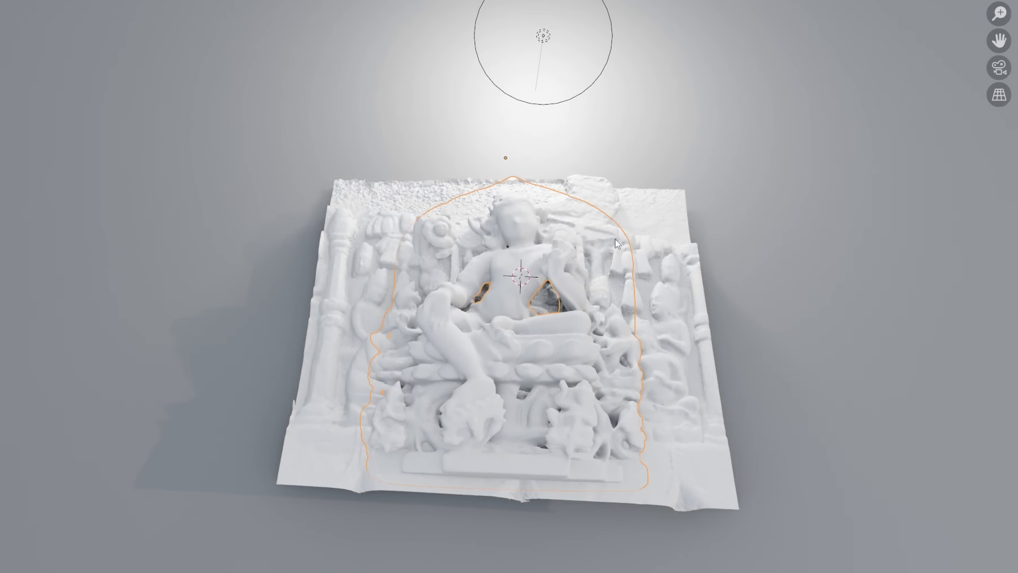
Step: Align the Bodhisattva model in front of the carved relief slice
{"action": "left_click", "coordinate": [609, 193]}
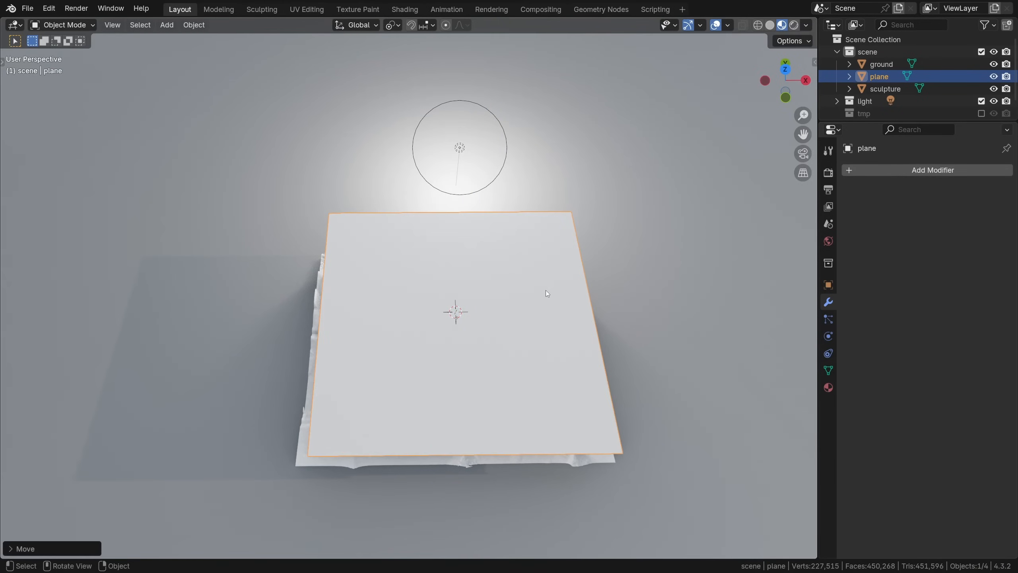
Step: In Edit Mode subdivide the plane and repeat with Shift+R into a dense grid
{"action": "left_click", "coordinate": [167, 25]}
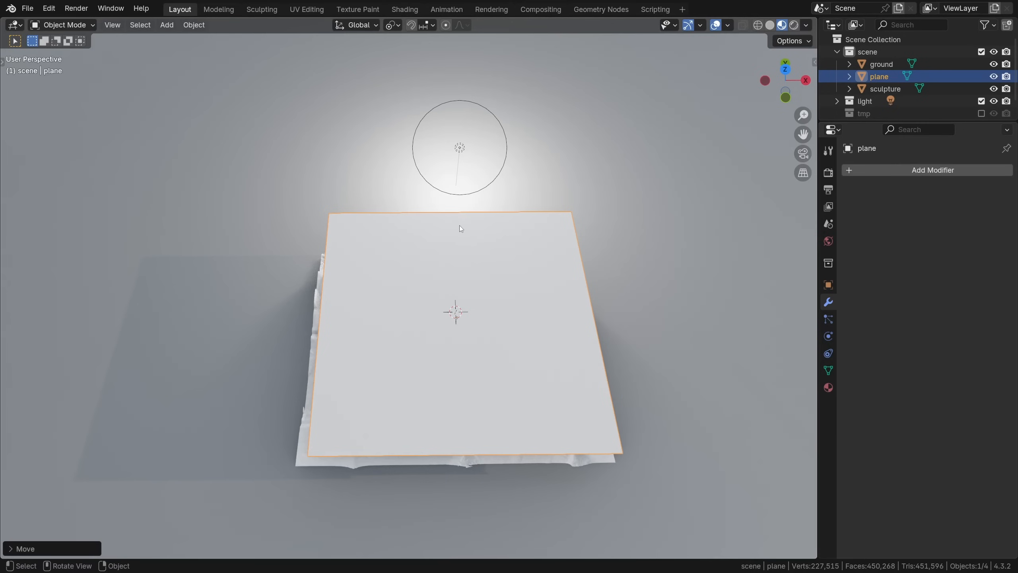
{"action": "key", "text": "Tab"}
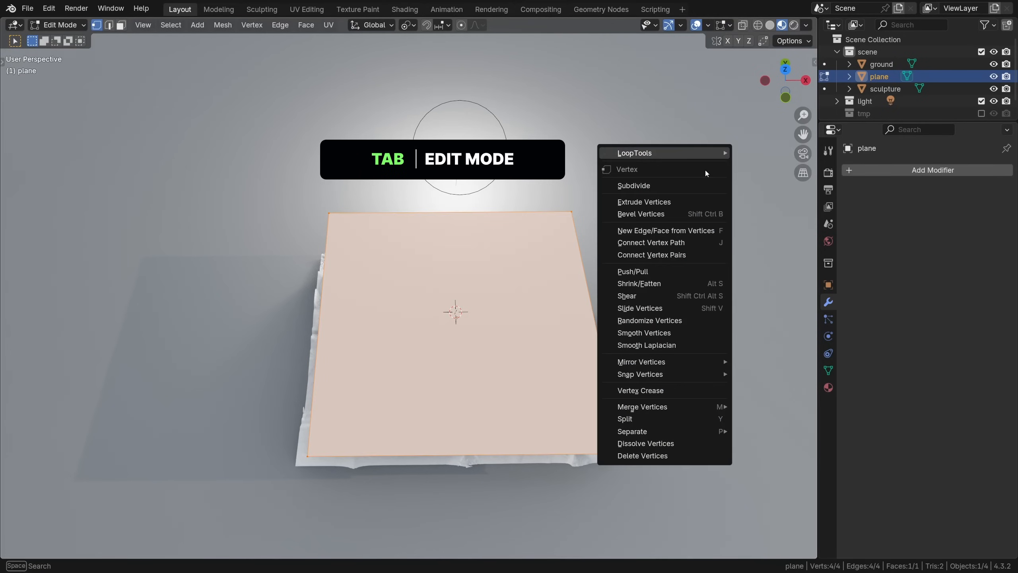
{"action": "left_click", "coordinate": [633, 186]}
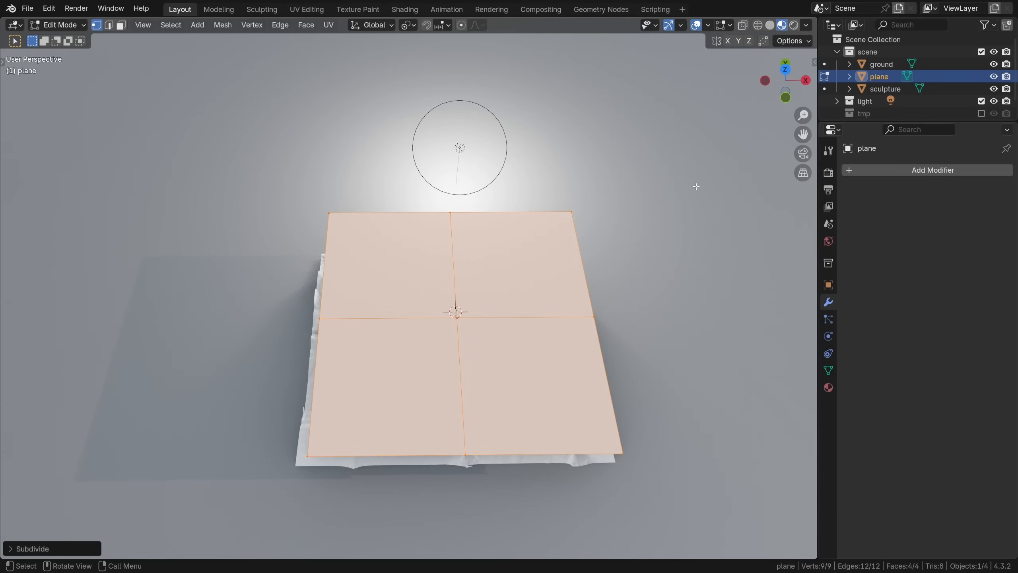
{"action": "key", "text": "shift+r"}
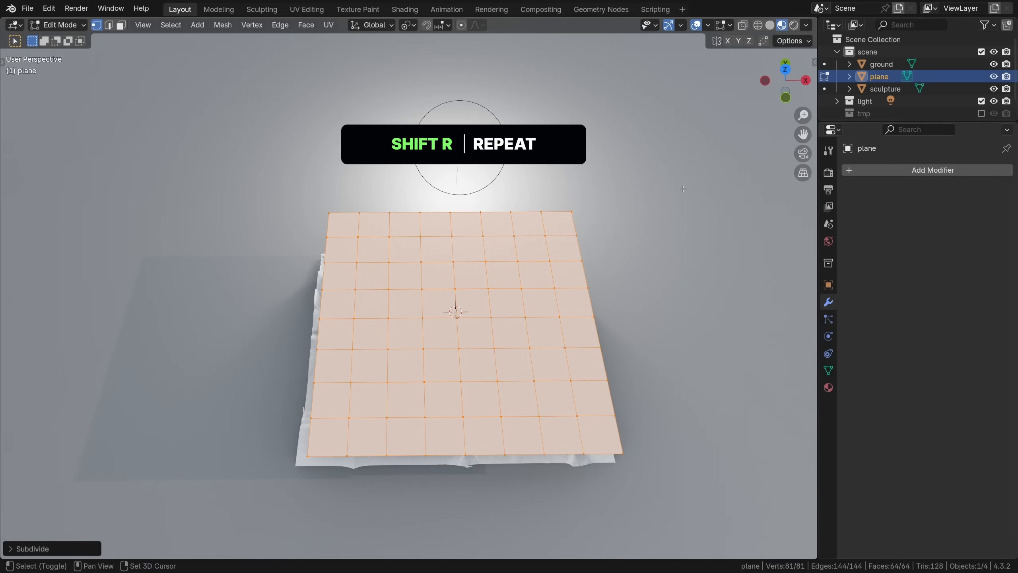
{"action": "key", "text": "shift+r"}
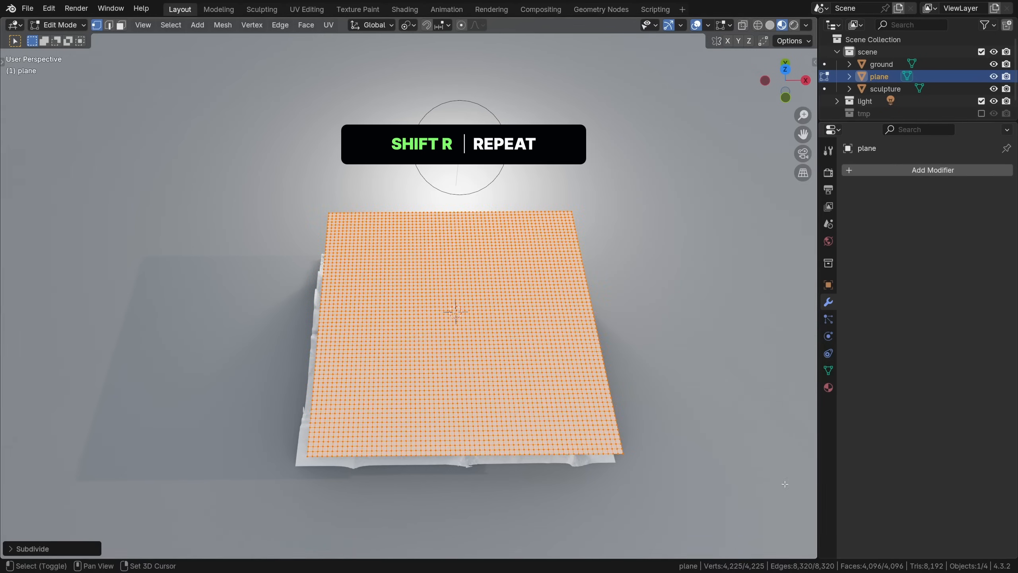
{"action": "key", "text": "shift+r"}
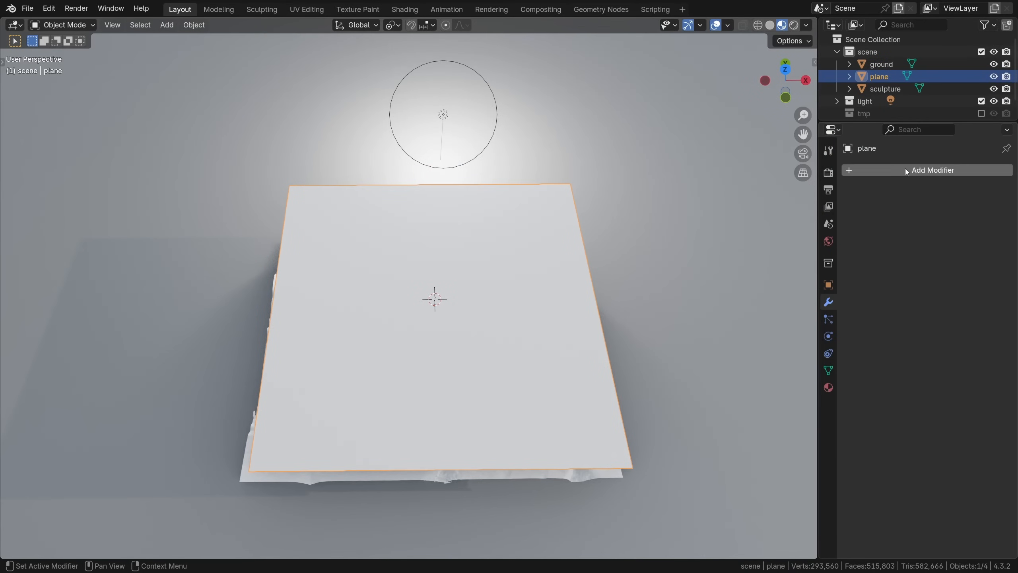
Step: Add a Shrinkwrap modifier onto the sculpture in Project mode, Negative enabled, Offset 0.005 m
{"action": "left_click", "coordinate": [933, 170]}
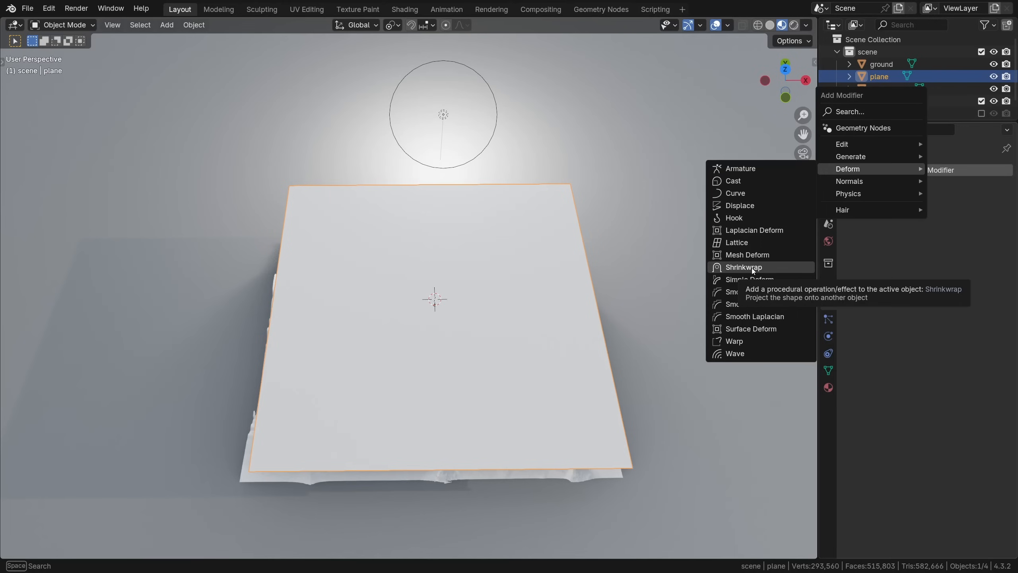
{"action": "left_click", "coordinate": [744, 267]}
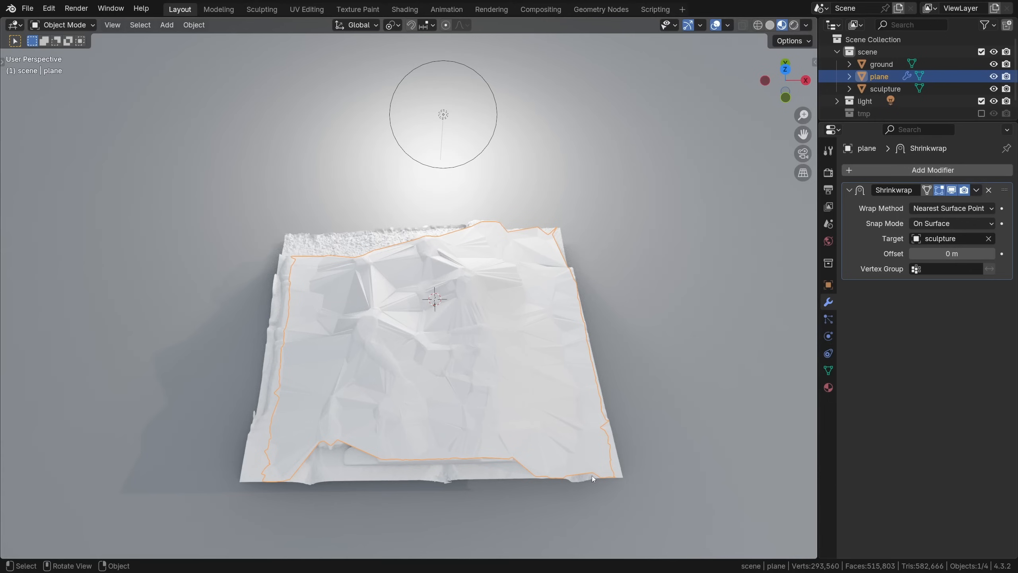
{"action": "mouse_move", "coordinate": [452, 343]}
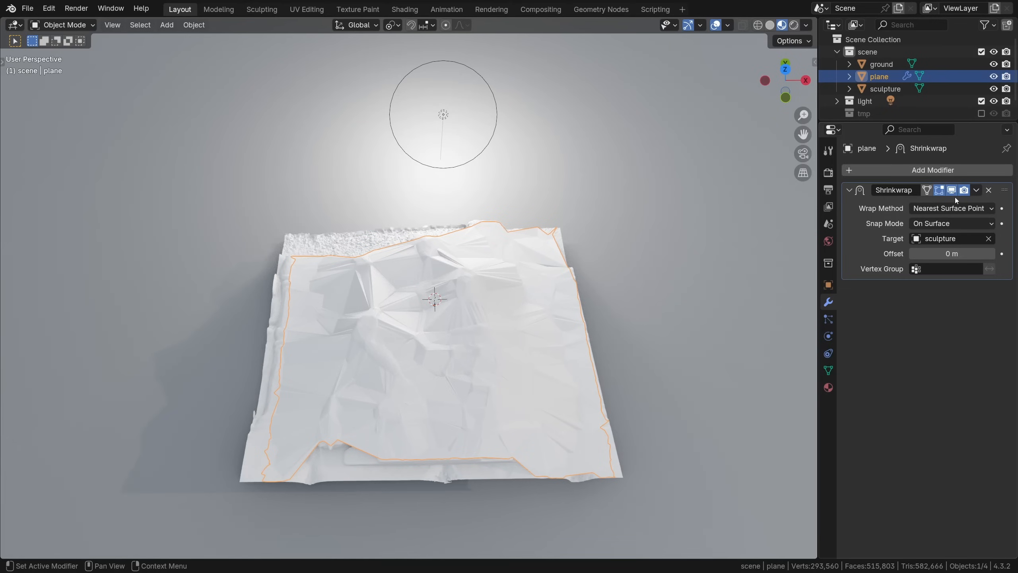
{"action": "left_click", "coordinate": [951, 208]}
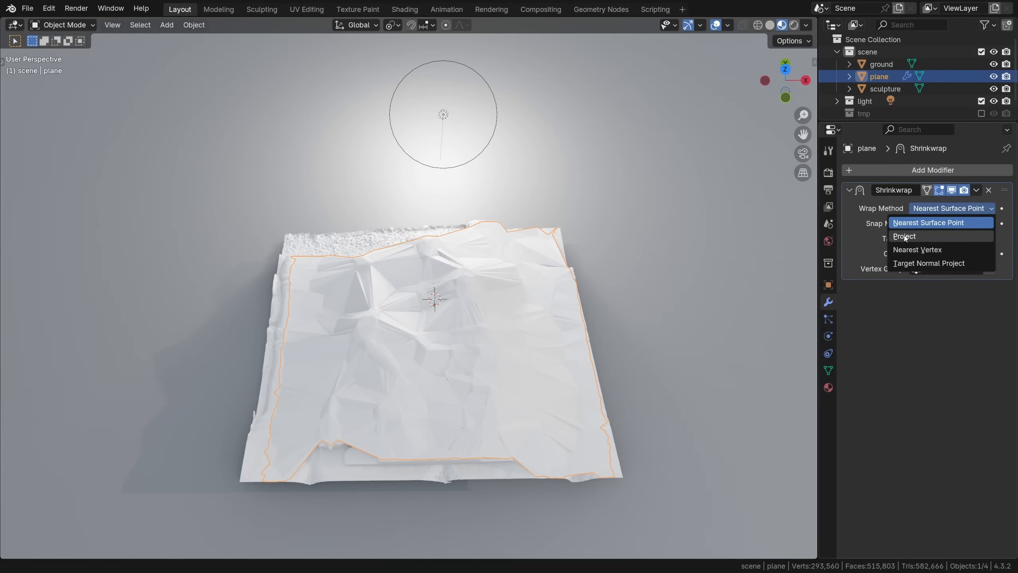
{"action": "left_click", "coordinate": [903, 235]}
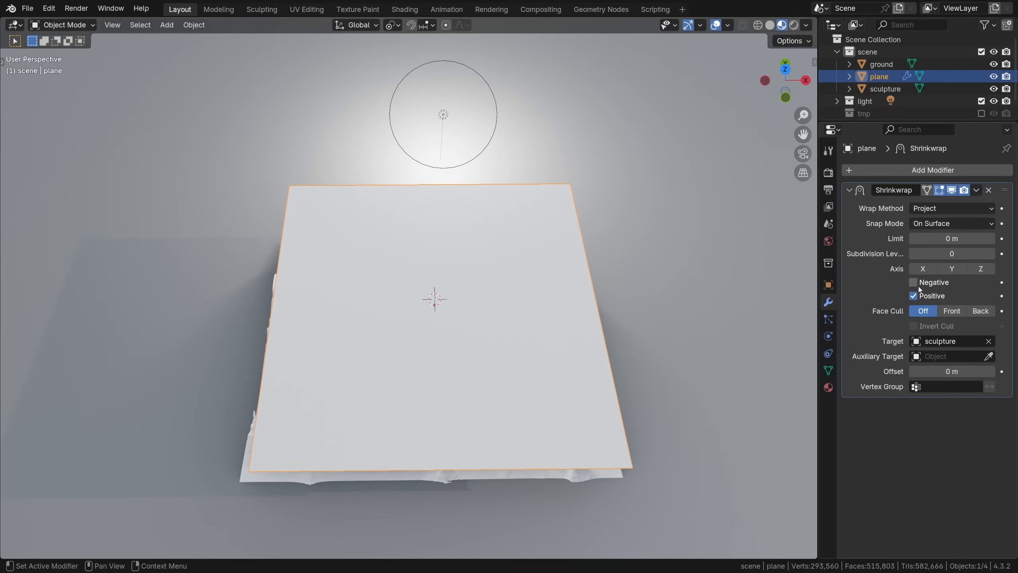
{"action": "left_click", "coordinate": [914, 282]}
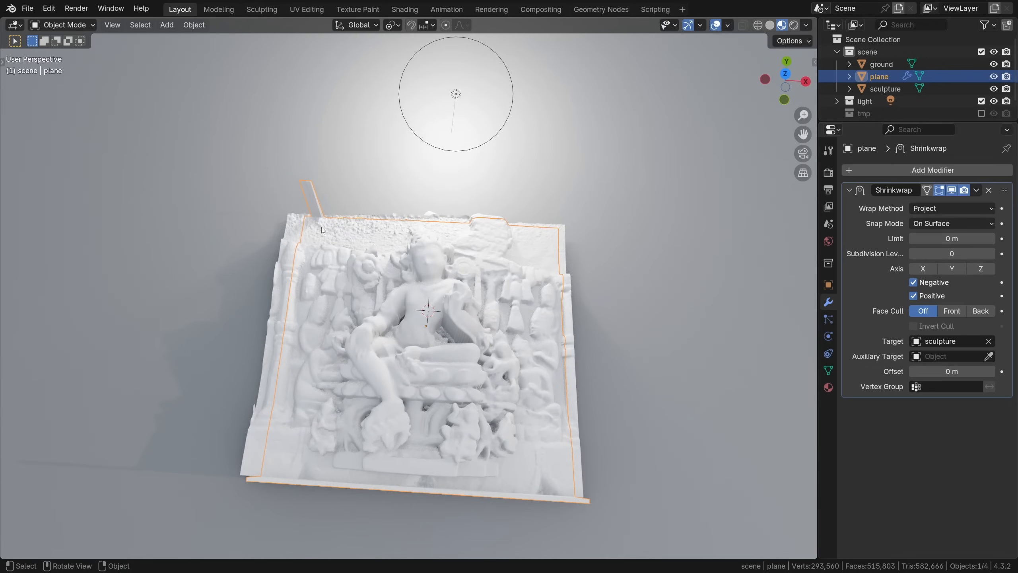
{"action": "key", "text": "s"}
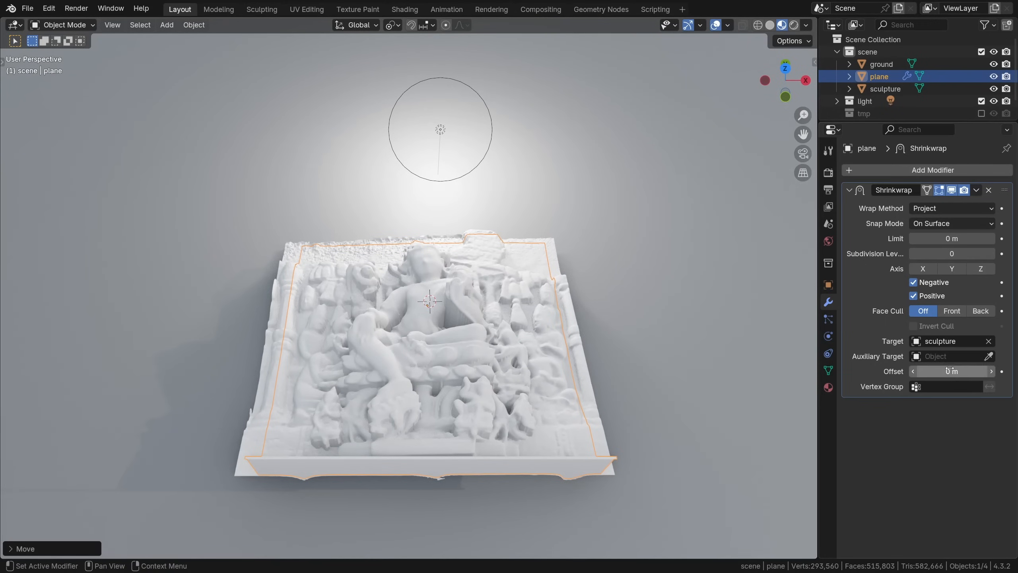
{"action": "left_click_drag", "start_coordinate": [952, 371], "coordinate": [967, 371]}
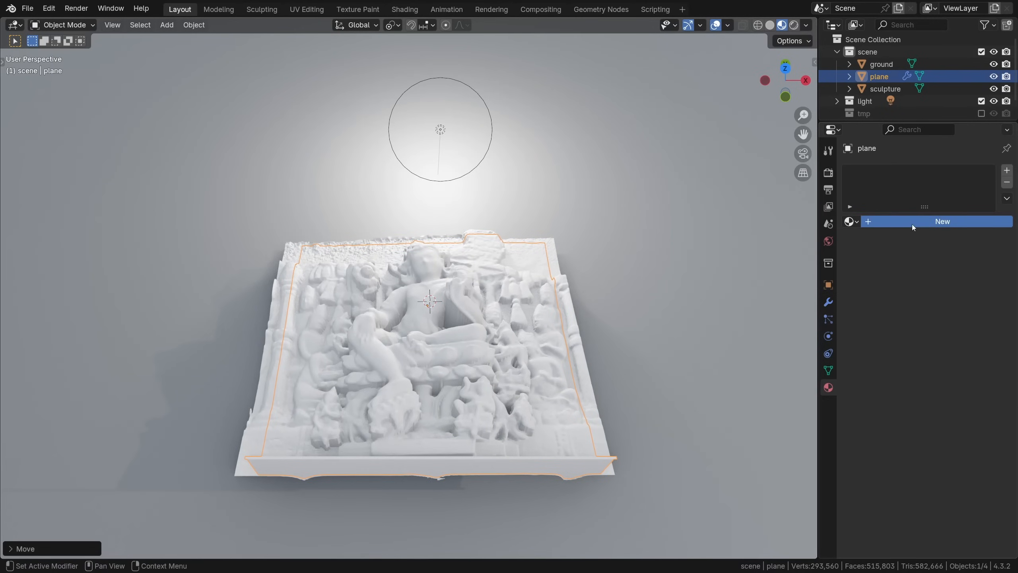
Step: Create a new material named shrinkwrap with a red Base Color
{"action": "left_click", "coordinate": [942, 221]}
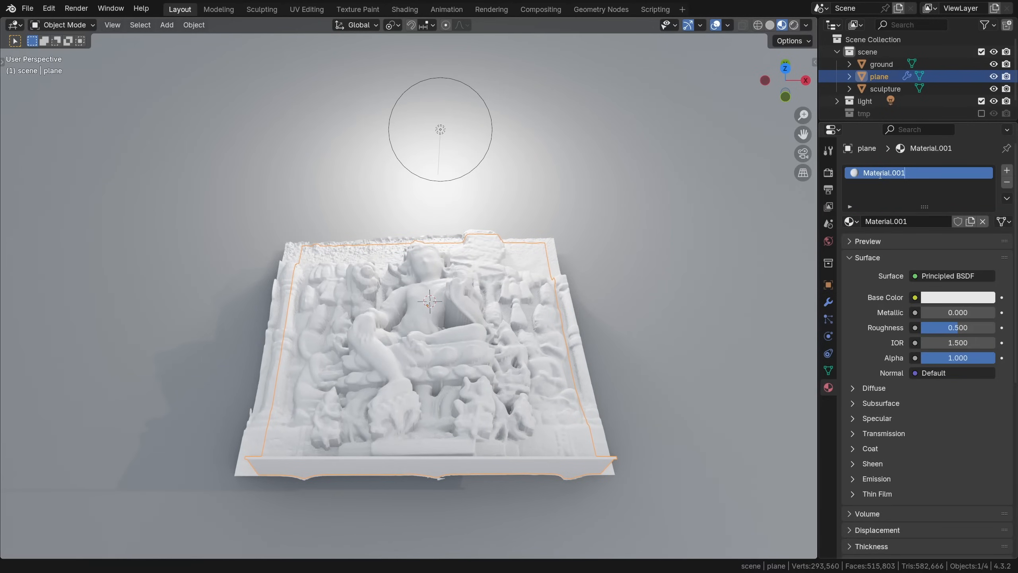
{"action": "type", "text": "shrinkwrap"}
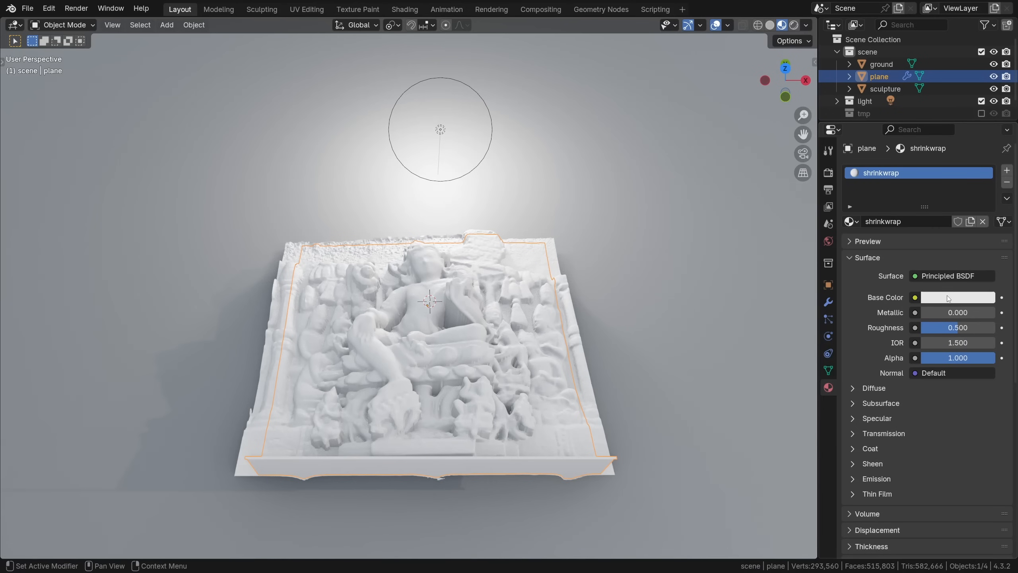
{"action": "left_click", "coordinate": [957, 296]}
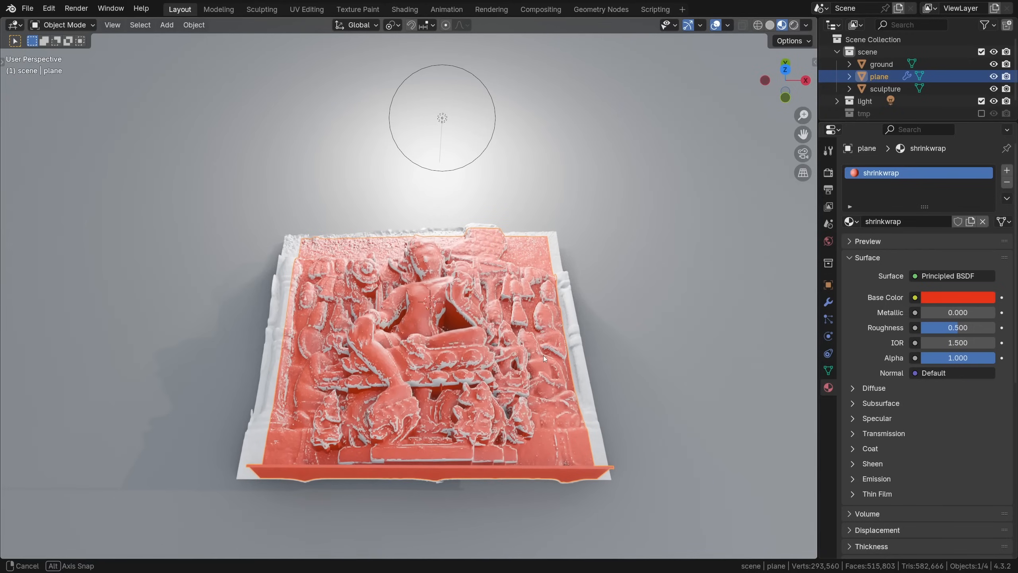
{"action": "left_click", "coordinate": [828, 301]}
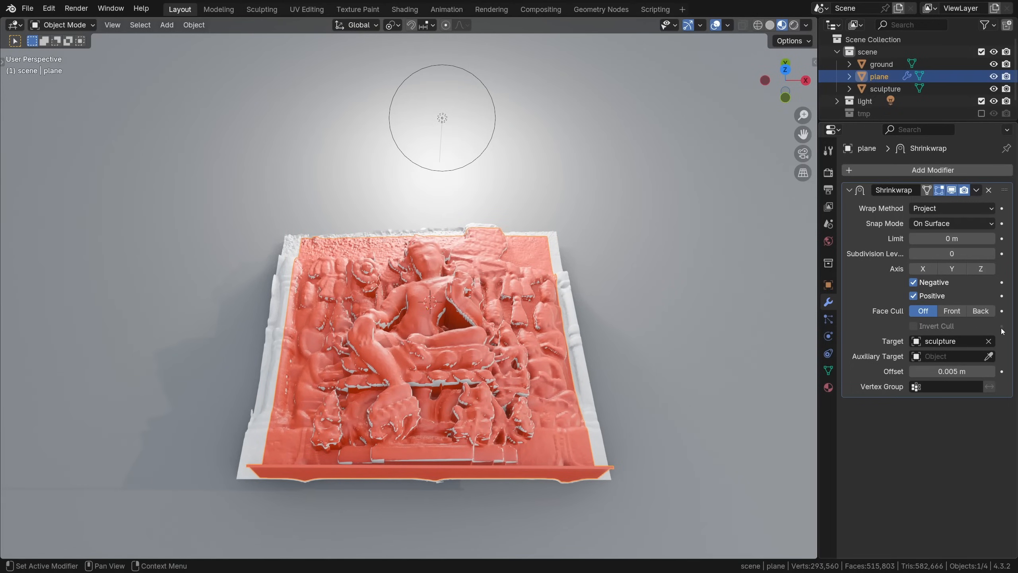
{"action": "mouse_move", "coordinate": [953, 189]}
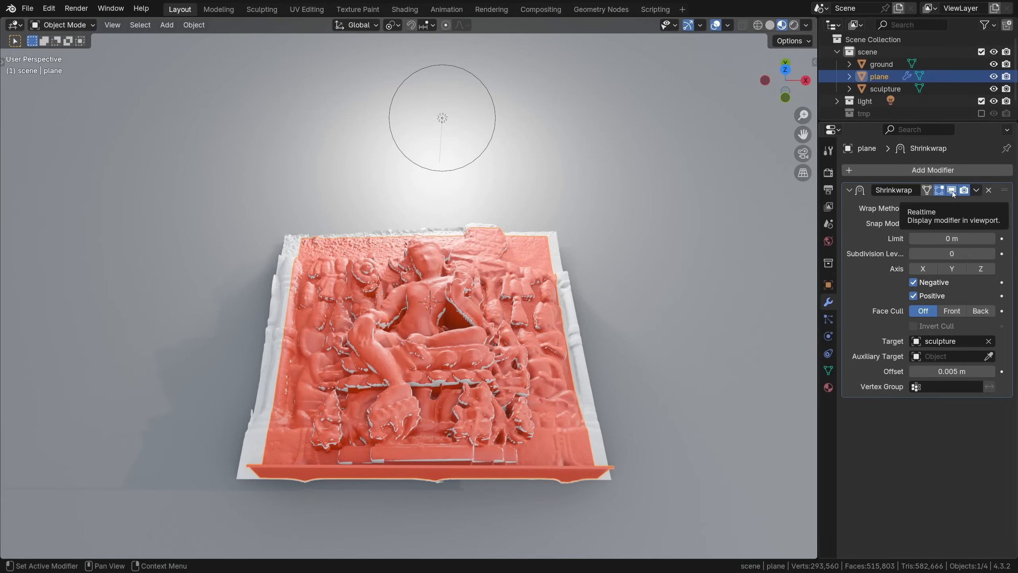
{"action": "left_click", "coordinate": [950, 190]}
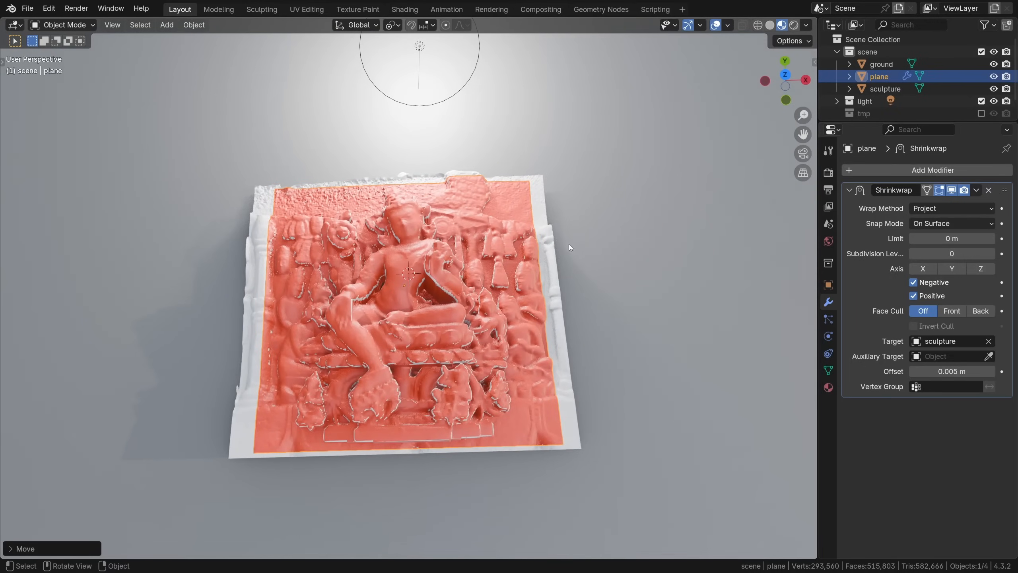
Step: Inspect the wrapped plane with the sculpture hidden, reshow it and select the plane's Shrinkwrap options
{"action": "key", "text": "g"}
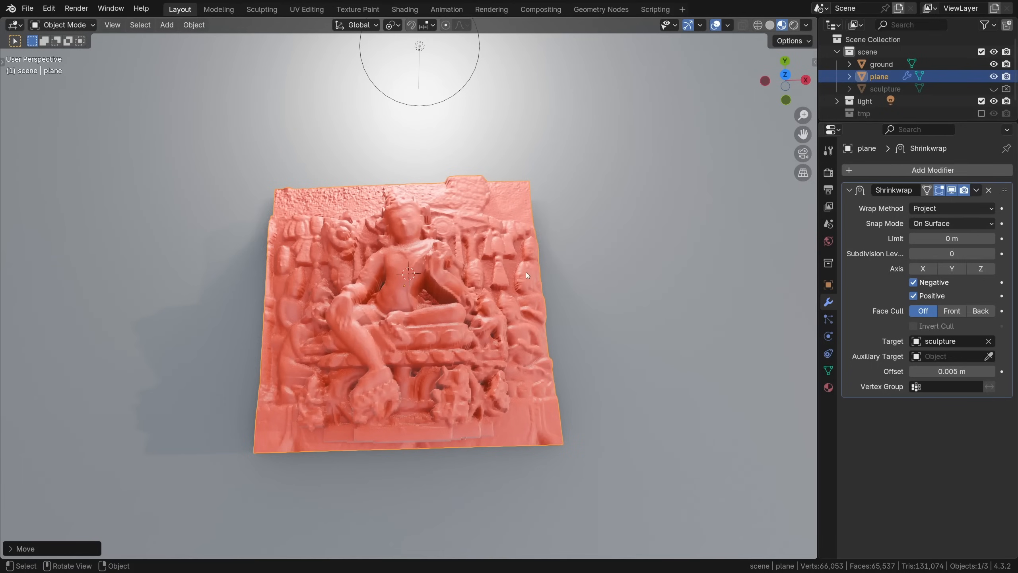
{"action": "left_click_drag", "start_coordinate": [525, 274], "coordinate": [484, 298]}
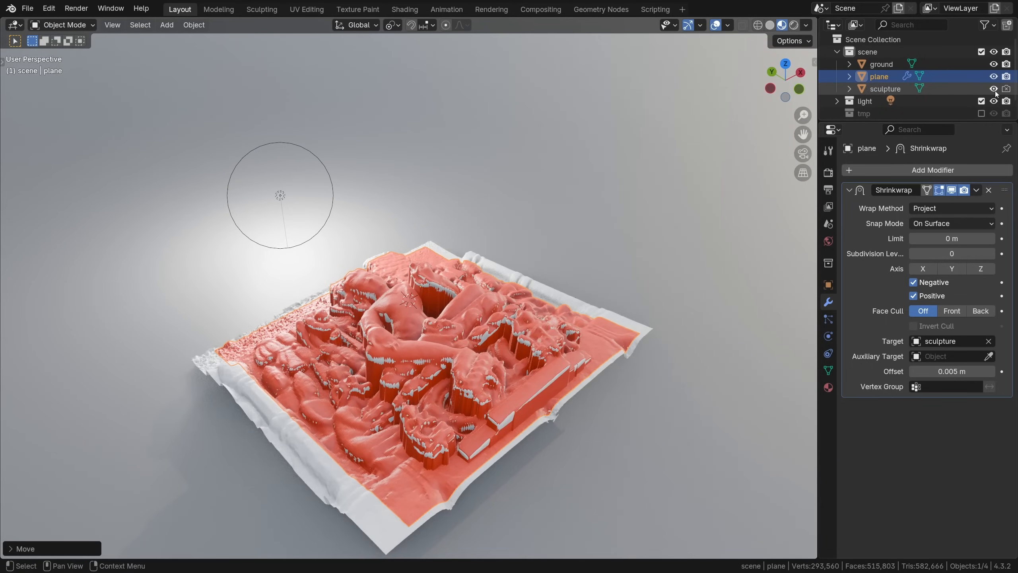
{"action": "left_click", "coordinate": [885, 89]}
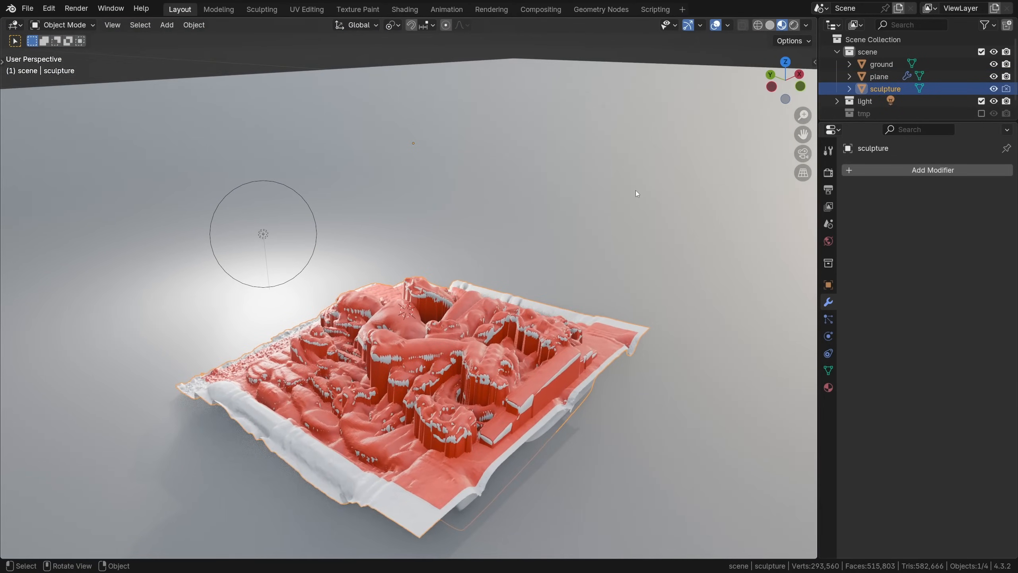
{"action": "key", "text": "s"}
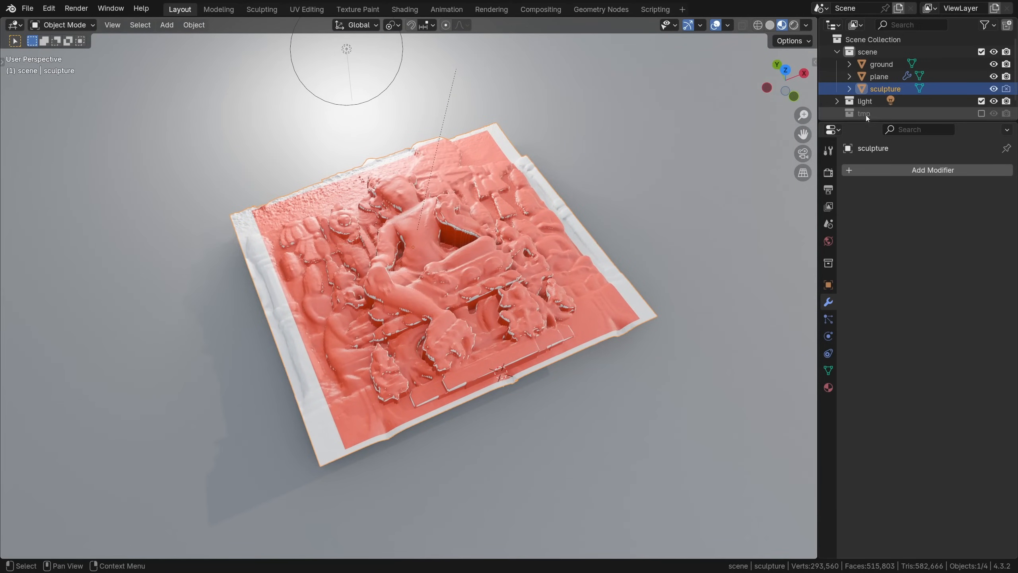
{"action": "left_click", "coordinate": [879, 76]}
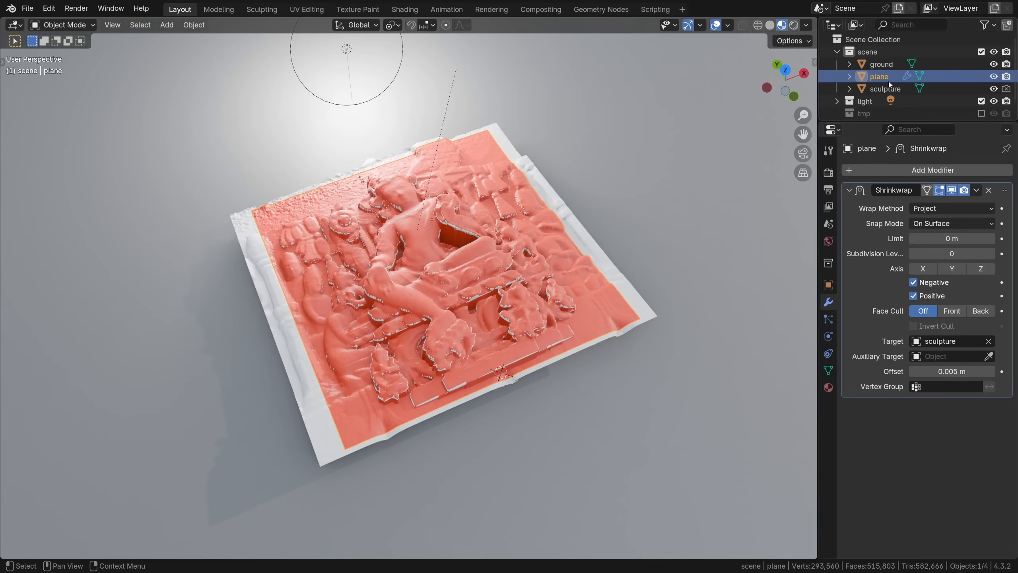
{"action": "left_click", "coordinate": [976, 189]}
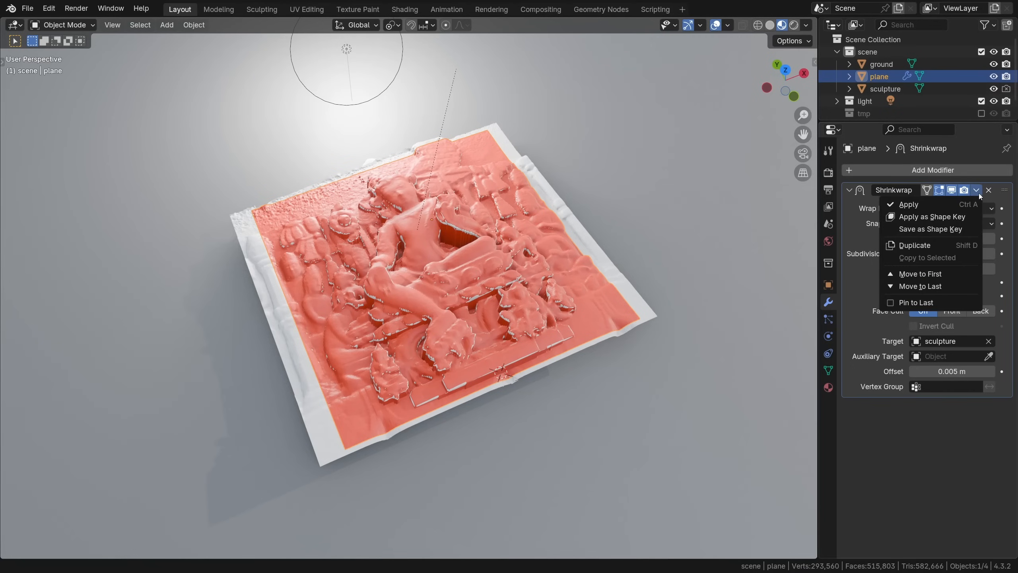
{"action": "mouse_move", "coordinate": [908, 204]}
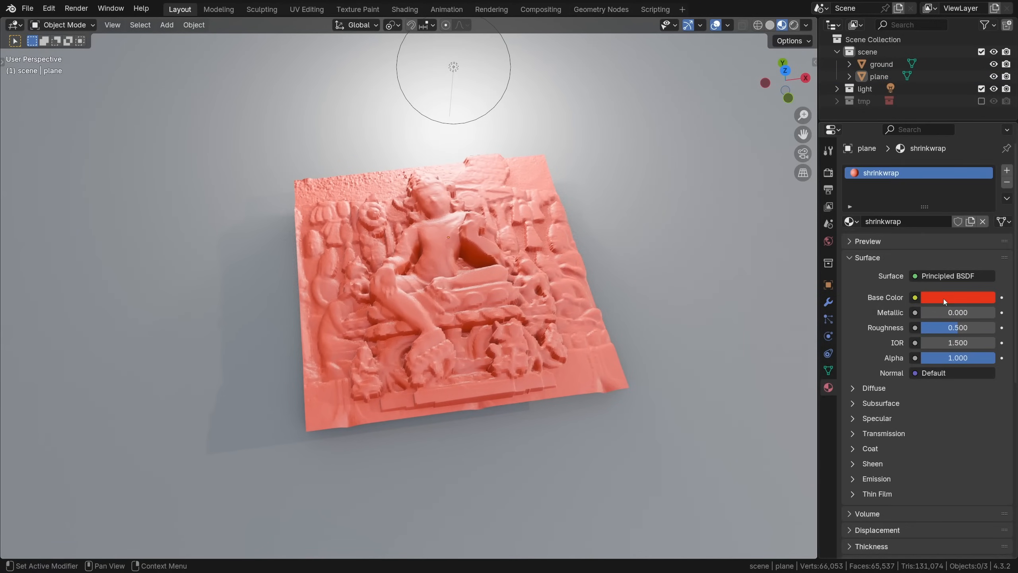
Step: Recolour the plane's material white and show its wireframe overlay
{"action": "left_click", "coordinate": [957, 297]}
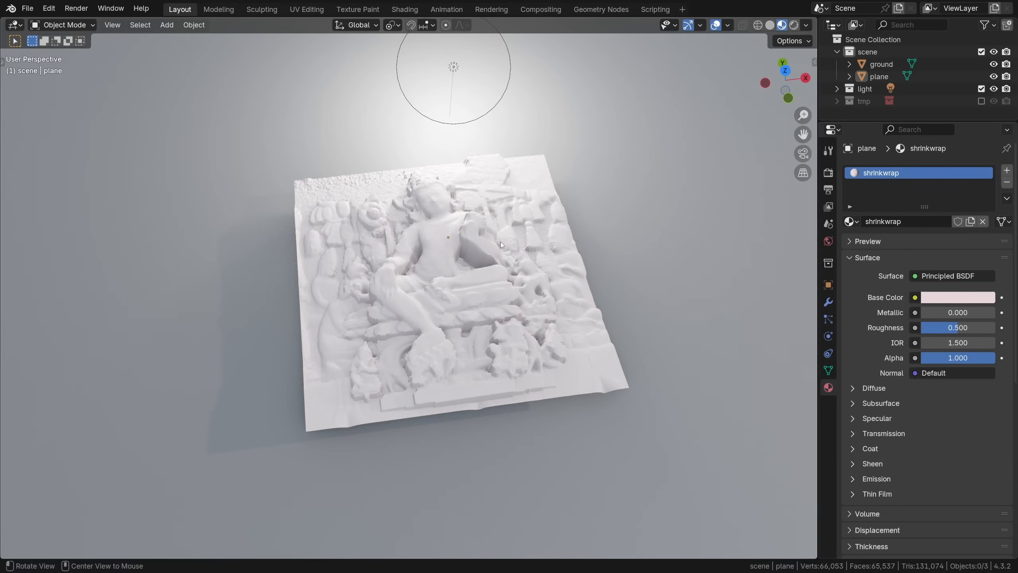
{"action": "key", "text": "s"}
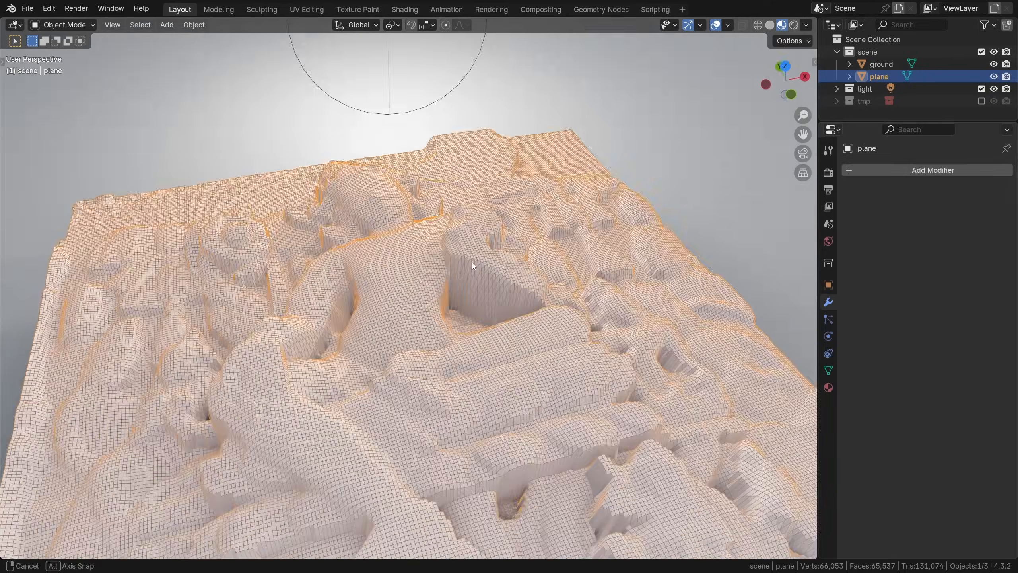
{"action": "left_click_drag", "start_coordinate": [472, 265], "coordinate": [472, 281]}
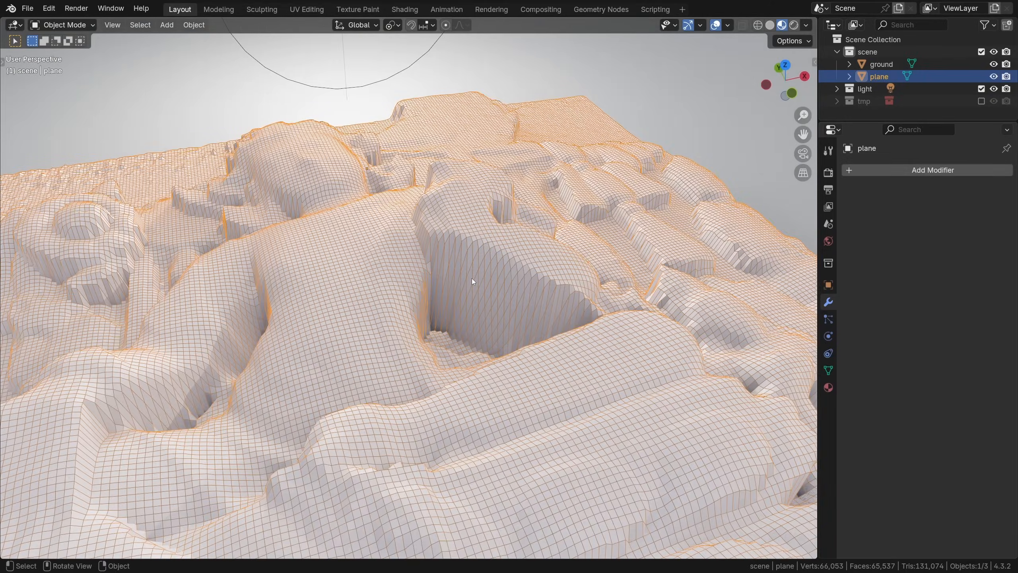
{"action": "scroll", "scroll_direction": "down", "scroll_amount": 3}
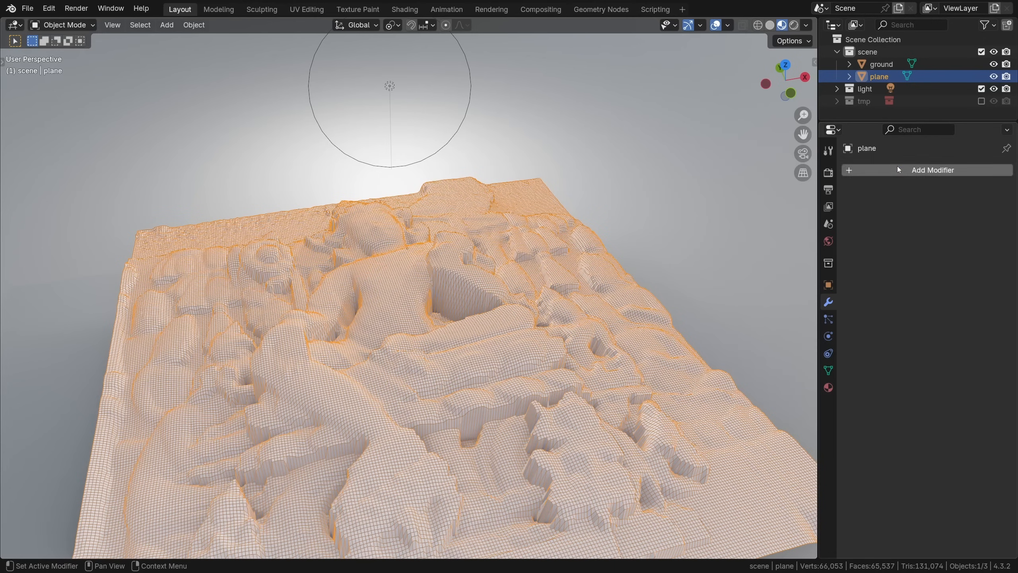
{"action": "left_click", "coordinate": [932, 170]}
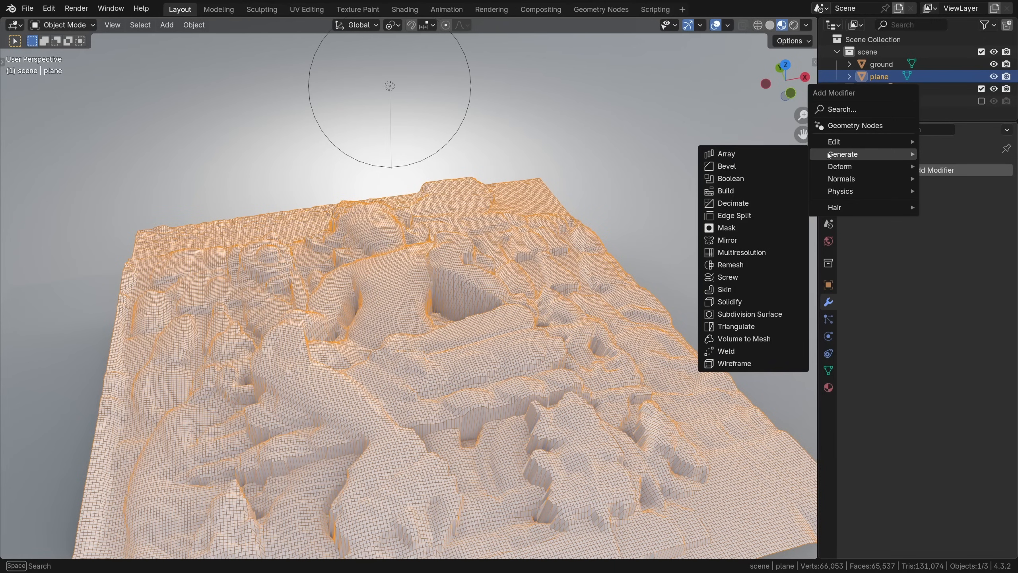
{"action": "left_click", "coordinate": [730, 264]}
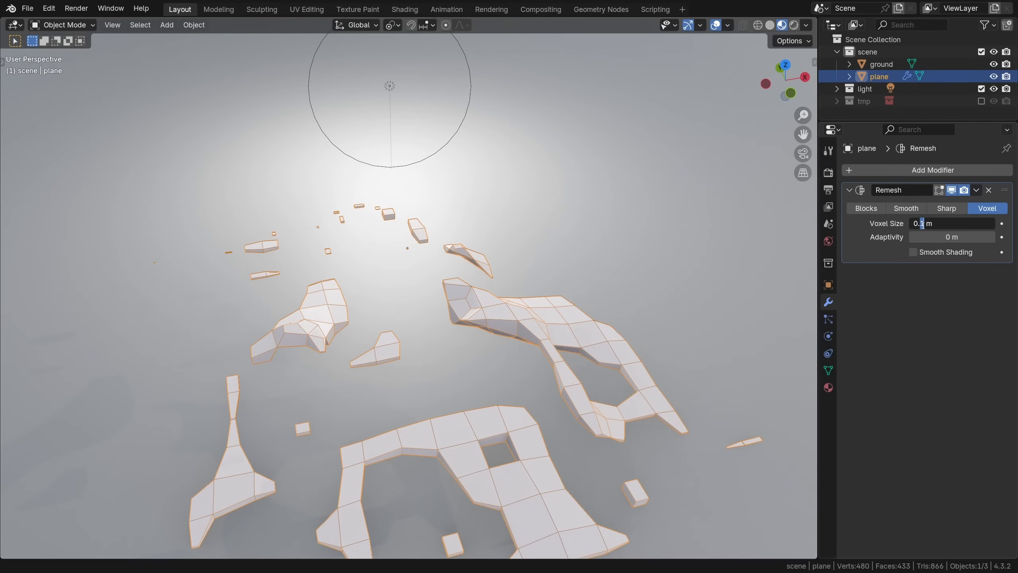
{"action": "type", "text": "0.01"}
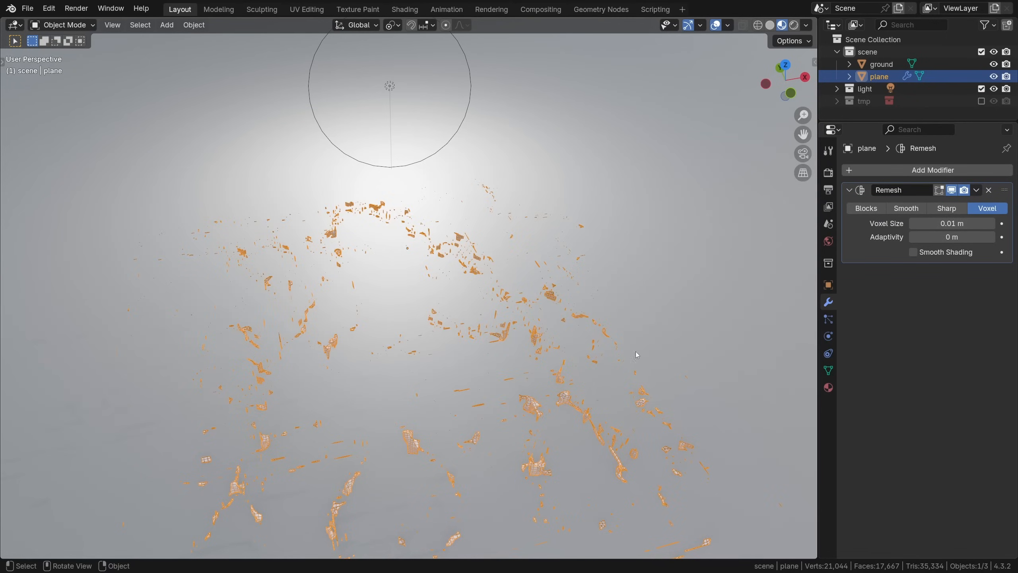
{"action": "mouse_move", "coordinate": [355, 316]}
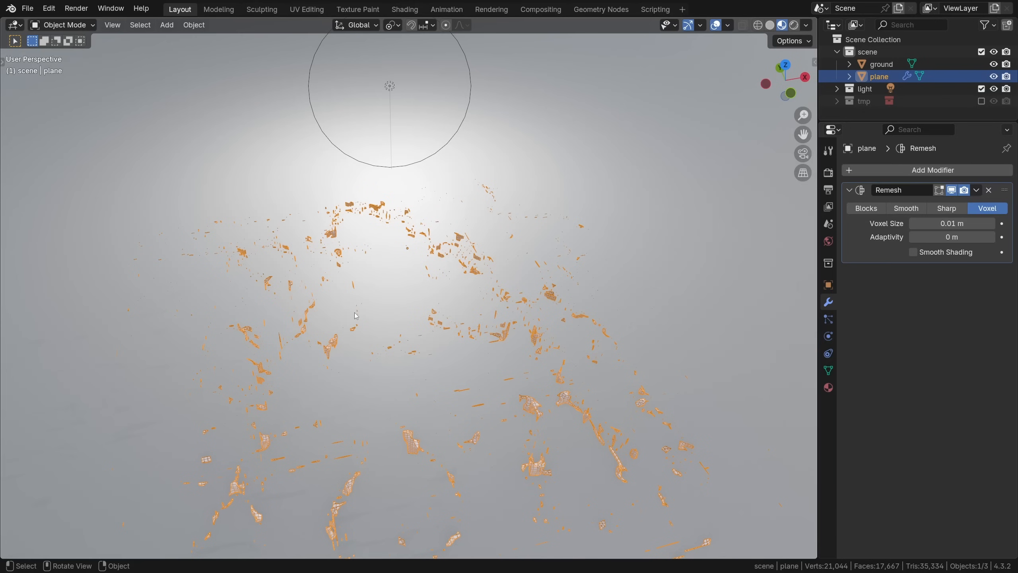
{"action": "mouse_move", "coordinate": [513, 253]}
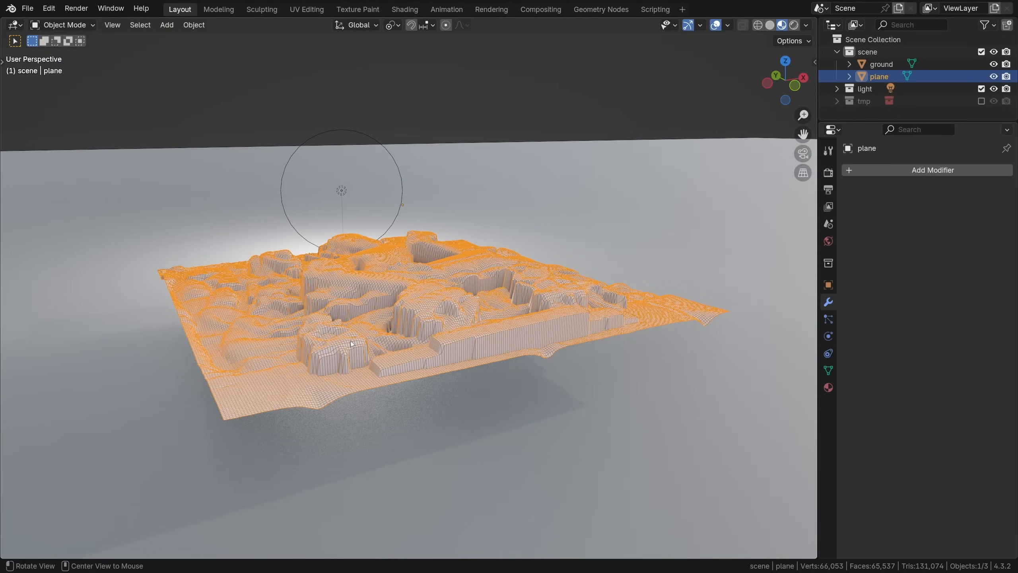
Step: In Edit Mode select all and run Select Boundary Loop via the F3 search
{"action": "key", "text": "Tab"}
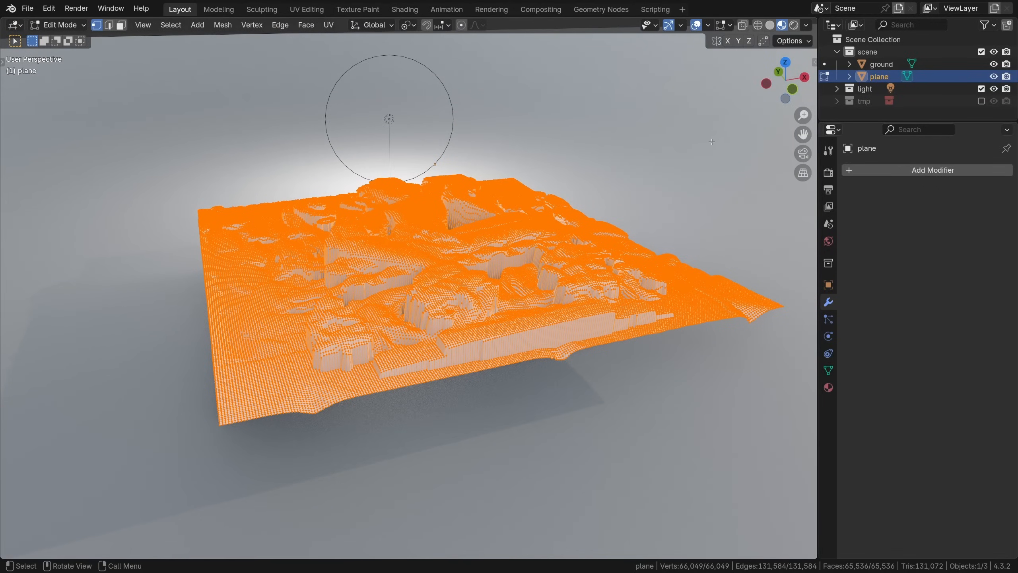
{"action": "key", "text": "a"}
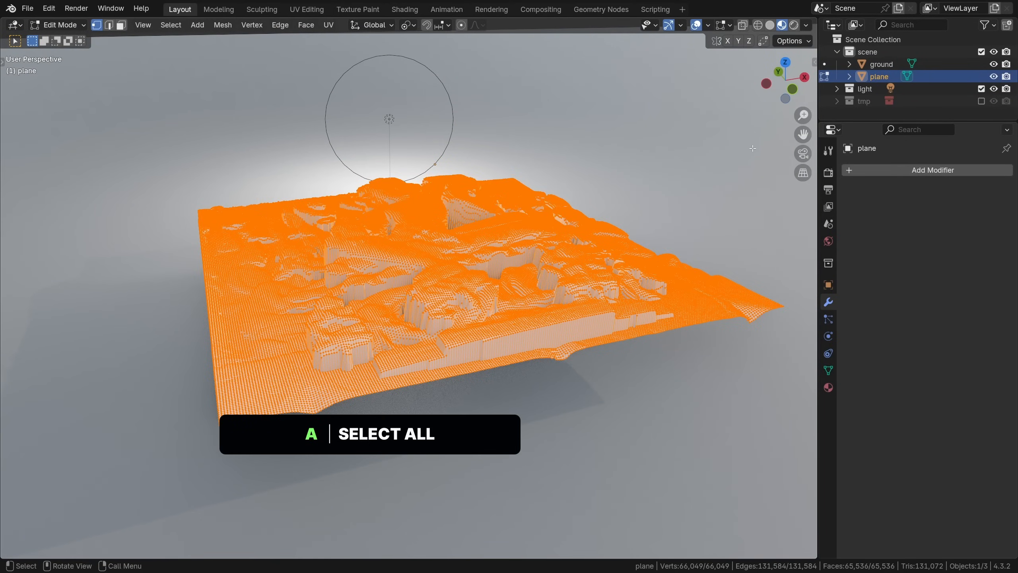
{"action": "key", "text": "f3"}
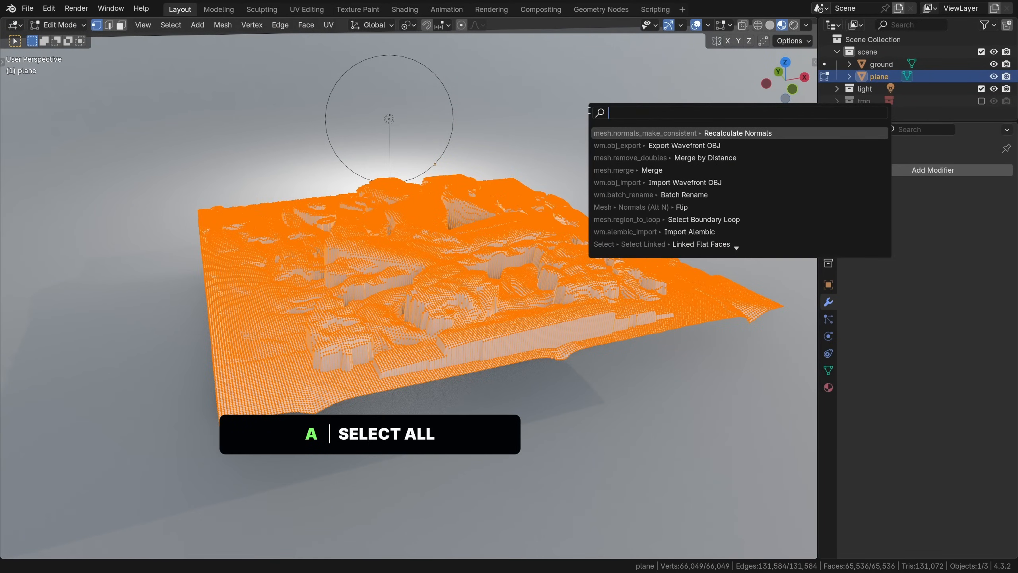
{"action": "type", "text": "select b"}
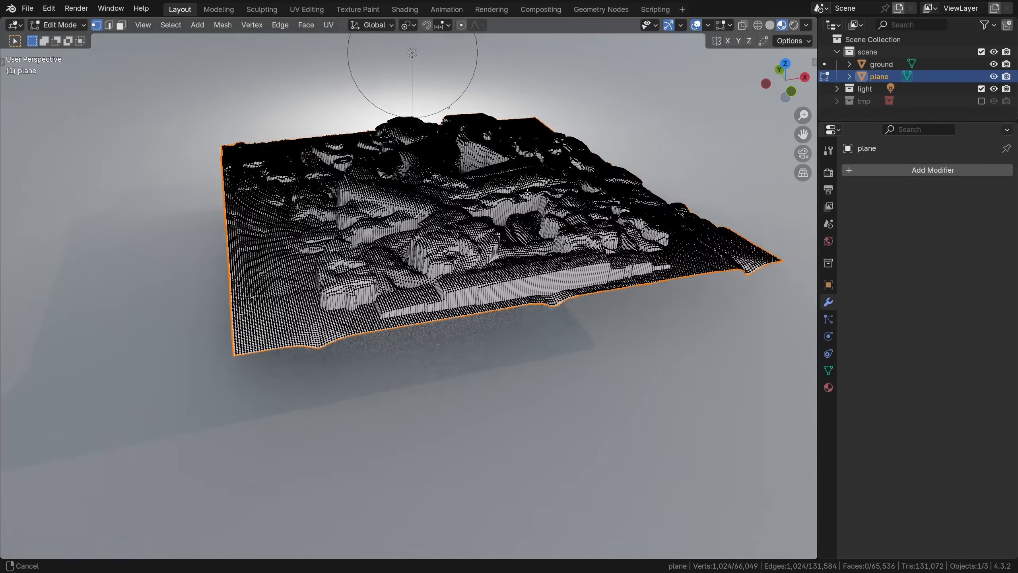
Step: Extrude the boundary straight down along Z, flatten the bottom and return to Object Mode
{"action": "key", "text": "e"}
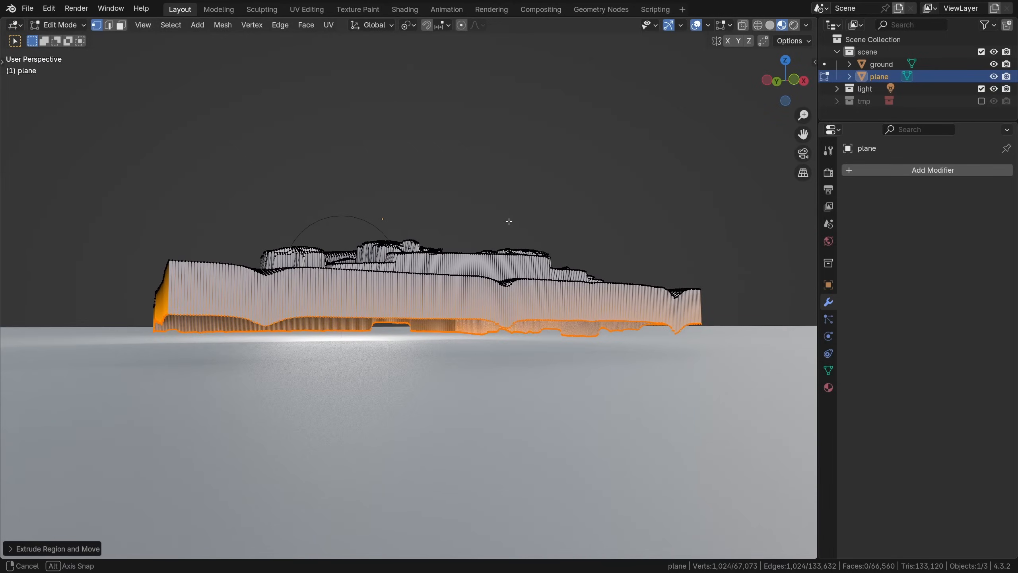
{"action": "key", "text": "s"}
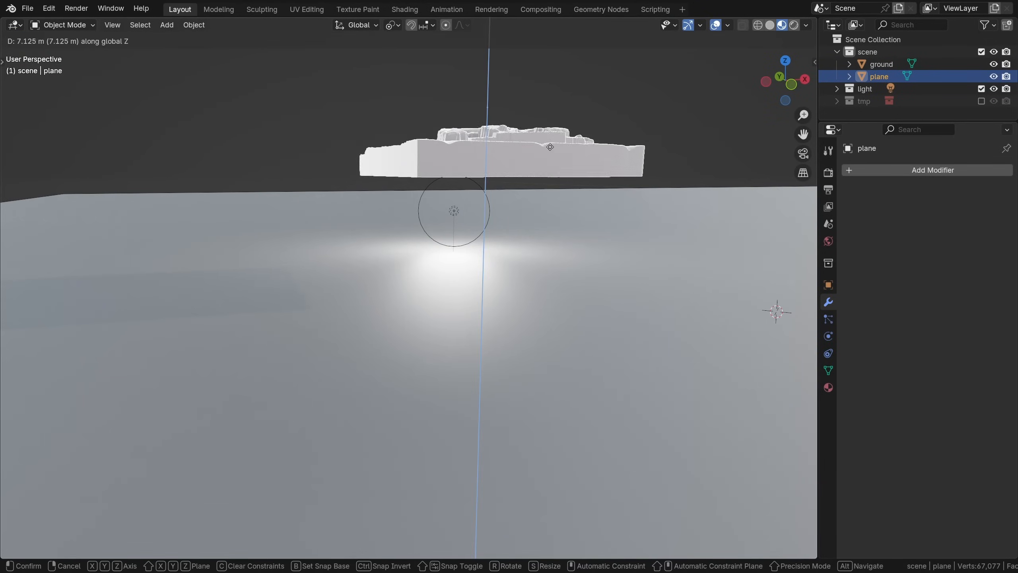
{"action": "key", "text": "Tab"}
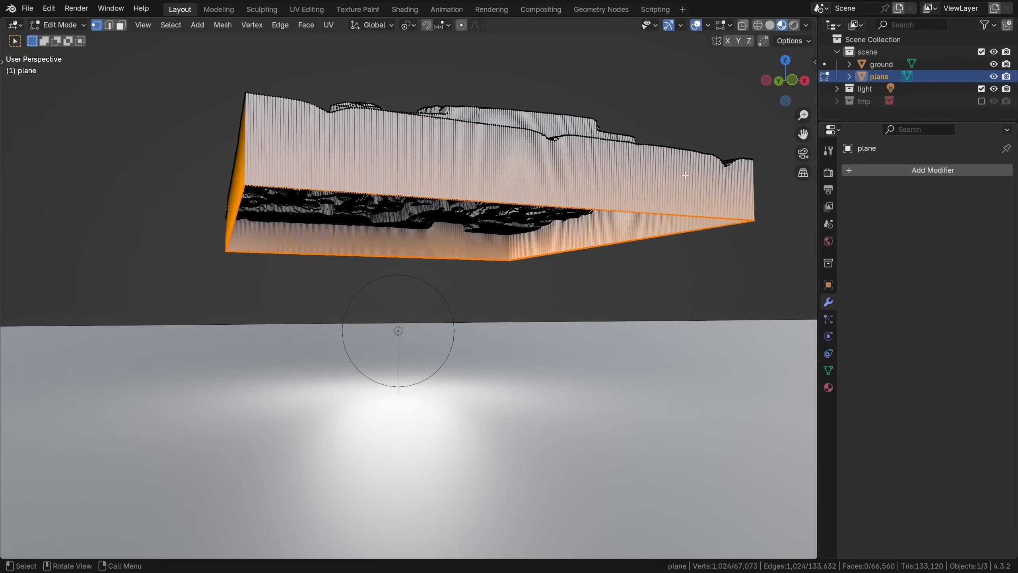
{"action": "key", "text": "f"}
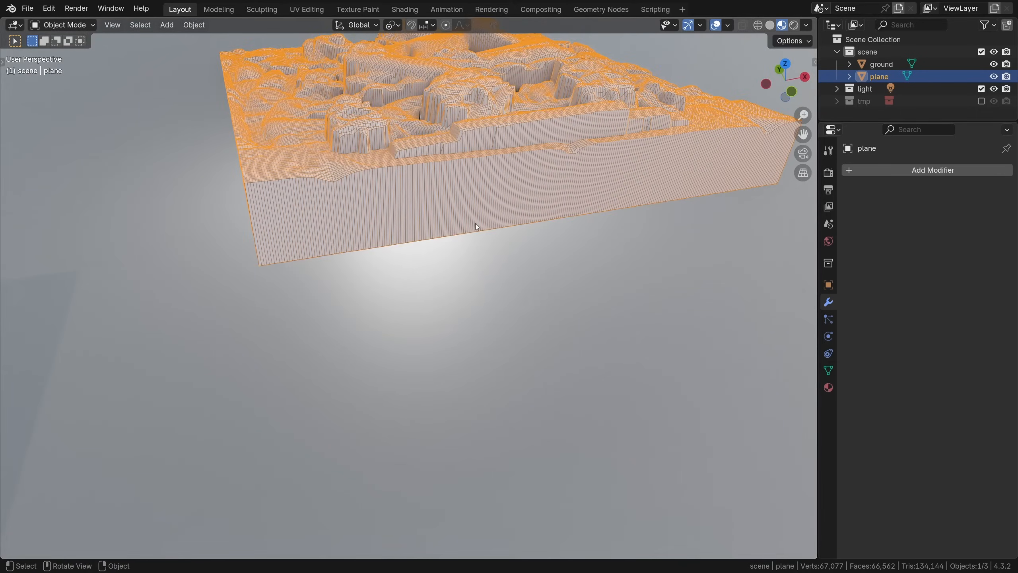
Step: Add a Voxel Remesh modifier and lower Voxel Size to 0.01 then 0.005 m
{"action": "left_click_drag", "start_coordinate": [474, 195], "coordinate": [481, 156]}
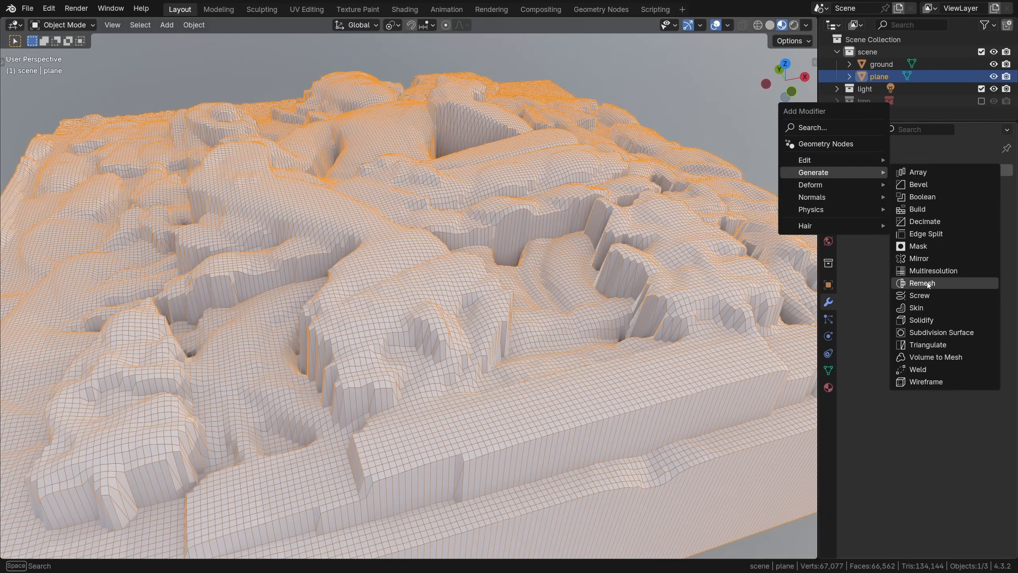
{"action": "left_click", "coordinate": [921, 282]}
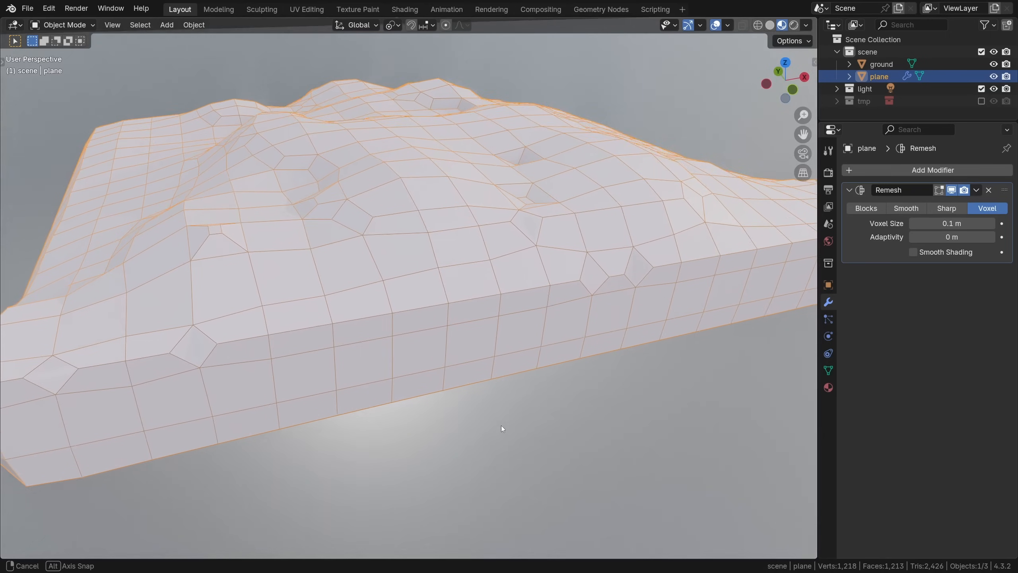
{"action": "left_click", "coordinate": [951, 223]}
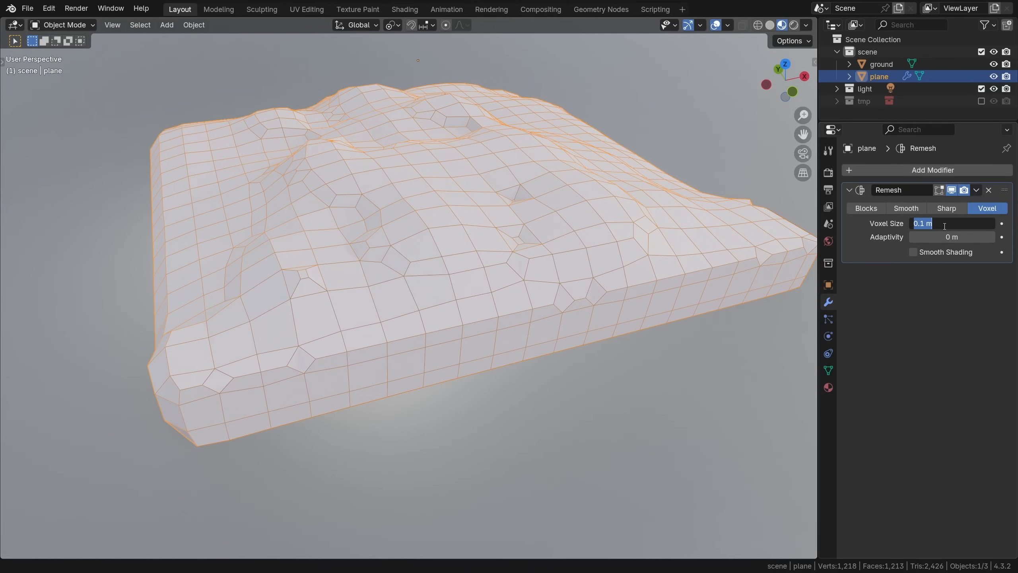
{"action": "type", "text": "0.01"}
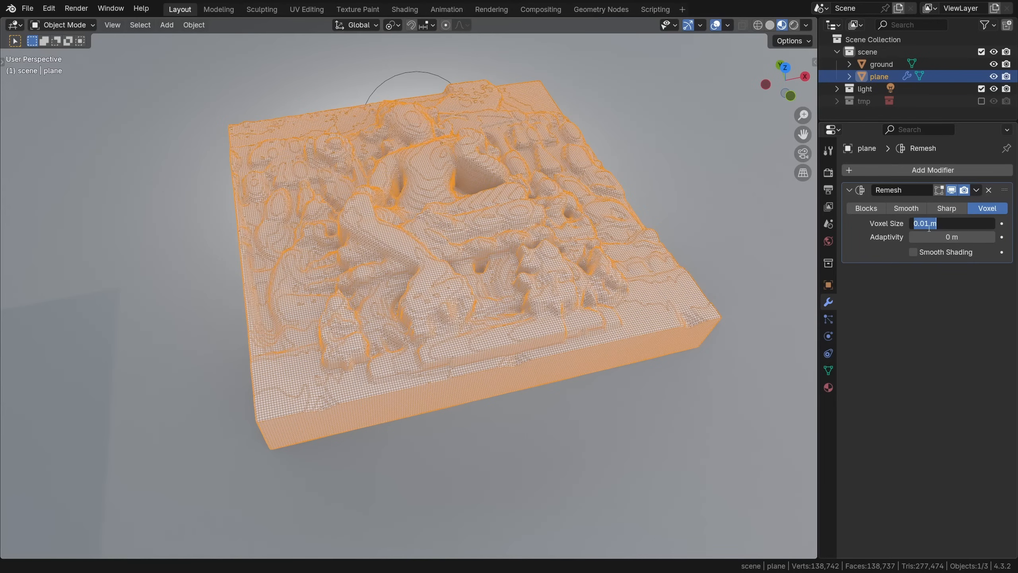
{"action": "type", "text": "0.005"}
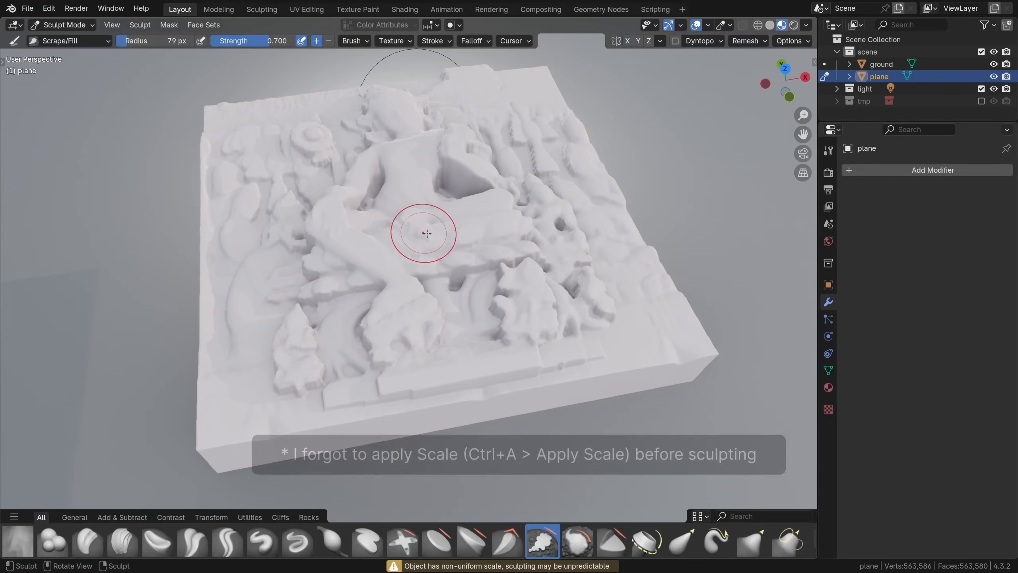
Step: Give the sculpt a reddish viewport display colour and enlarge the rock brush previews
{"action": "left_click", "coordinate": [807, 25]}
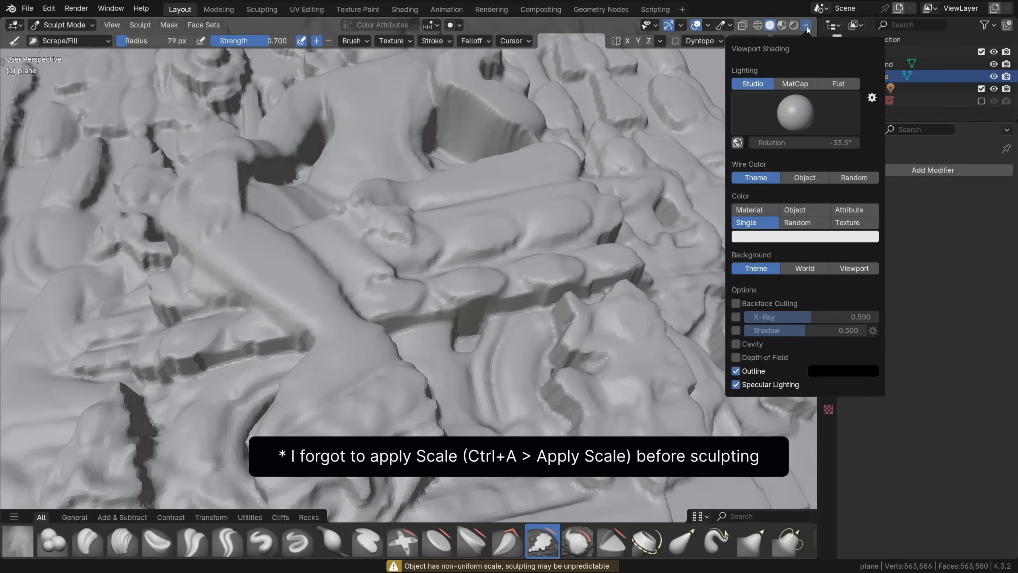
{"action": "left_click", "coordinate": [794, 83]}
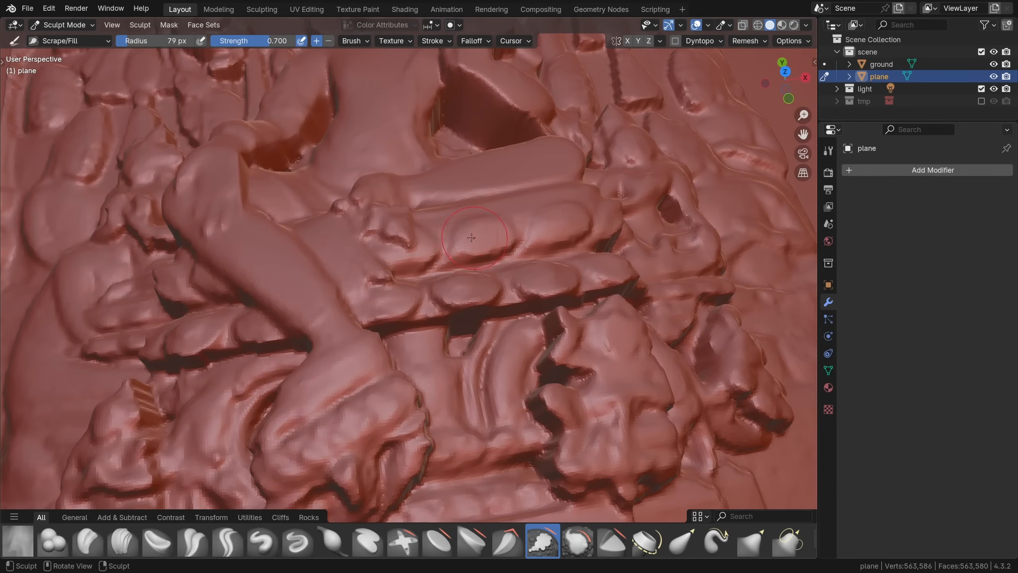
{"action": "mouse_move", "coordinate": [319, 241]}
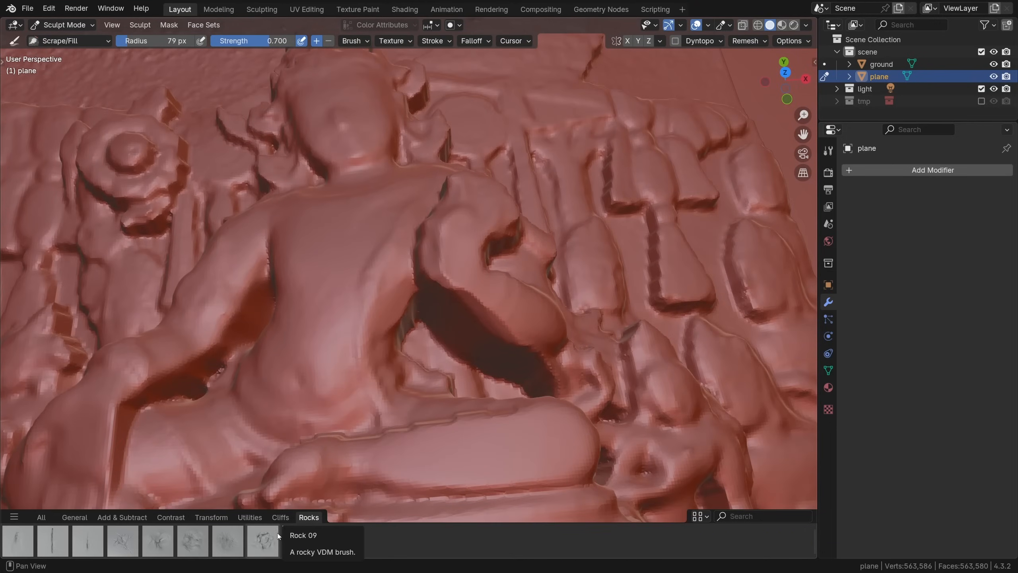
{"action": "left_click", "coordinate": [698, 480]}
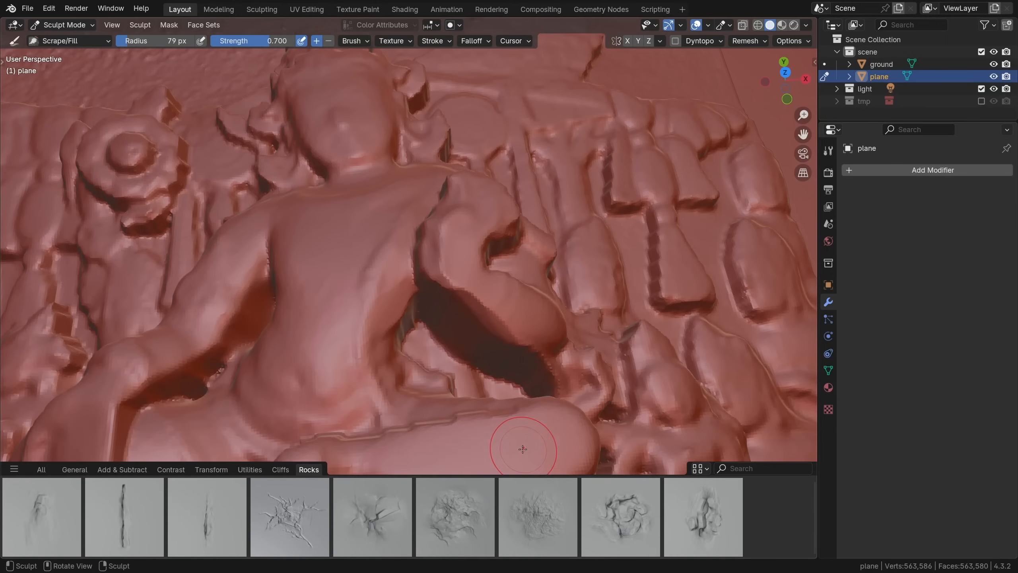
Step: Roughen the relief with Rock 10, Rock 08 and Rock 05 brush strokes
{"action": "left_click", "coordinate": [702, 515]}
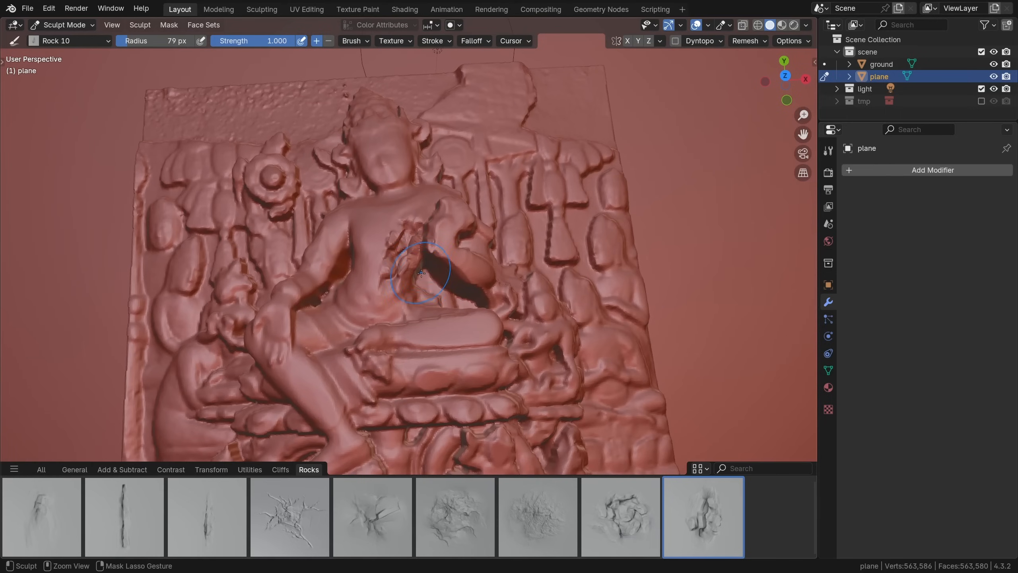
{"action": "left_click", "coordinate": [537, 517]}
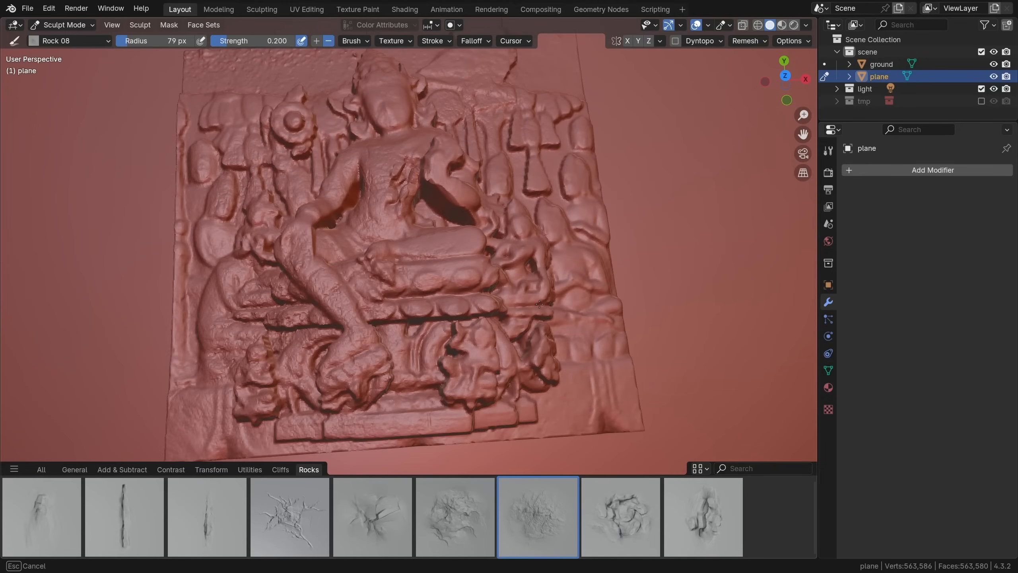
{"action": "left_click", "coordinate": [372, 516]}
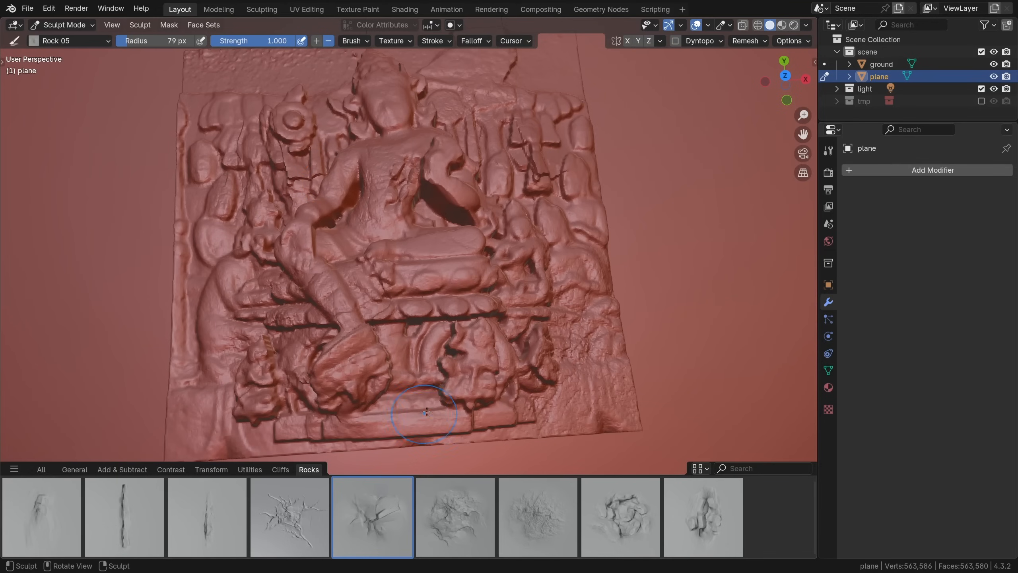
{"action": "left_click", "coordinate": [290, 516]}
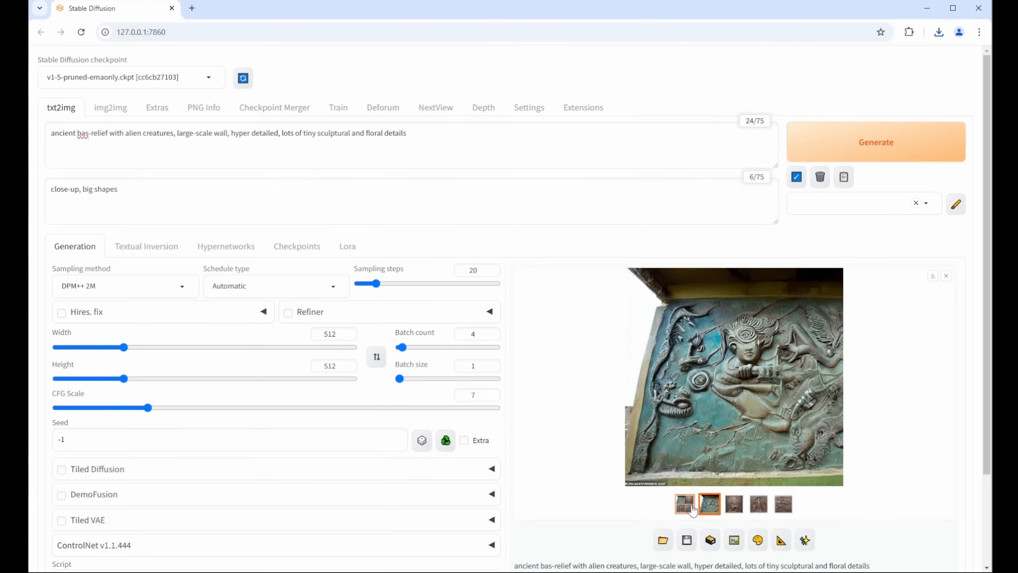
Step: Show the third txt2img result, the brown stone relief of a reclining alien figure
{"action": "left_click", "coordinate": [733, 503]}
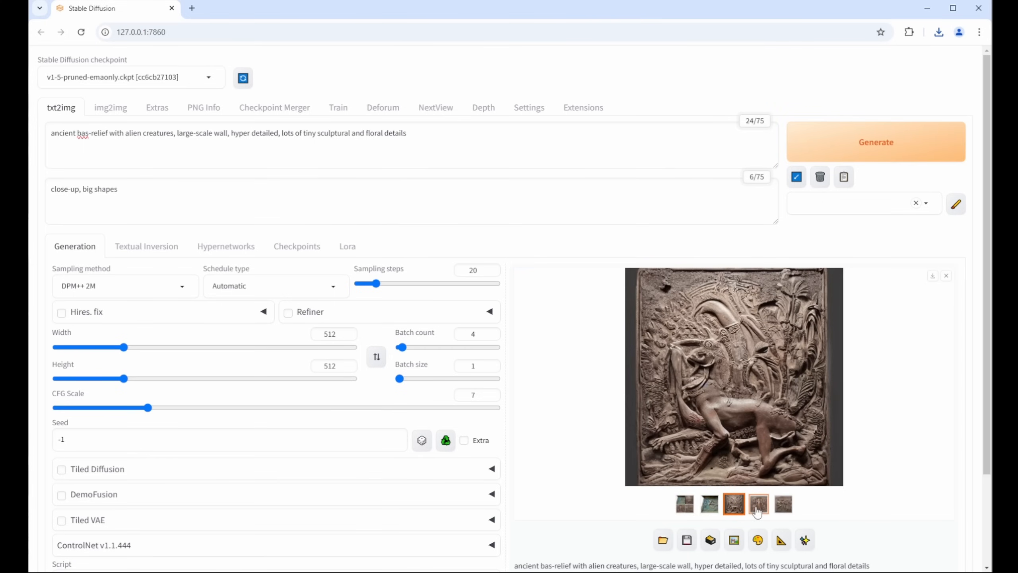